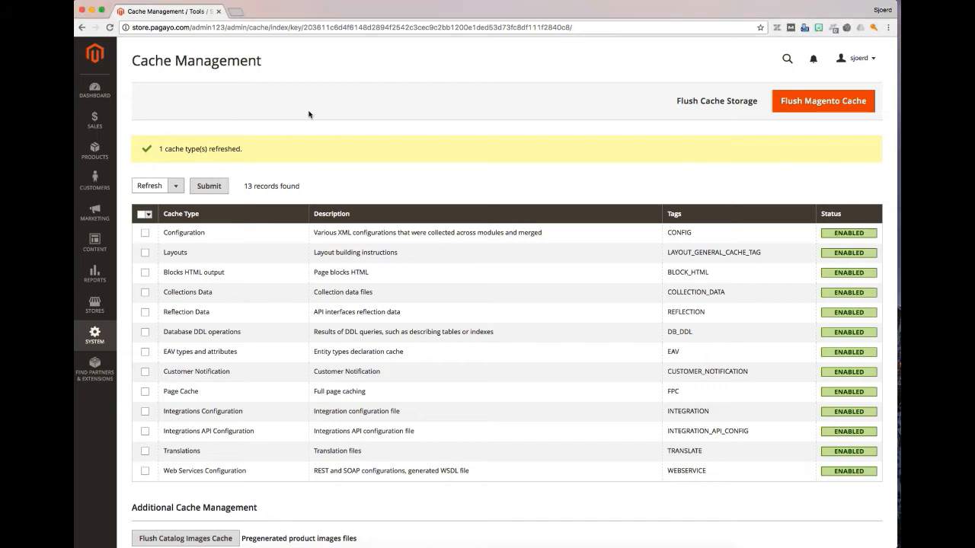
Step: Reach the Products > Catalog list and expand the Add Product type choices
left_click(95, 149)
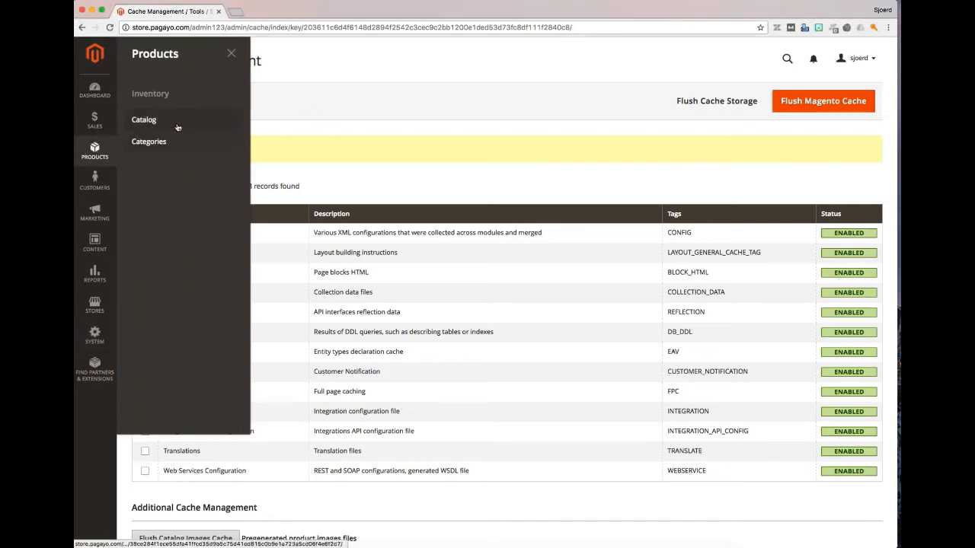
left_click(143, 118)
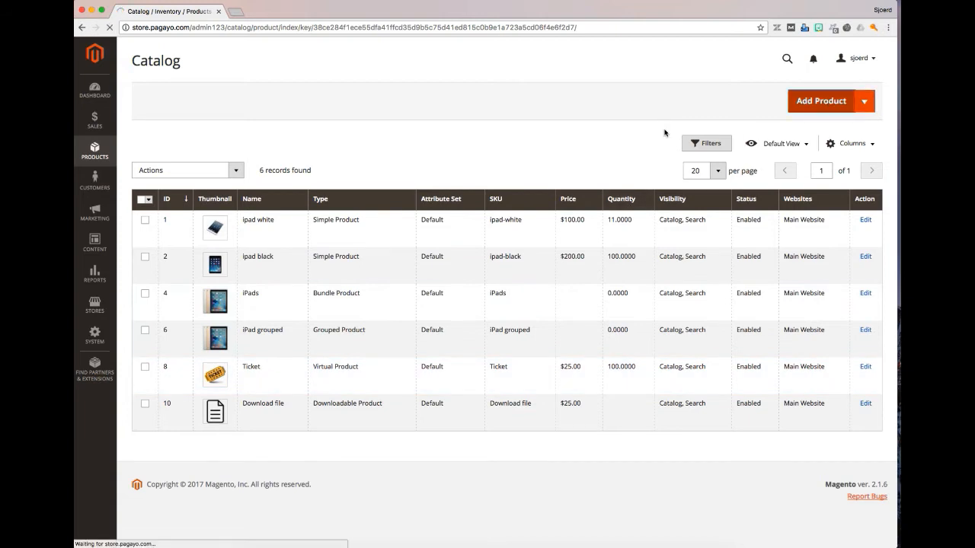
left_click(820, 101)
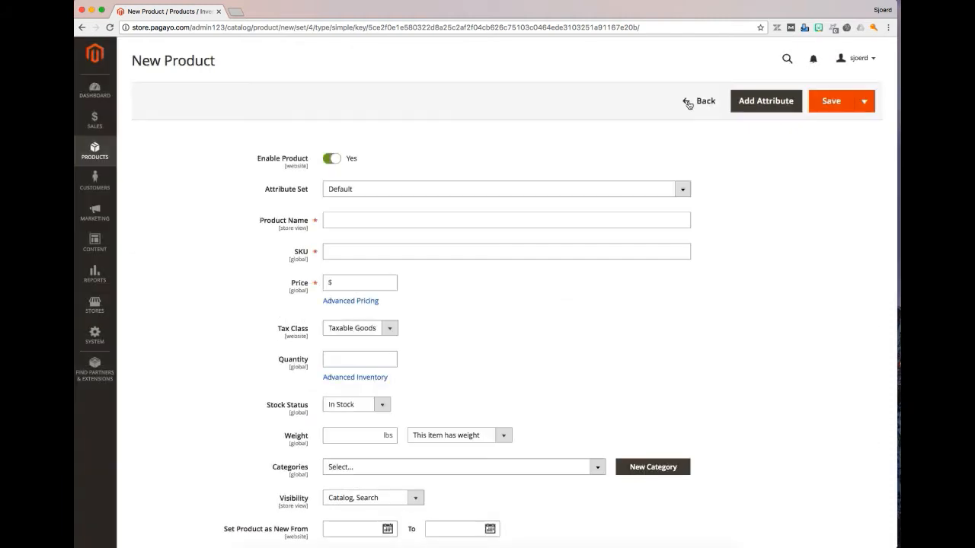
left_click(697, 101)
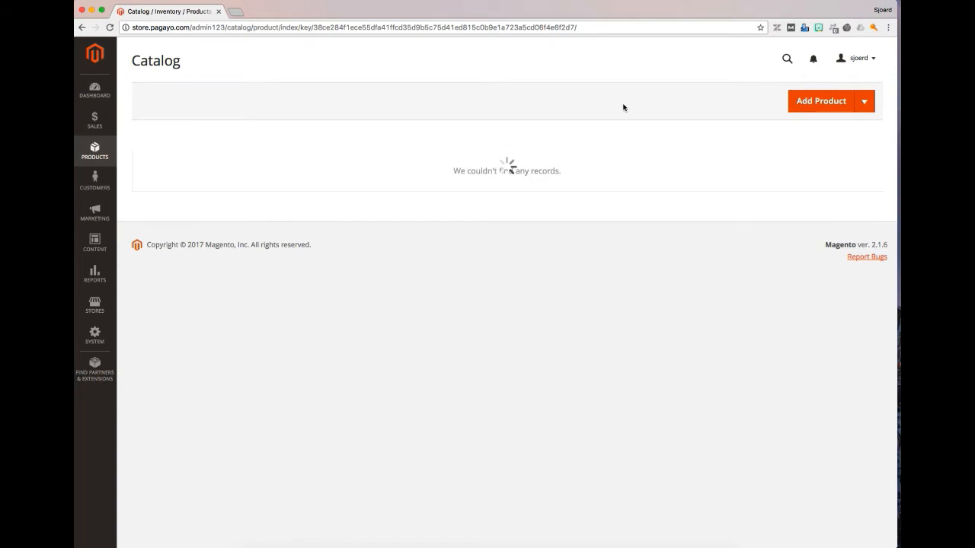
left_click(864, 100)
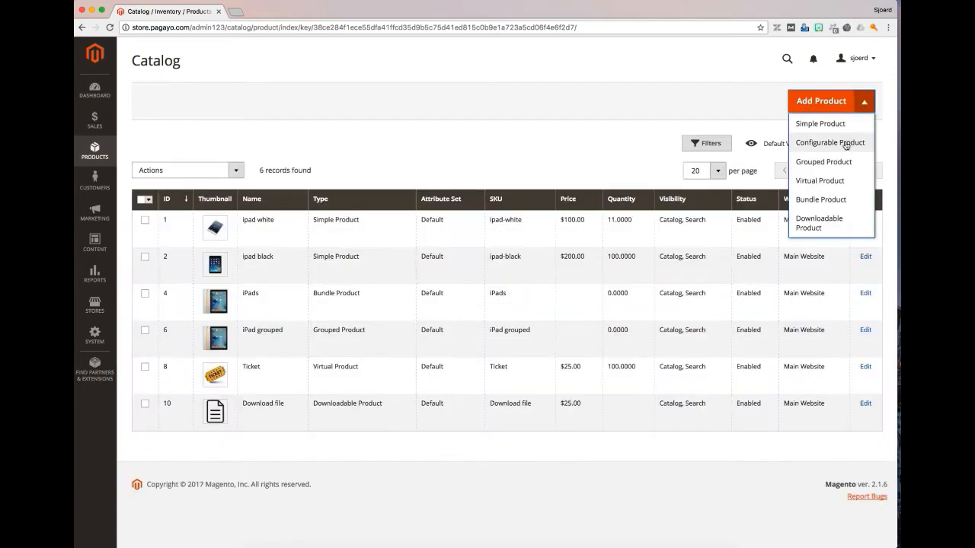
Step: Begin a Configurable Product named 'iPad config' with quantity 100
left_click(828, 144)
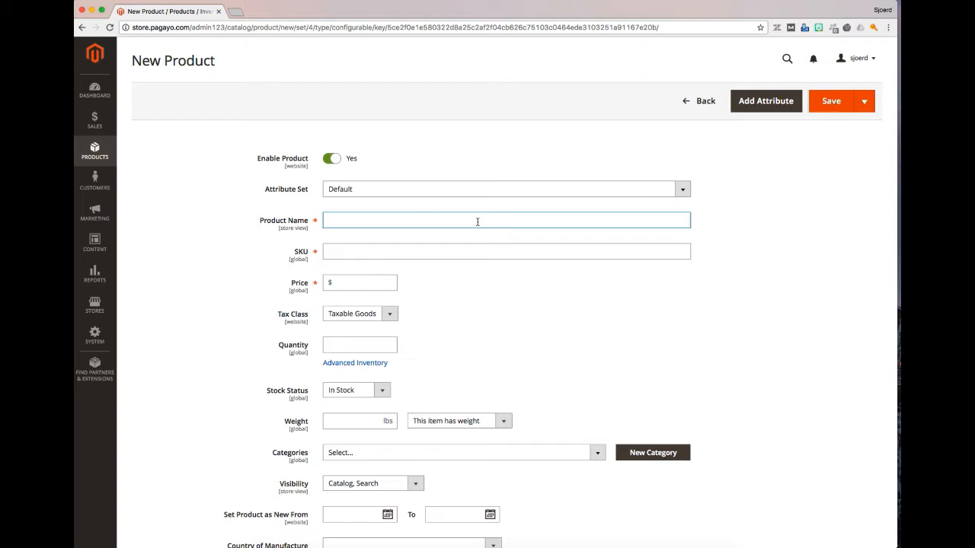
type("iPad")
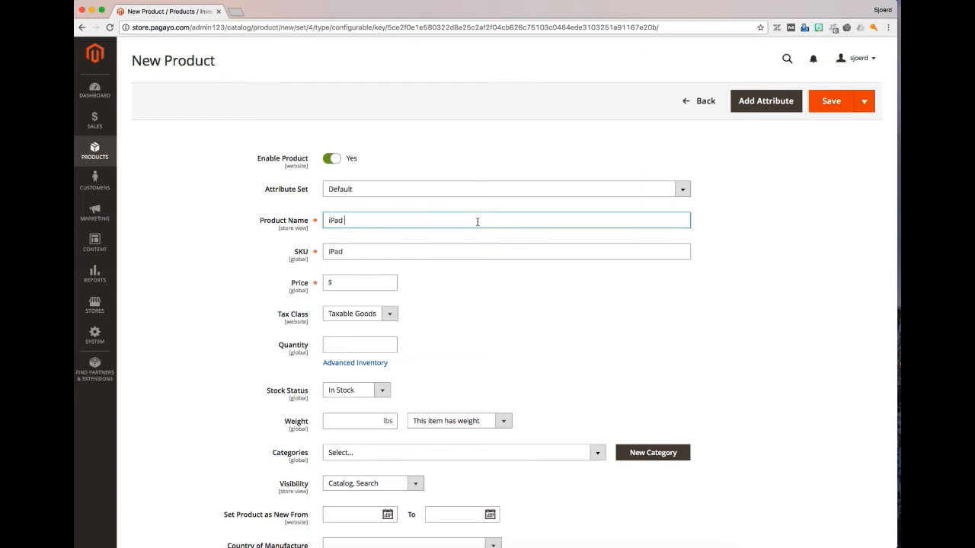
type("con")
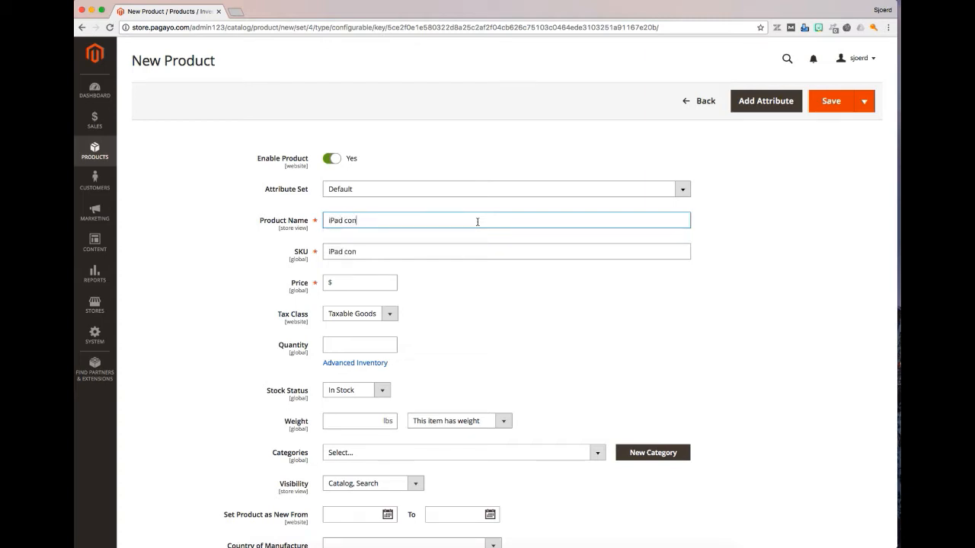
type("fig")
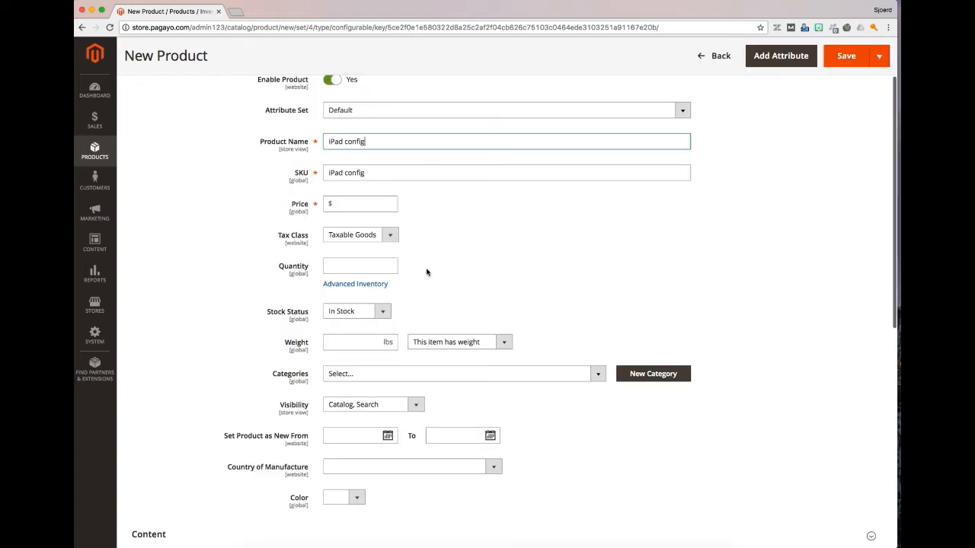
scroll("down", 3)
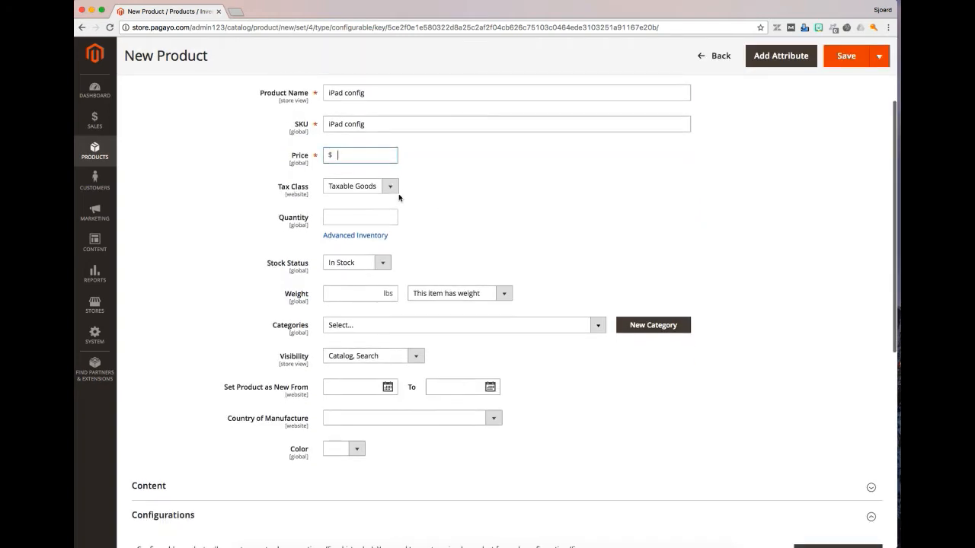
type("1")
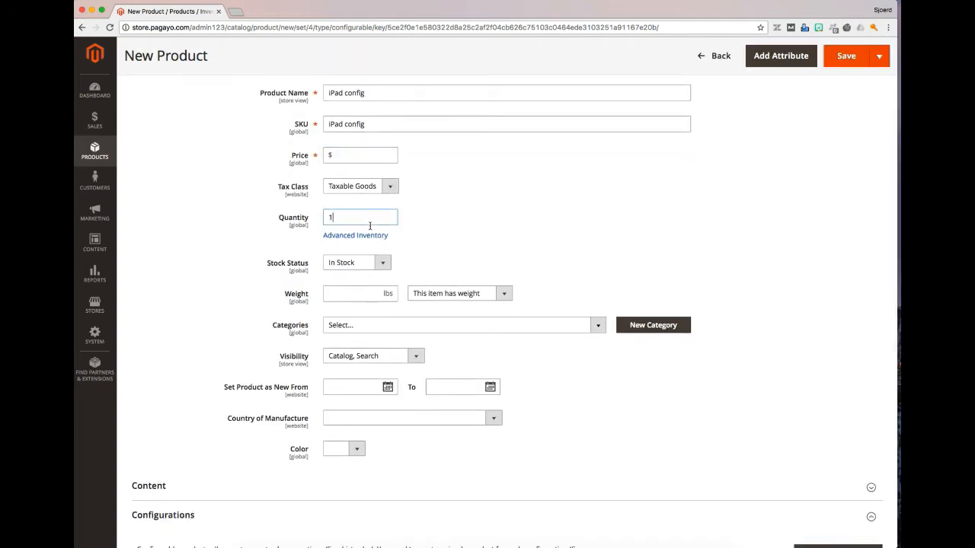
type("00")
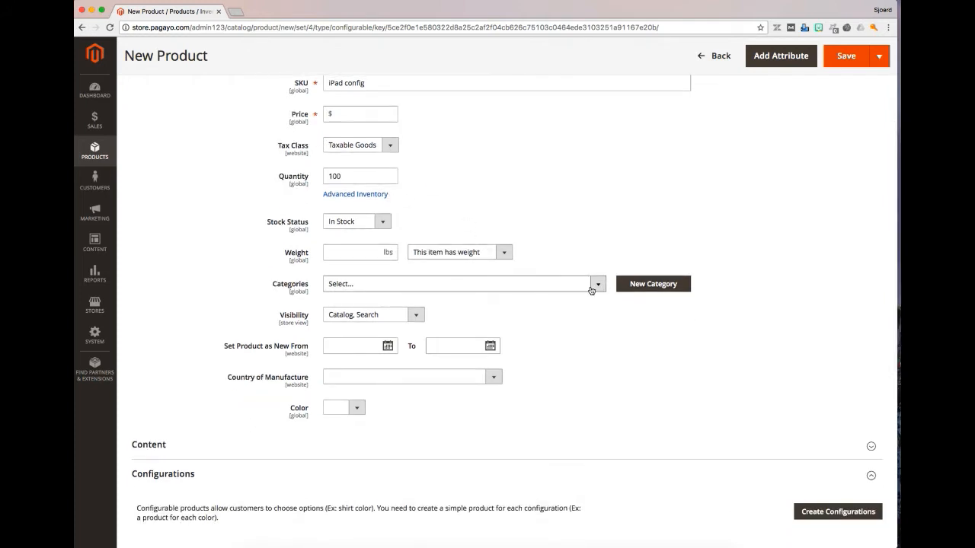
Step: Assign the product to the All iPads category
left_click(597, 283)
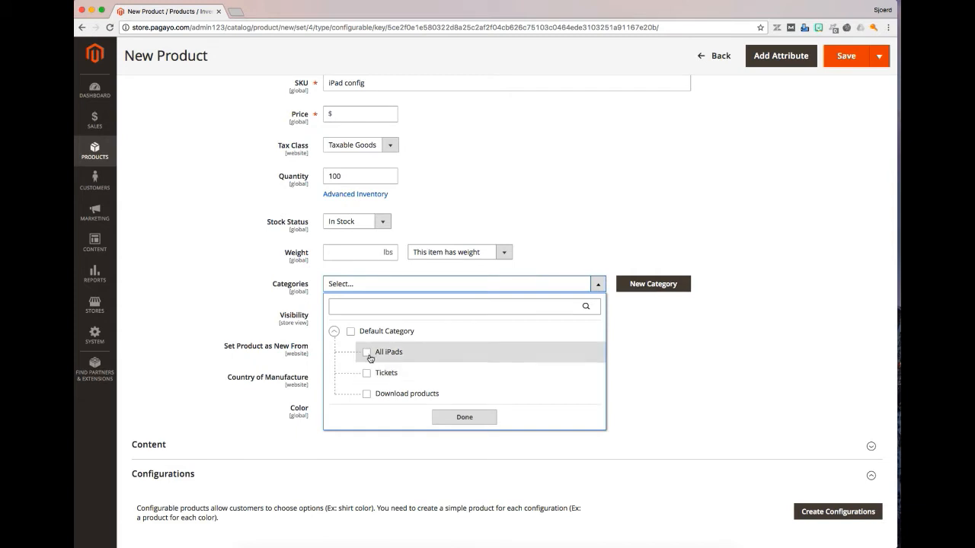
left_click(367, 351)
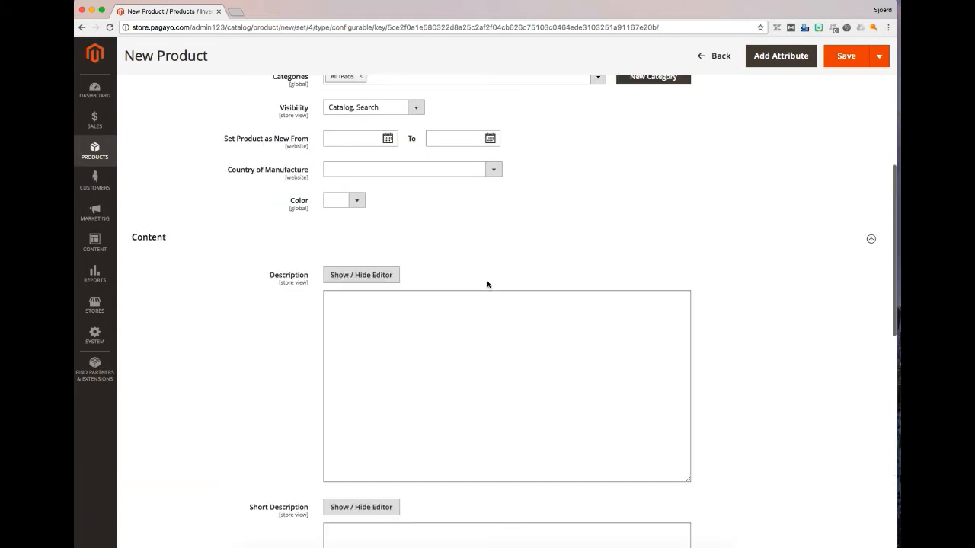
Step: Enter the description 'All' in the rich editor and fill the required Price with 100
left_click(361, 274)
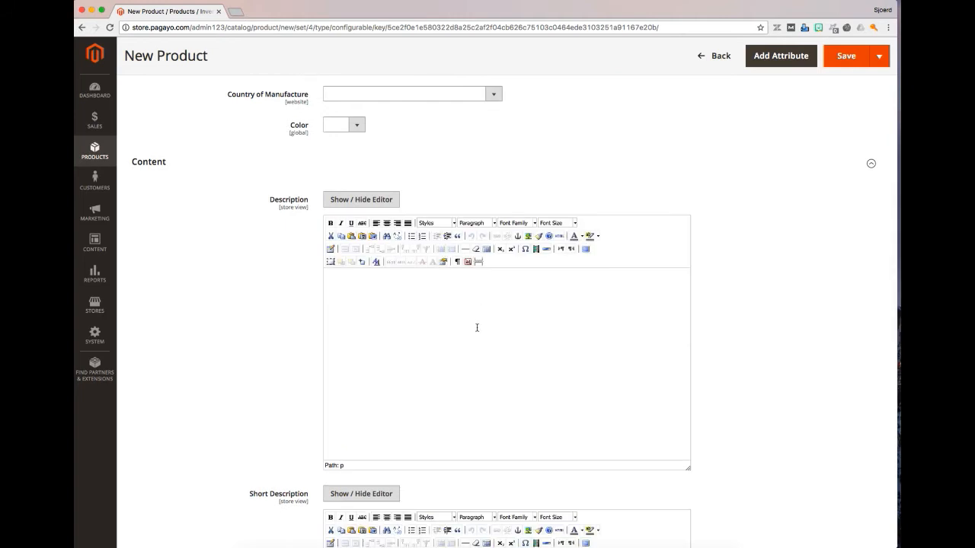
type("All iPads")
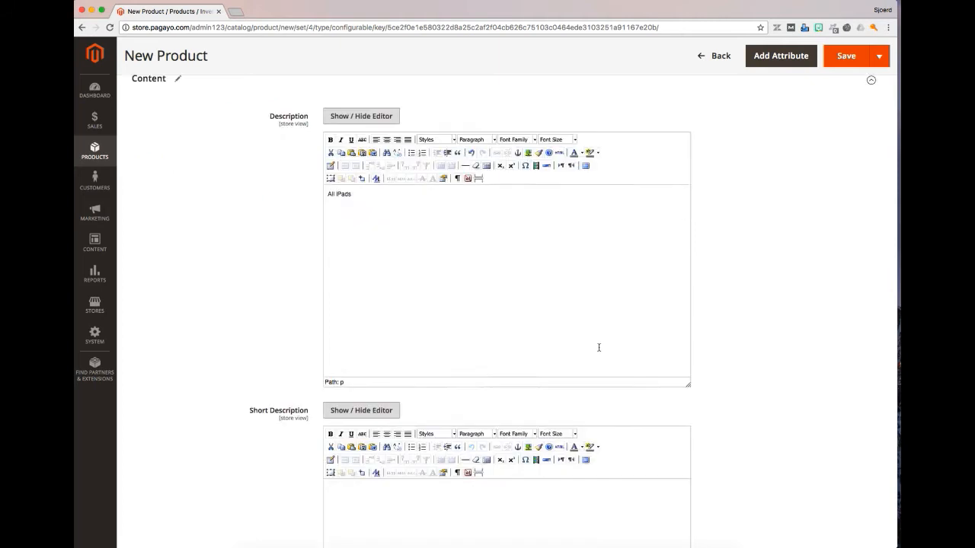
scroll("down", 3)
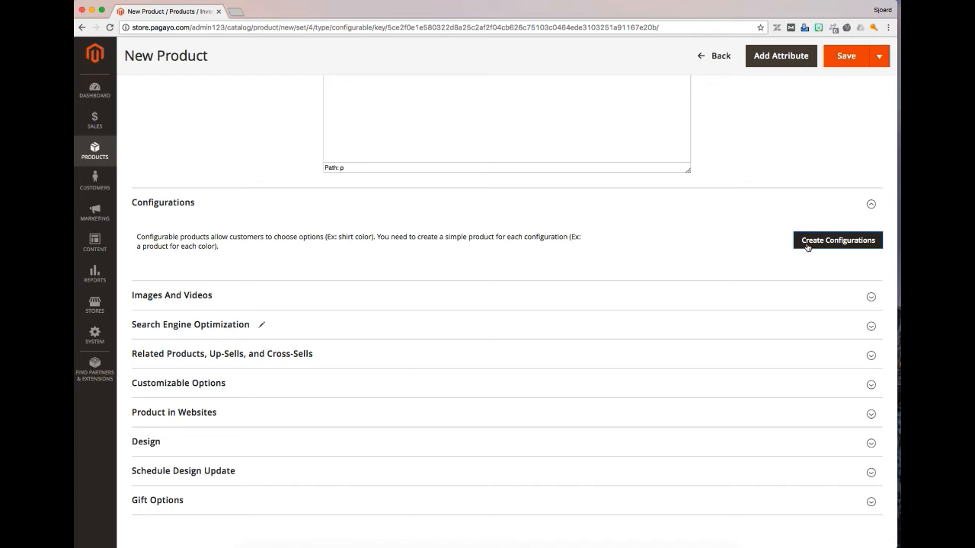
scroll("up", 3)
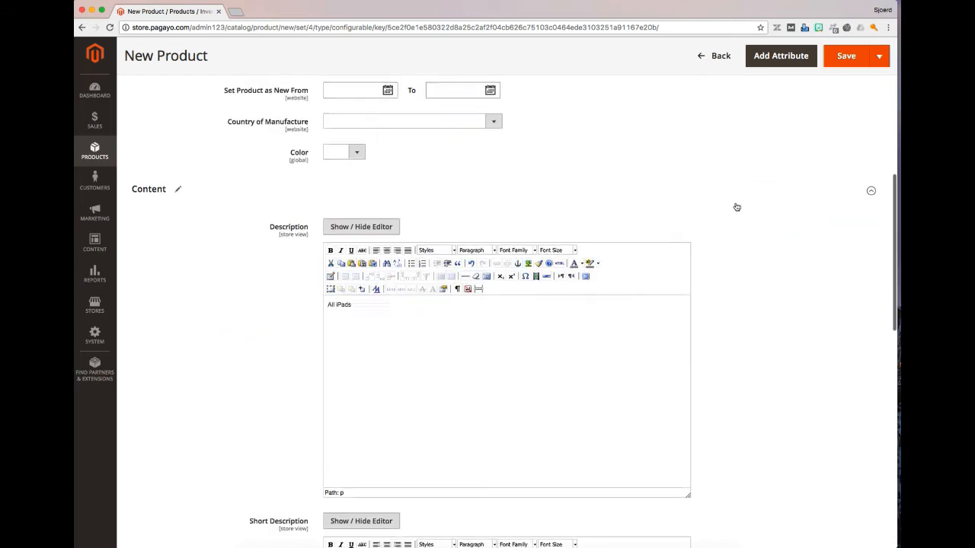
scroll("up", 3)
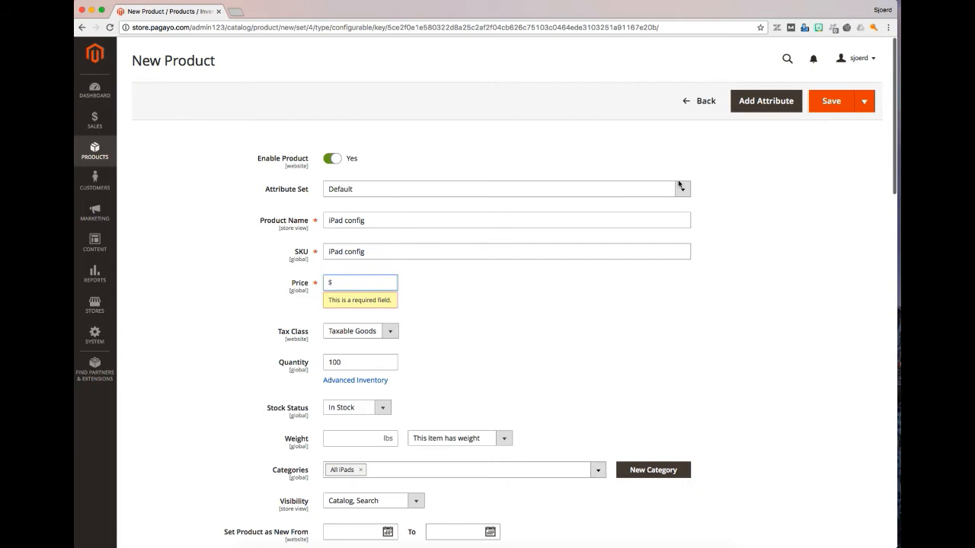
type("100")
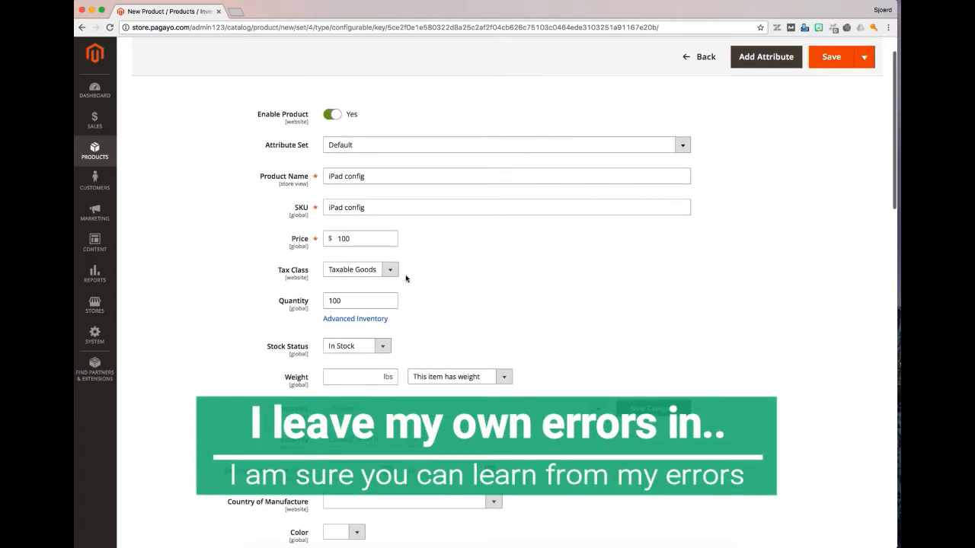
mouse_move(448, 274)
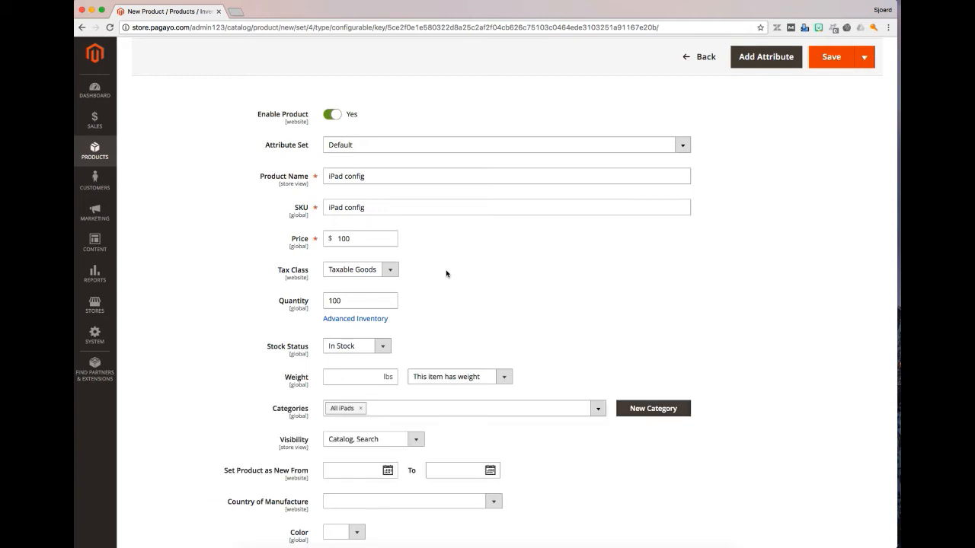
scroll("up", 3)
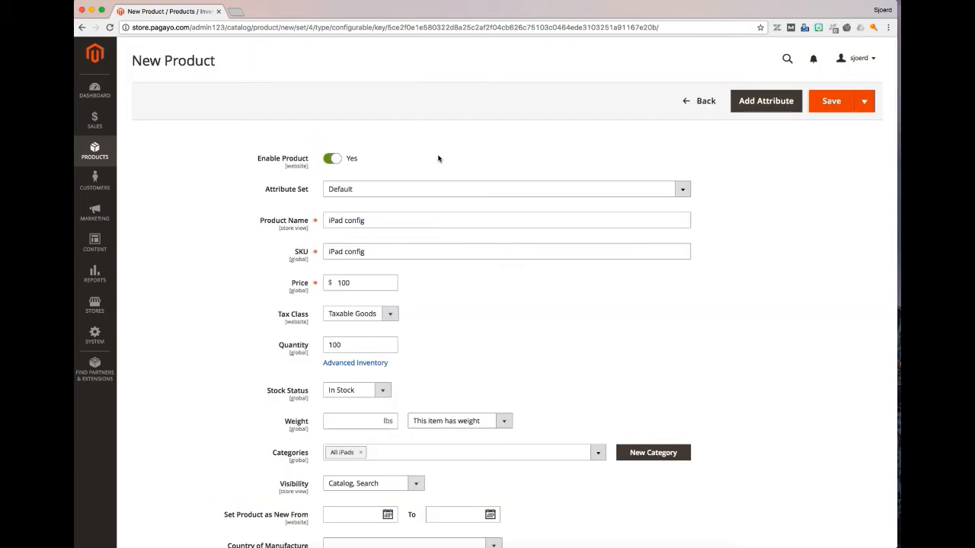
mouse_move(429, 198)
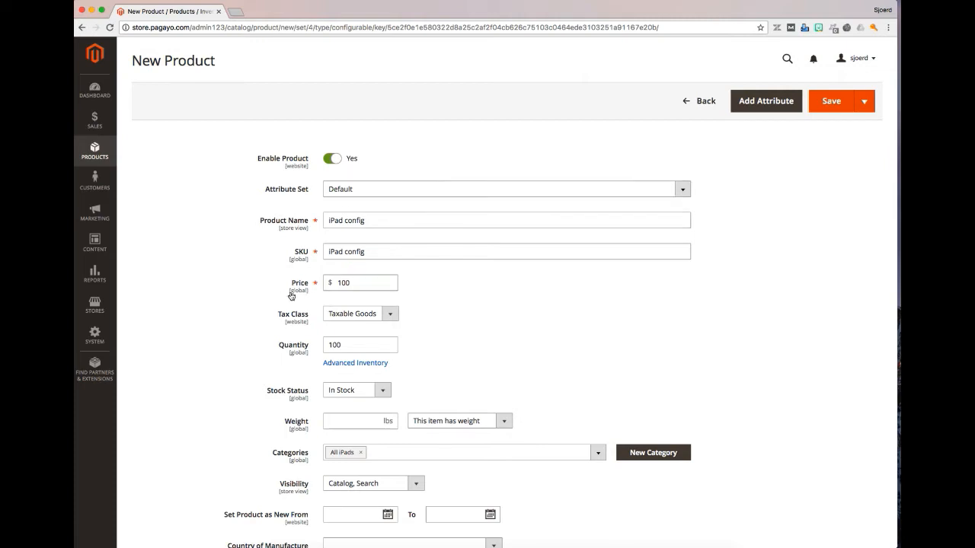
left_click(360, 281)
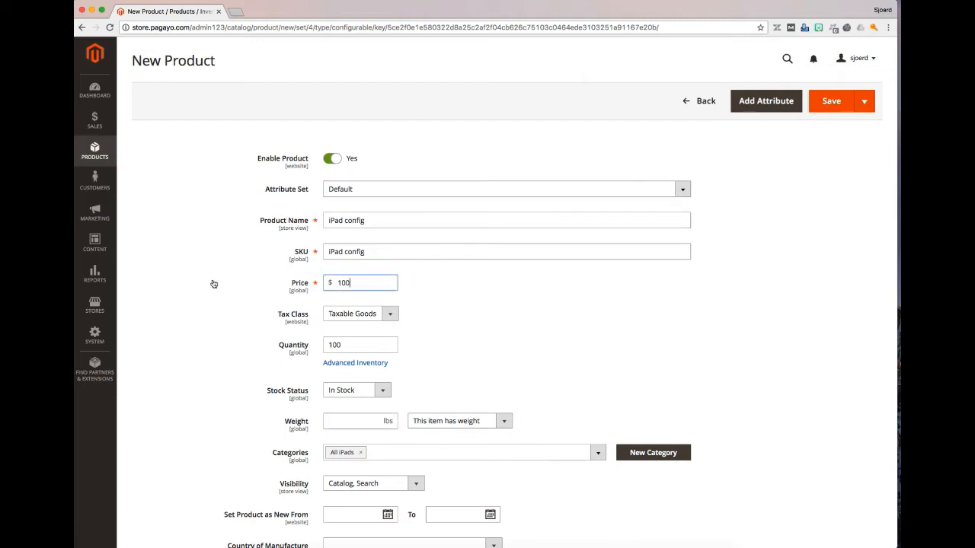
mouse_move(265, 292)
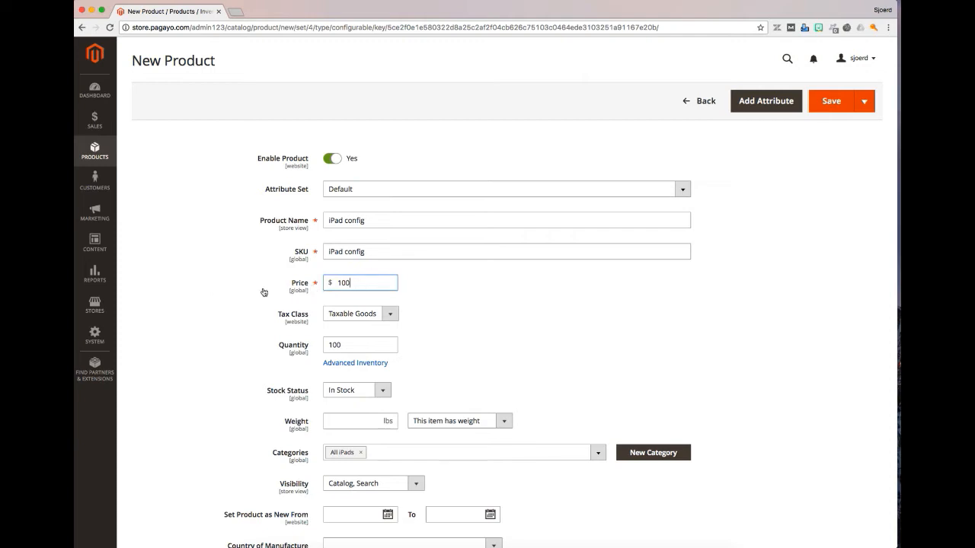
Step: Reach Product Attributes via Stores, edit the price attribute and save it
left_click(94, 243)
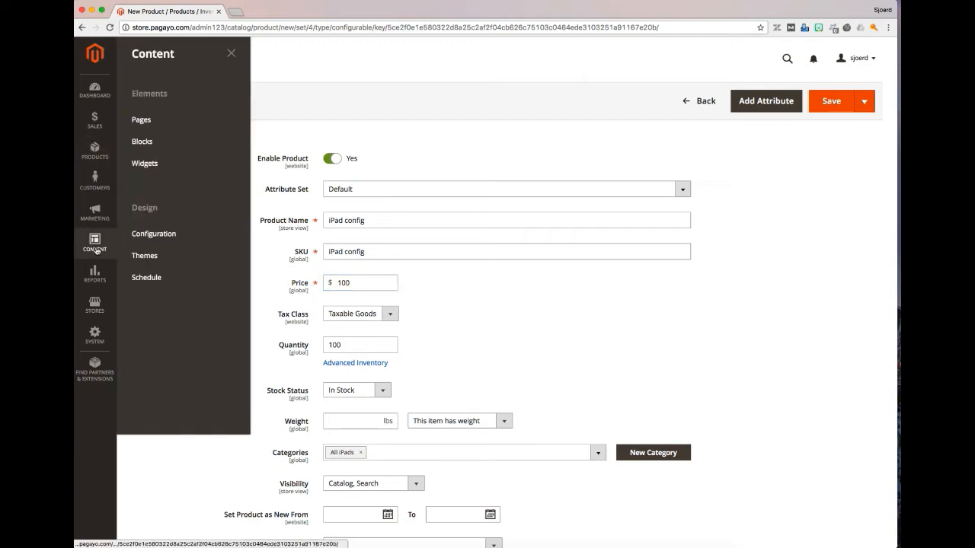
left_click(94, 305)
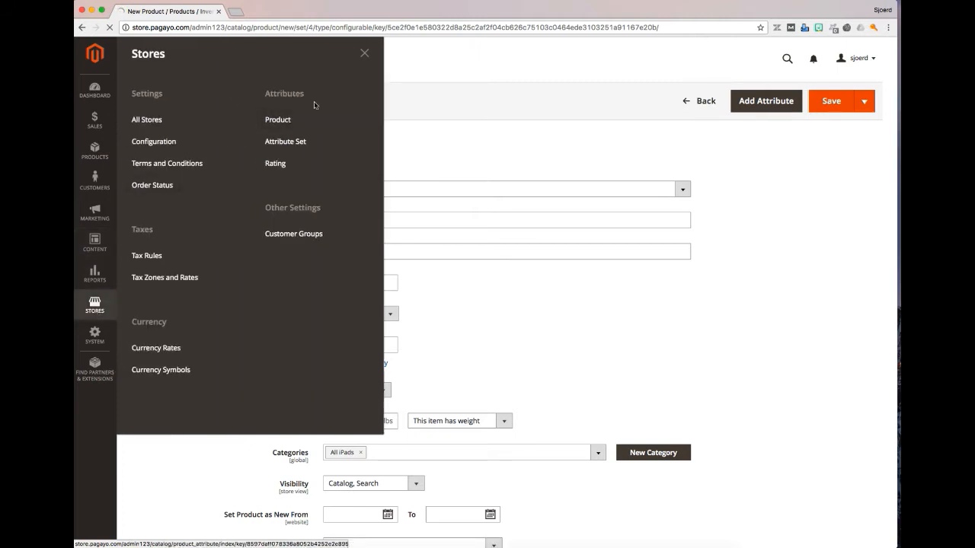
left_click(277, 119)
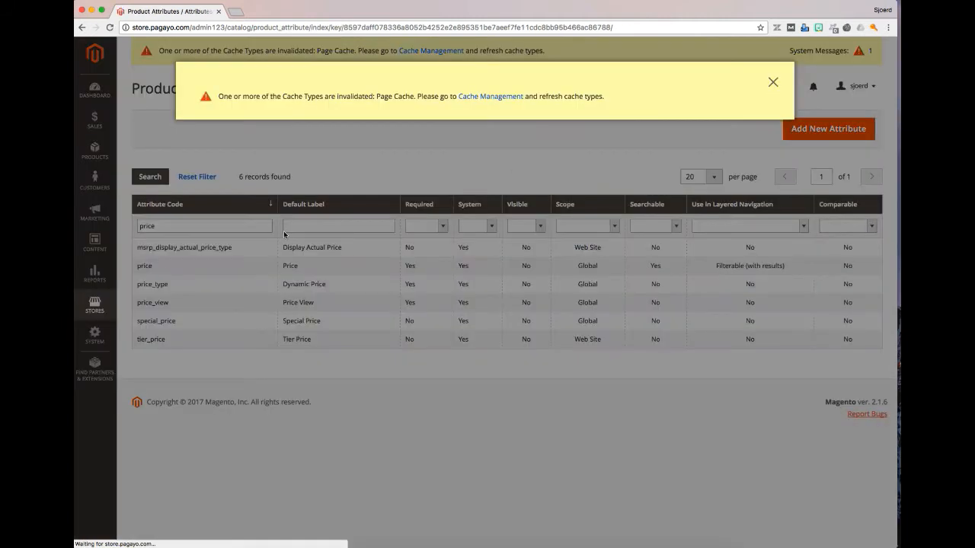
left_click(772, 82)
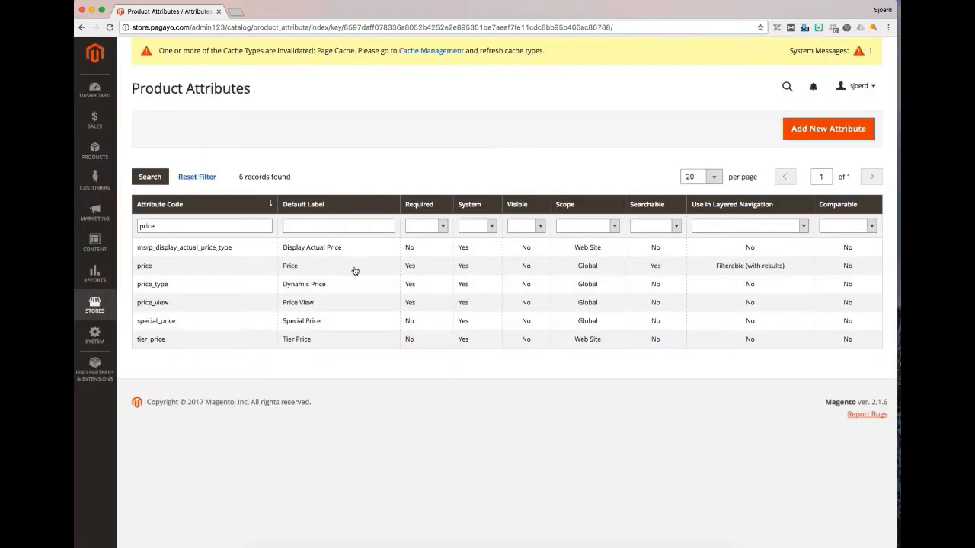
left_click(143, 265)
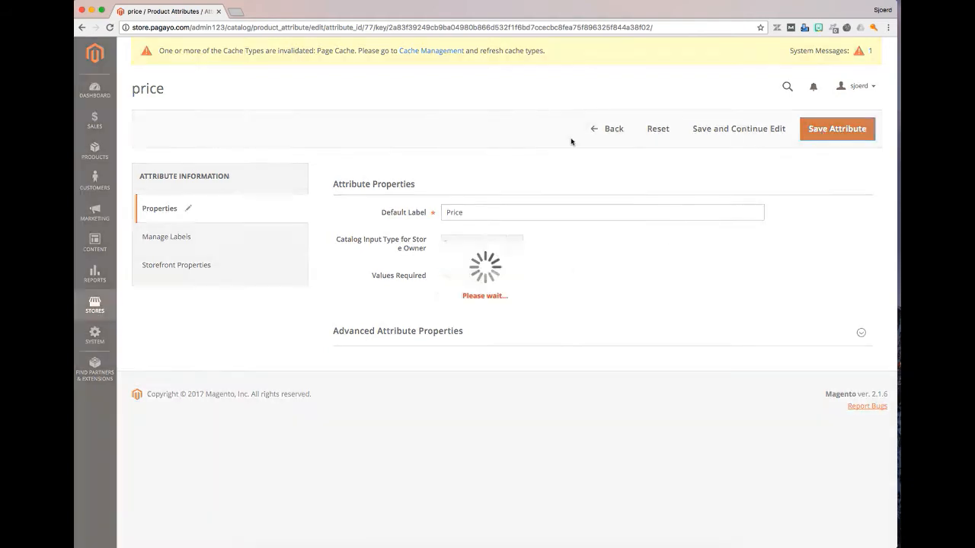
left_click(838, 128)
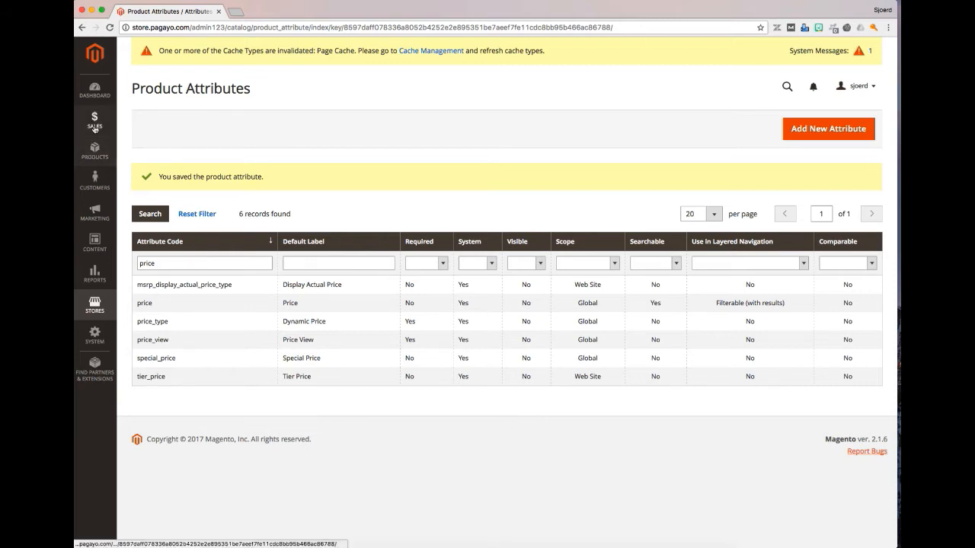
Step: Begin a new Configurable Product named 'iPads config' from the catalog
left_click(94, 150)
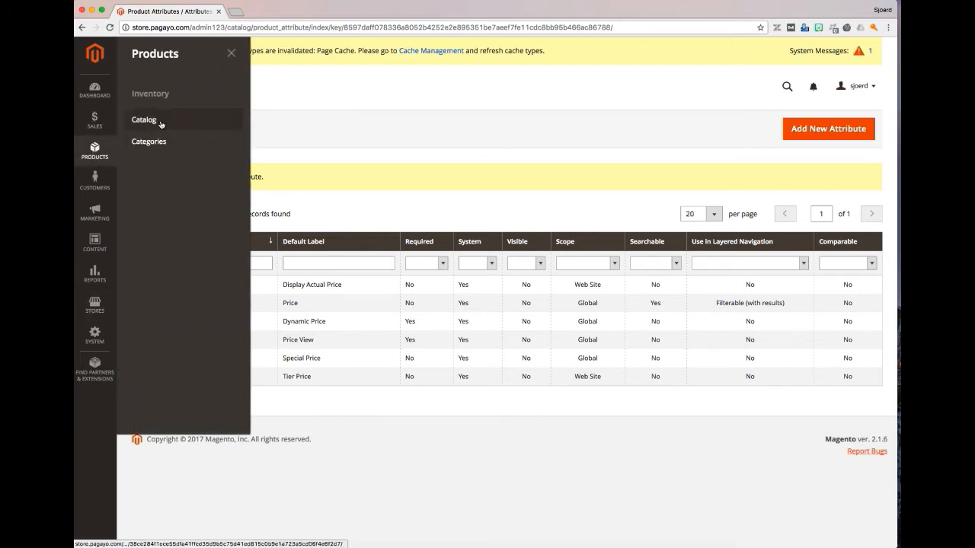
left_click(143, 118)
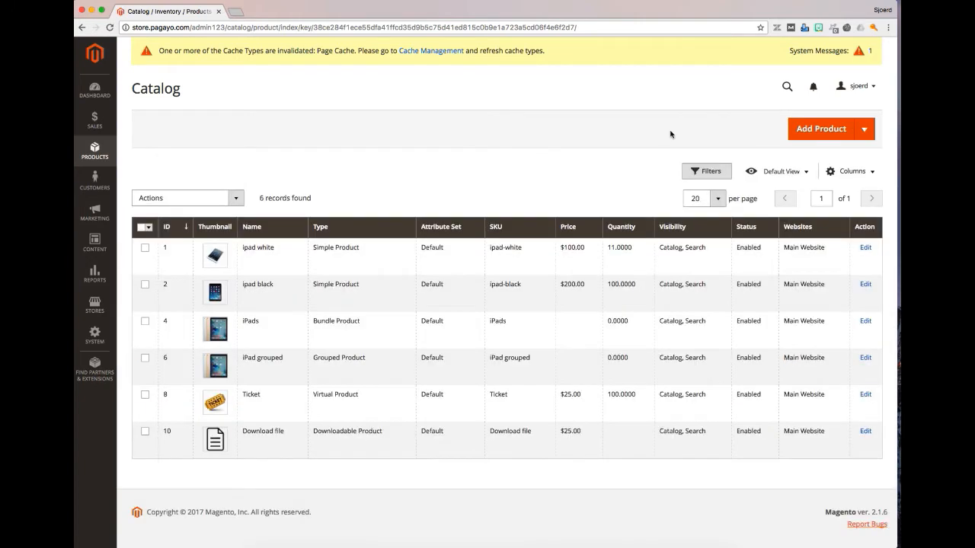
left_click(863, 128)
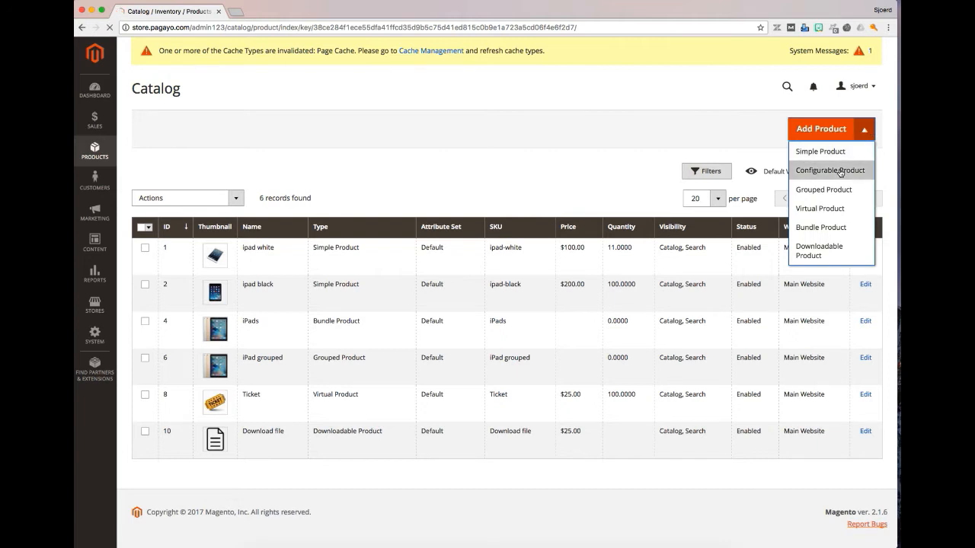
left_click(829, 170)
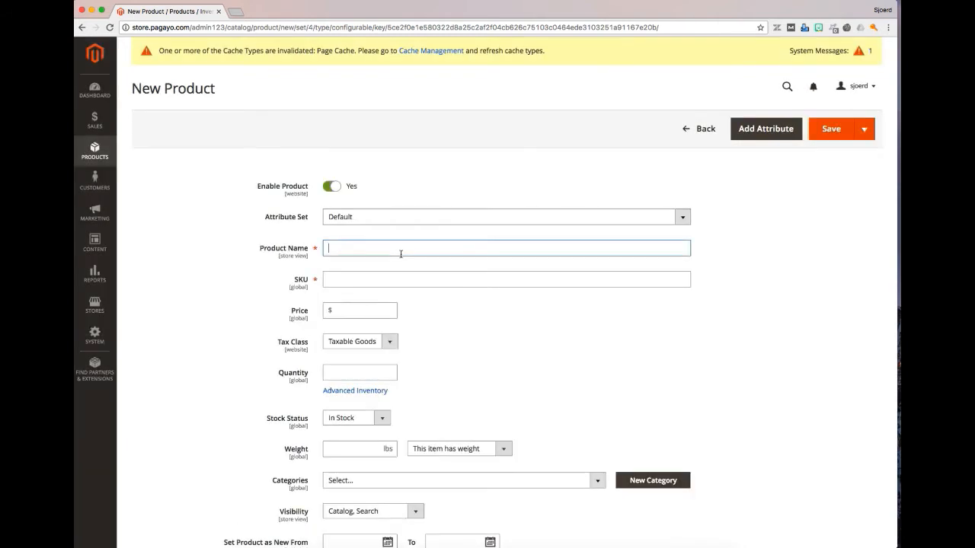
type("iP")
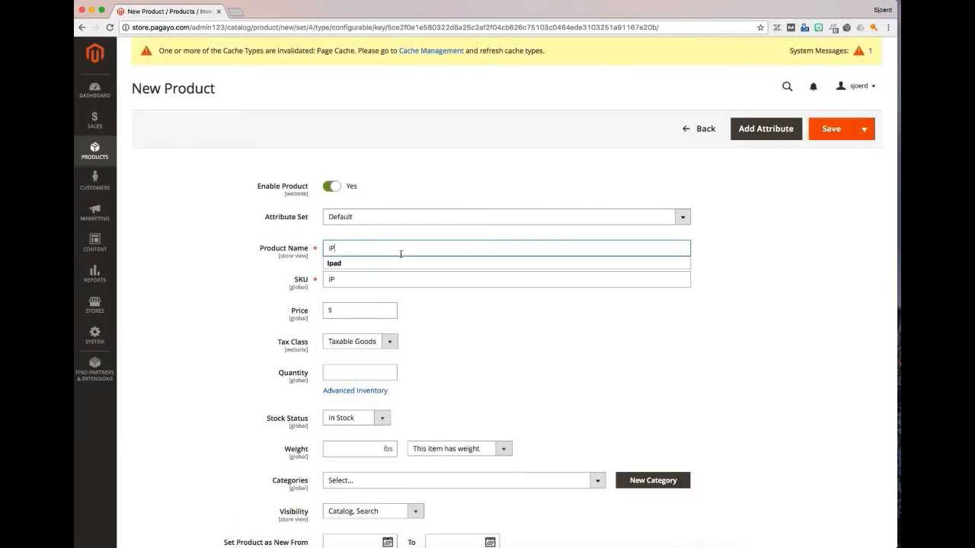
type("ads")
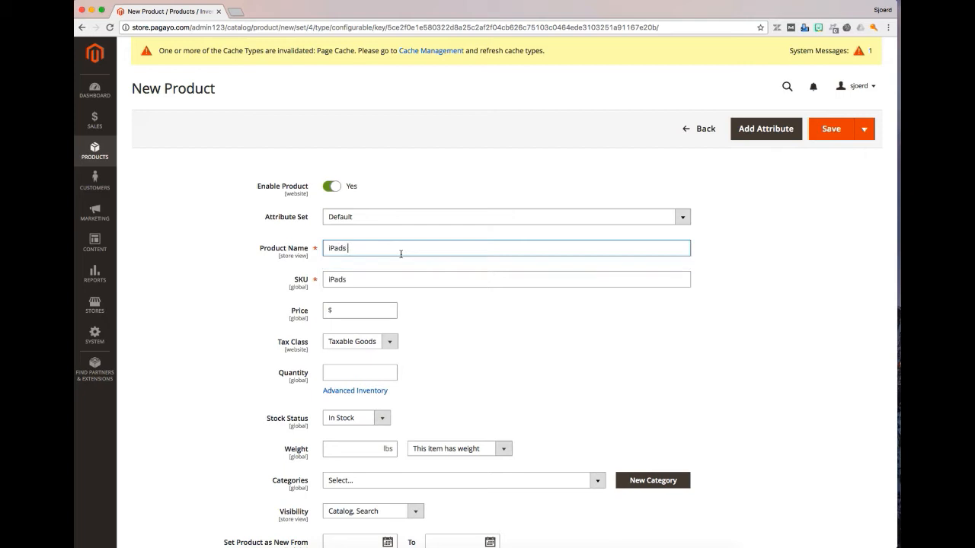
type("conf")
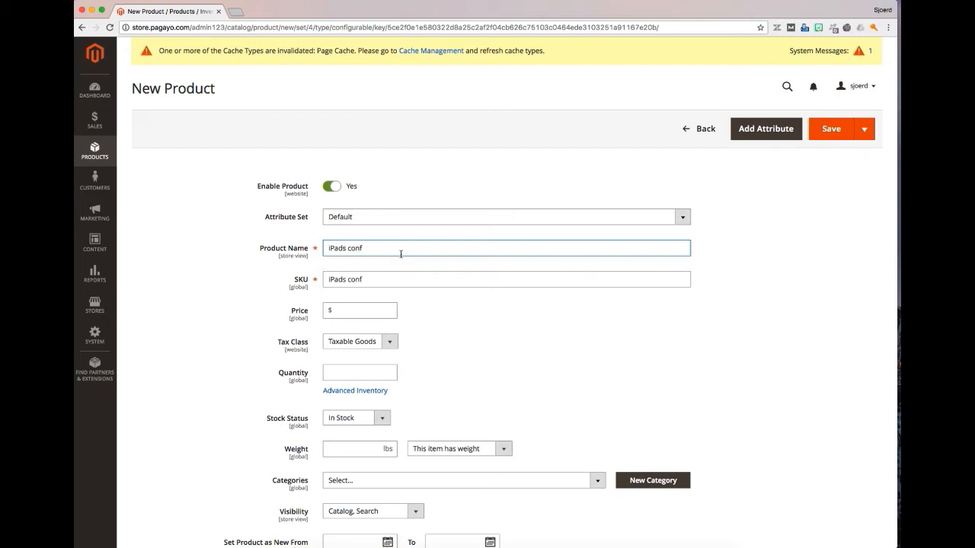
type("ig")
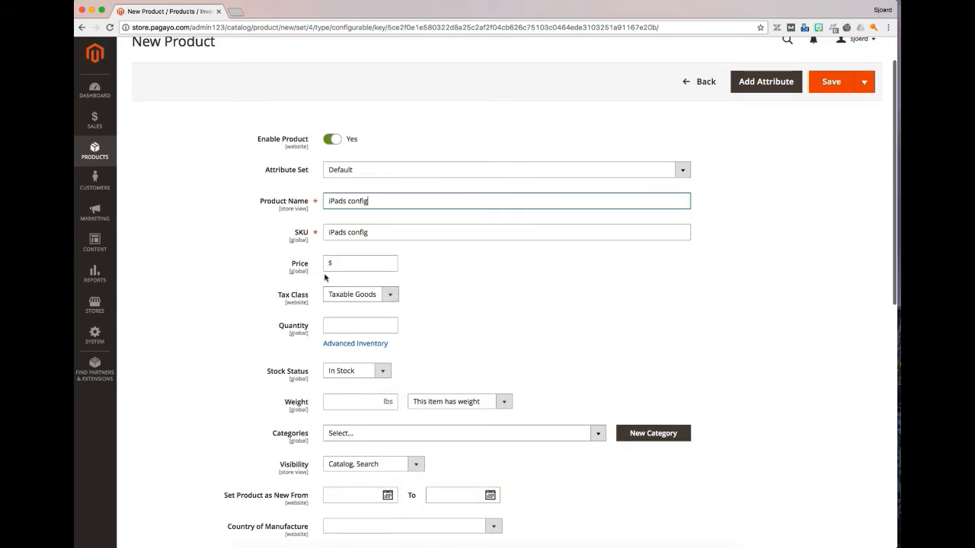
Step: Put the product in the All iPads category and write the description 'All iPads'
scroll("down", 3)
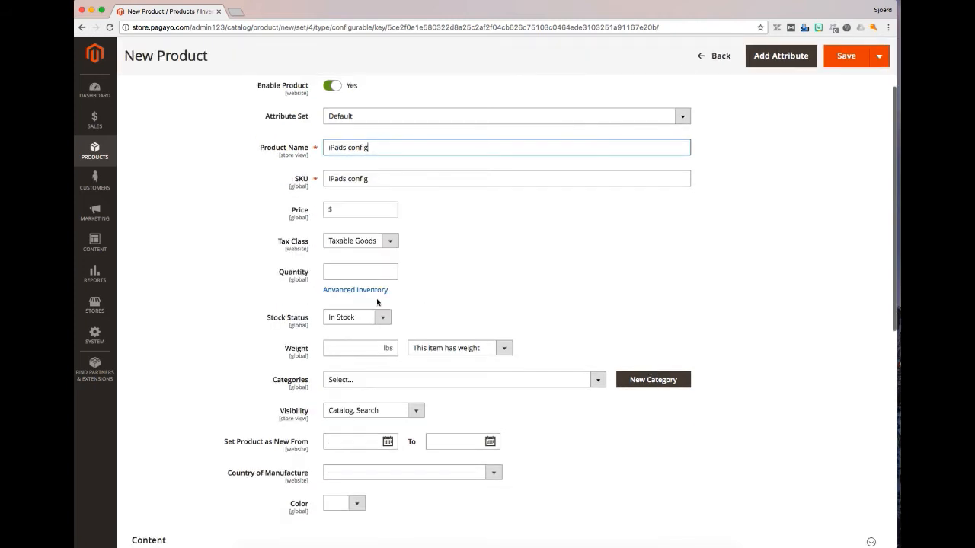
scroll("down", 3)
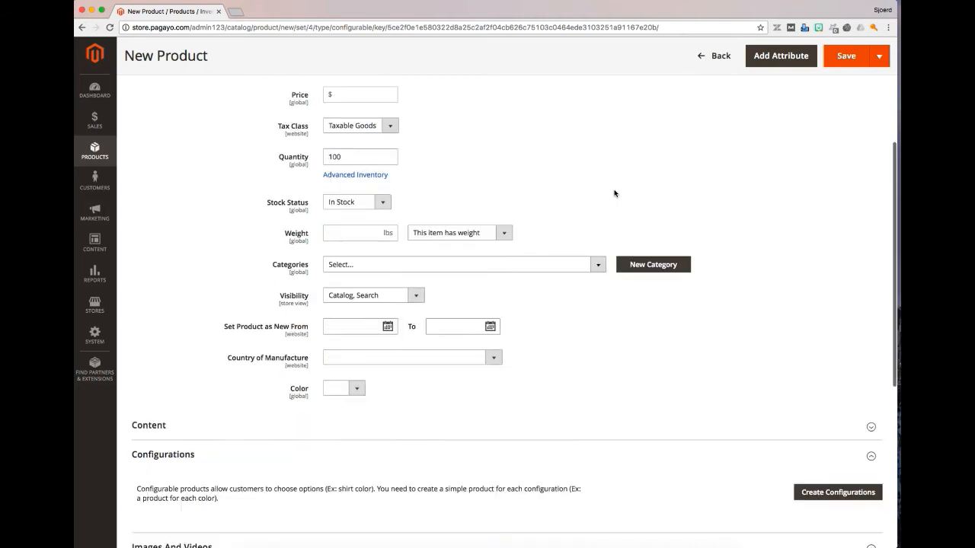
mouse_move(444, 246)
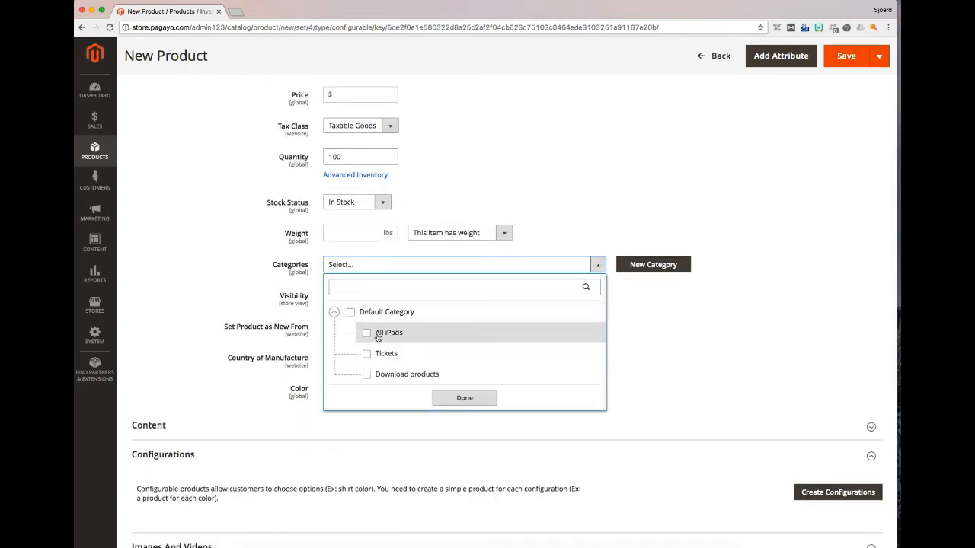
left_click(463, 398)
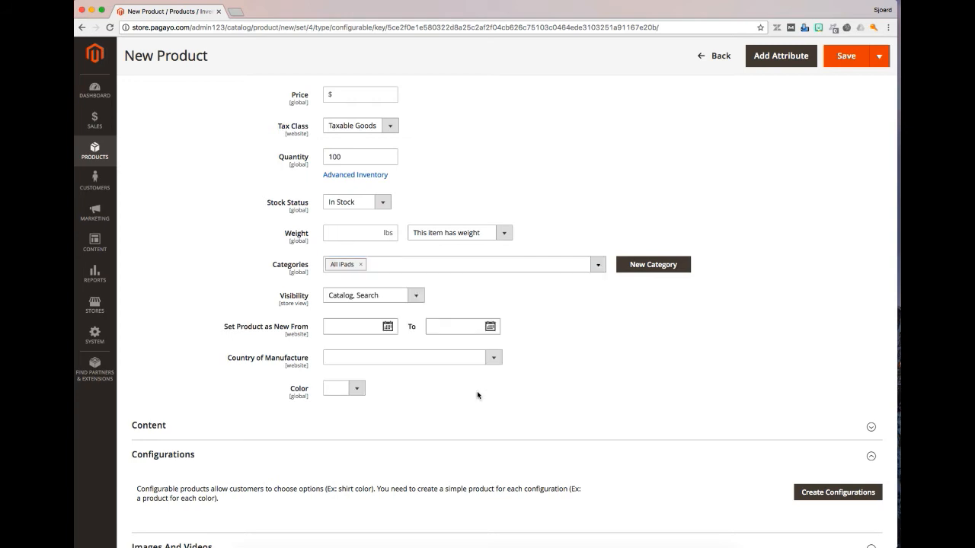
scroll("down", 3)
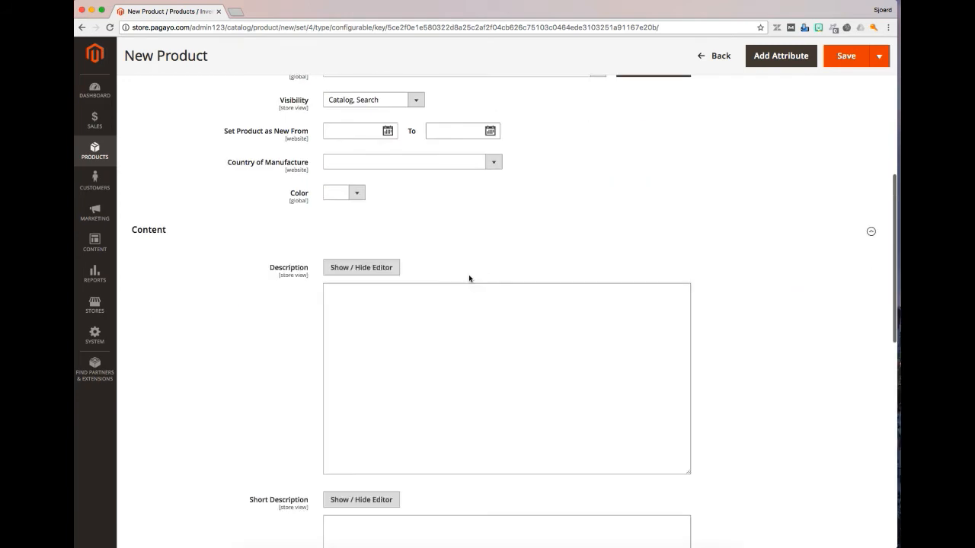
left_click(361, 268)
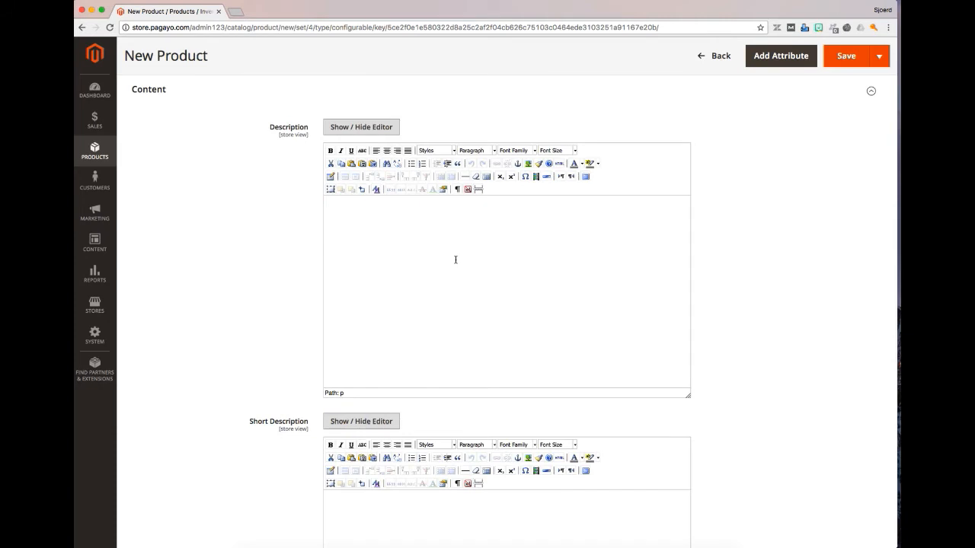
type("All")
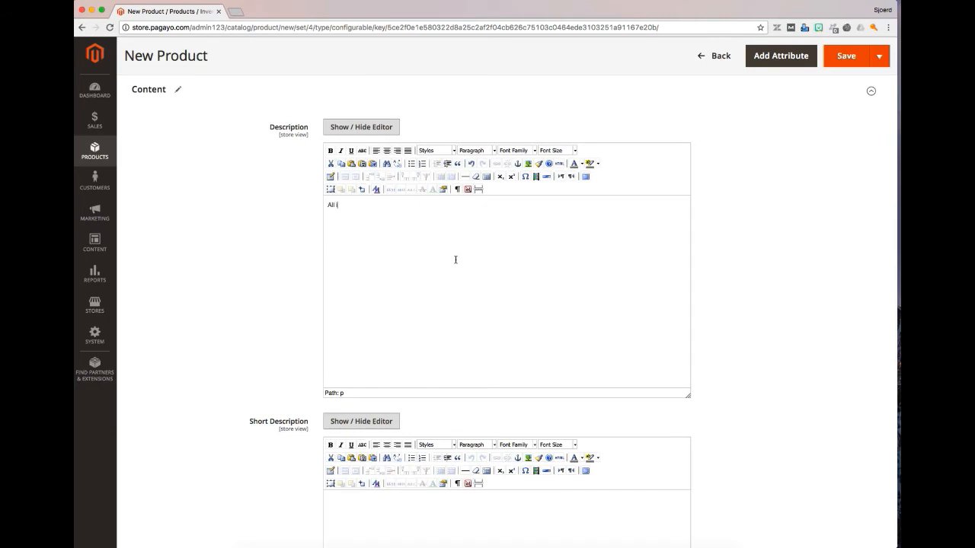
type("iPads")
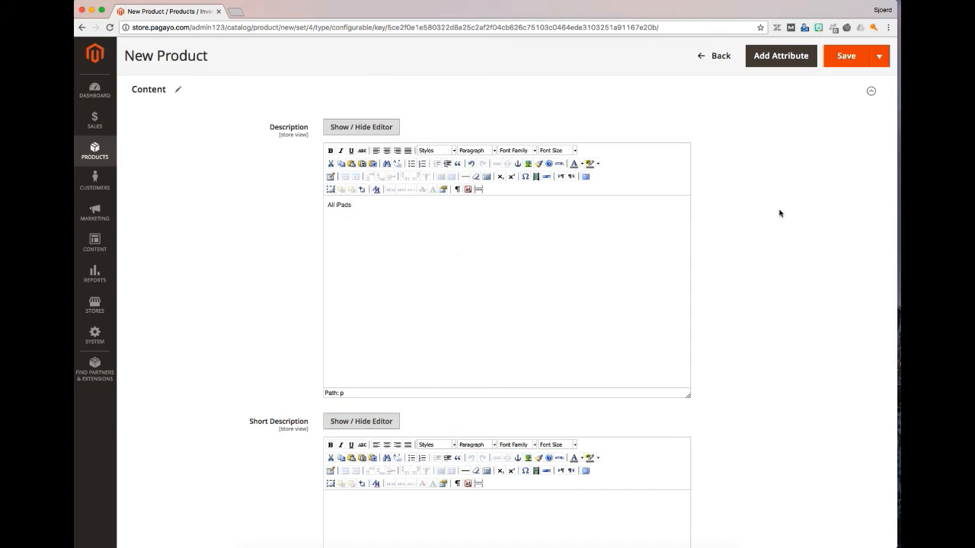
scroll("down", 3)
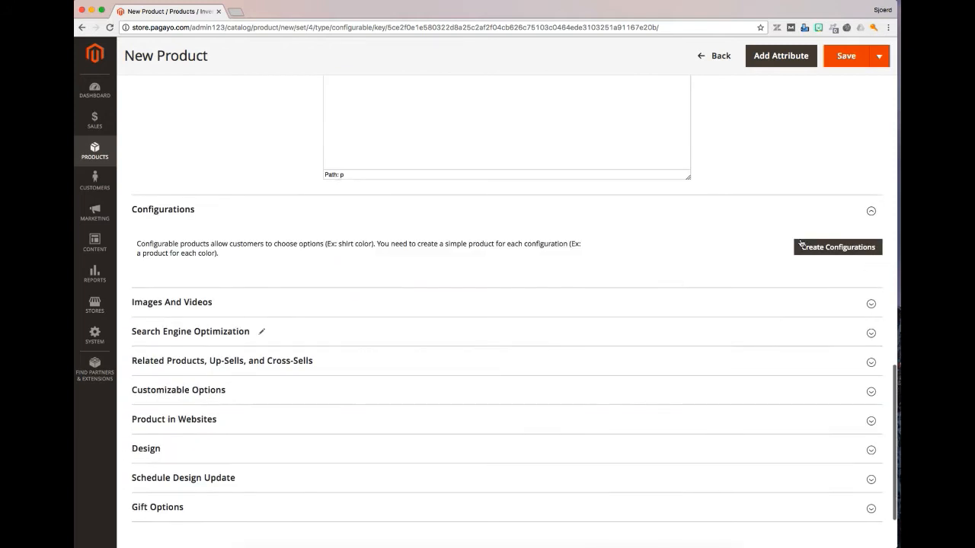
Step: Launch Create Configurations and select Color as the variation attribute
left_click(838, 246)
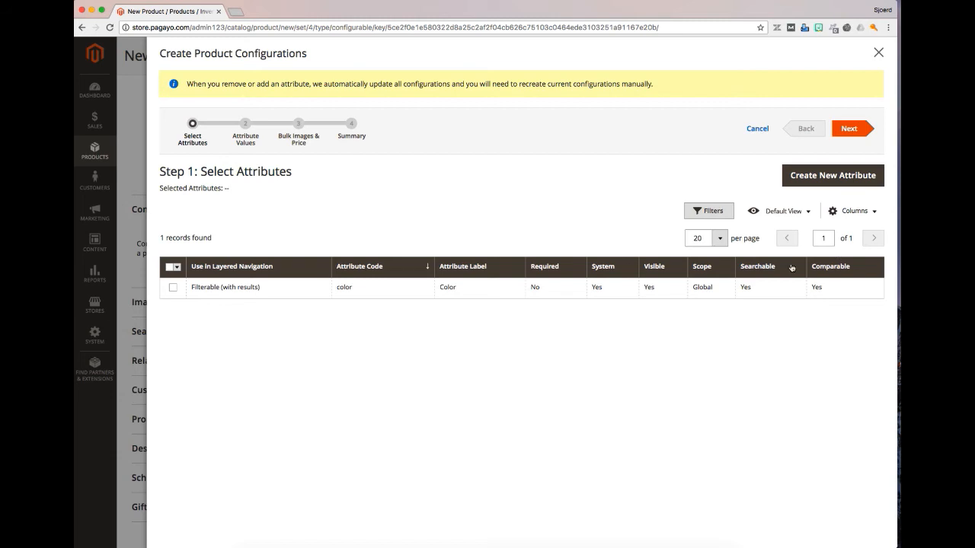
left_click(174, 286)
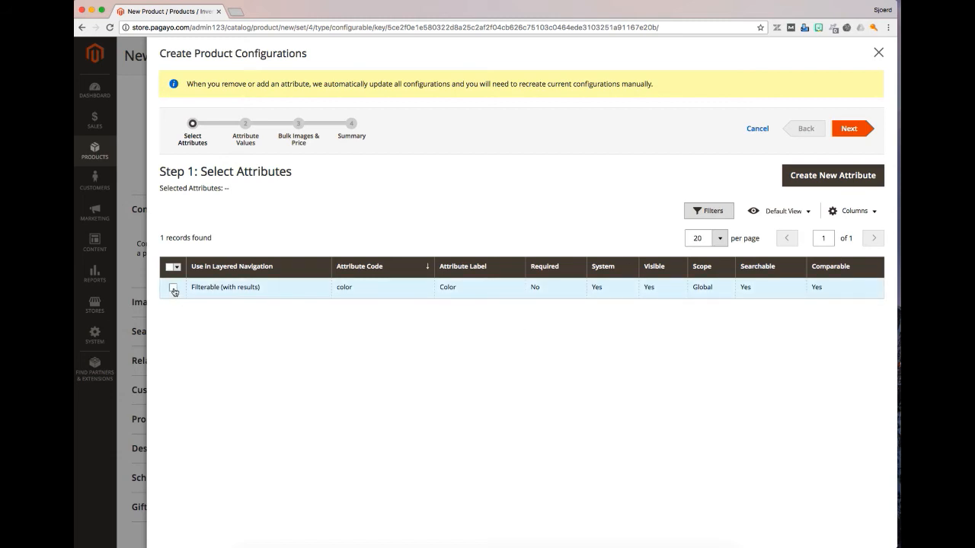
left_click(174, 287)
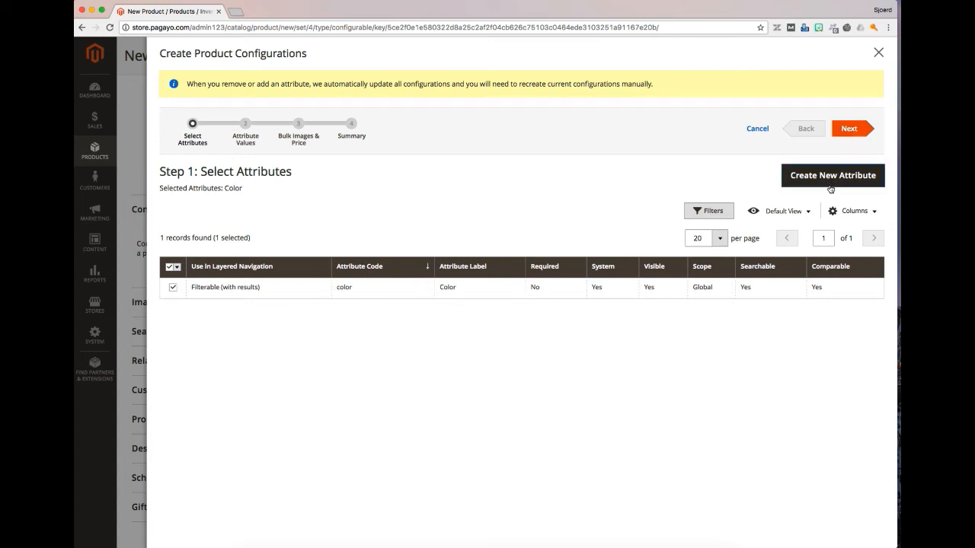
mouse_move(518, 290)
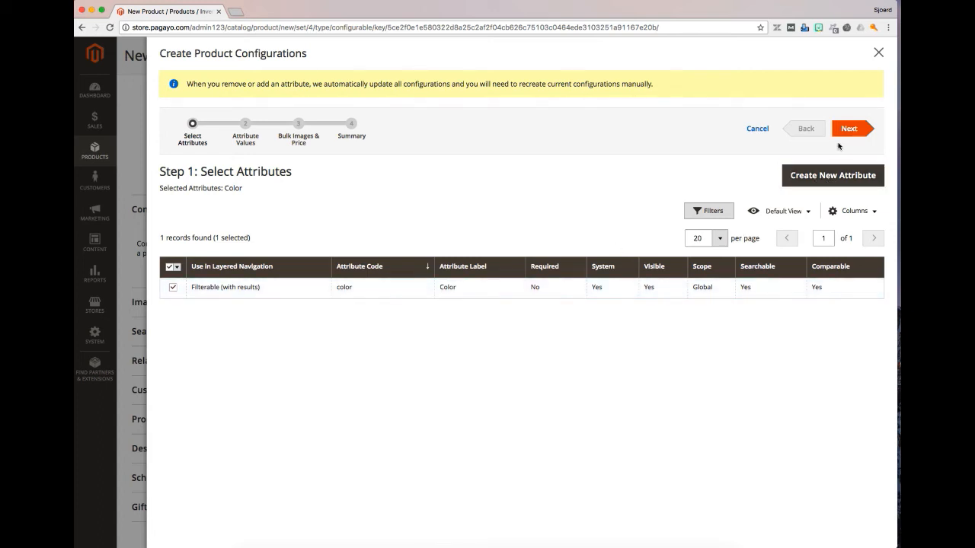
Step: Add and save new Color values Silver, Gold and Pink in the attribute values step
left_click(848, 128)
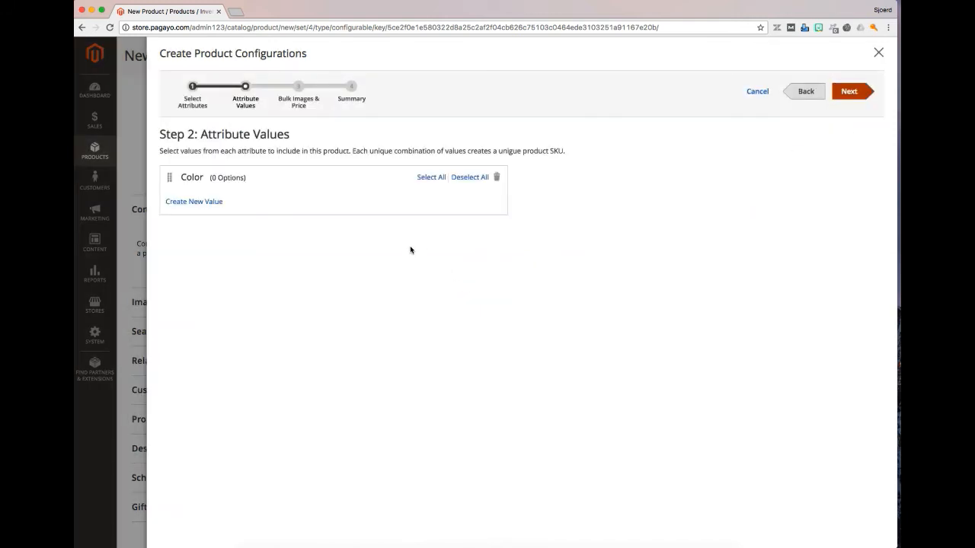
mouse_move(205, 217)
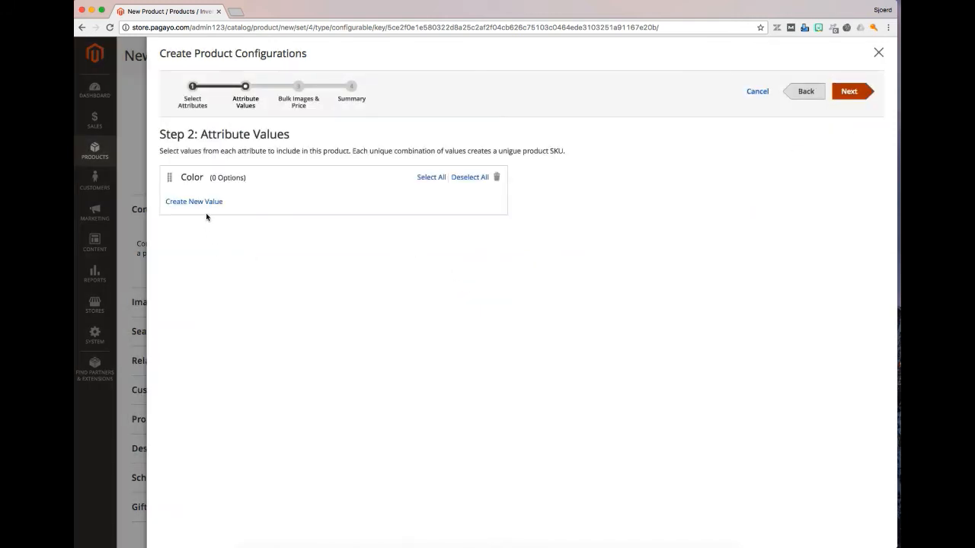
mouse_move(243, 201)
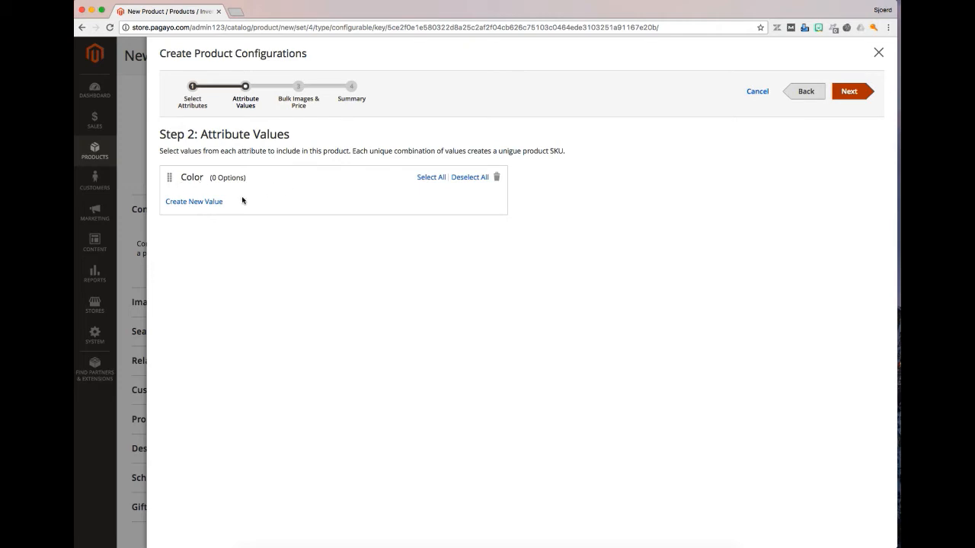
left_click(194, 201)
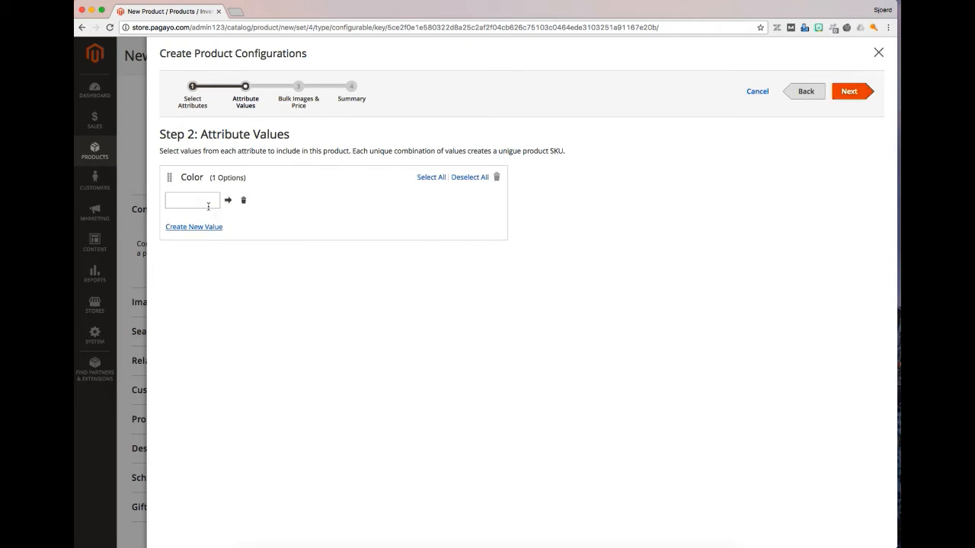
left_click(192, 200)
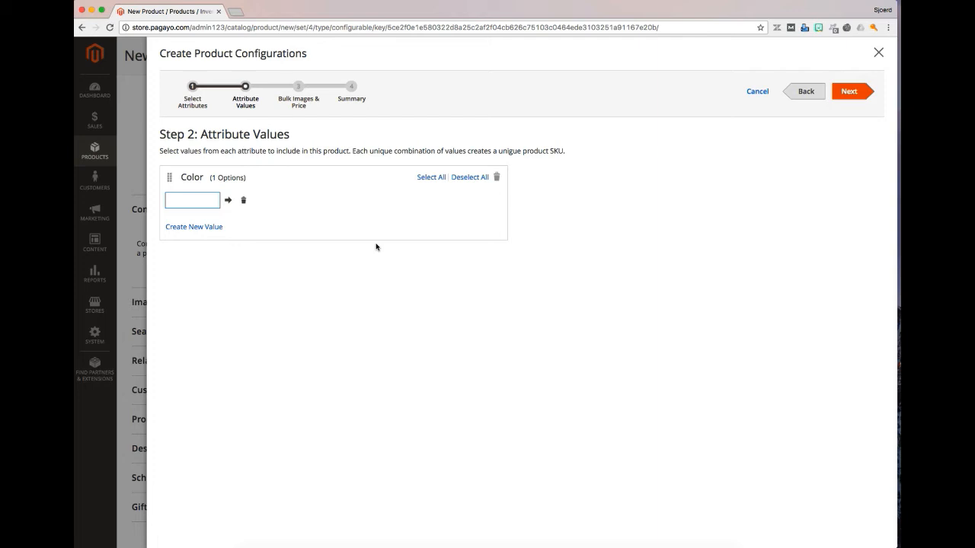
type("s")
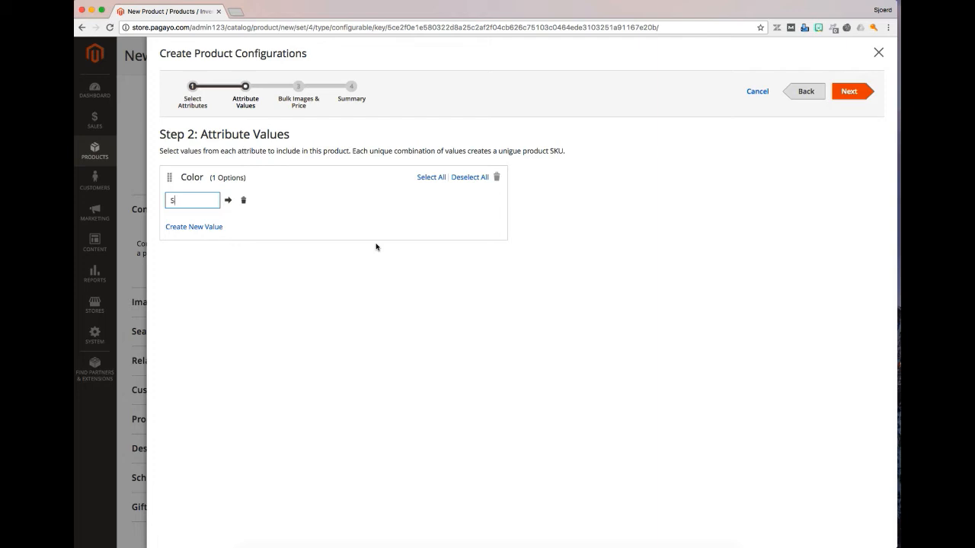
type("ilver")
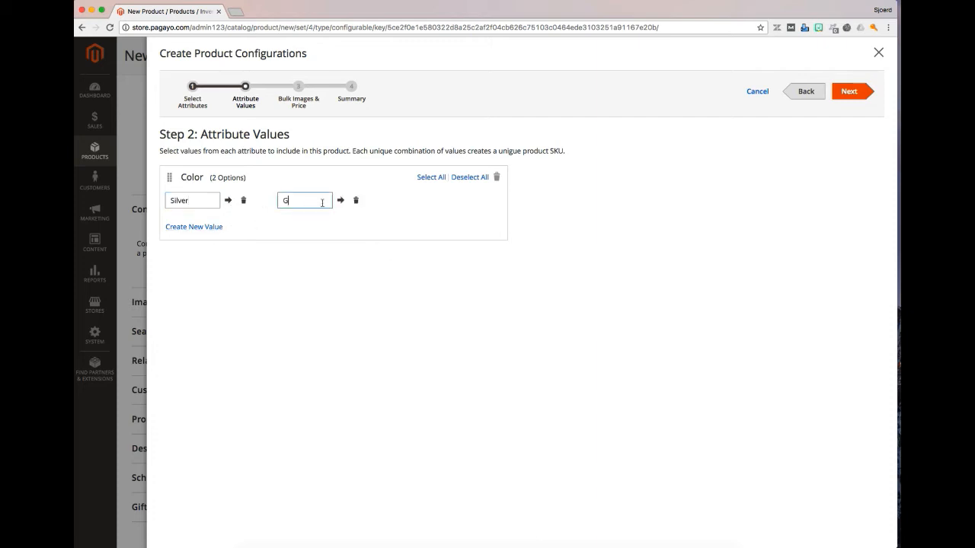
type("Gold")
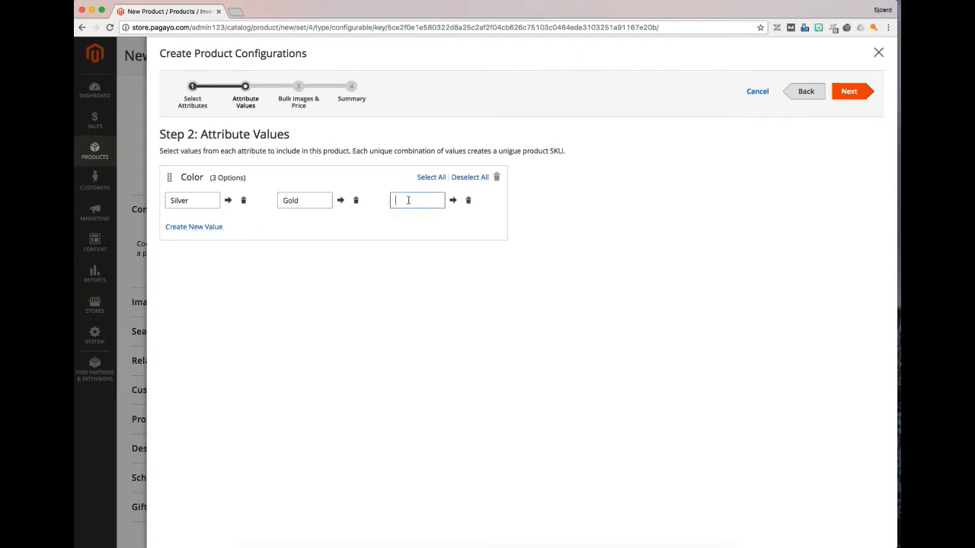
type("Pink")
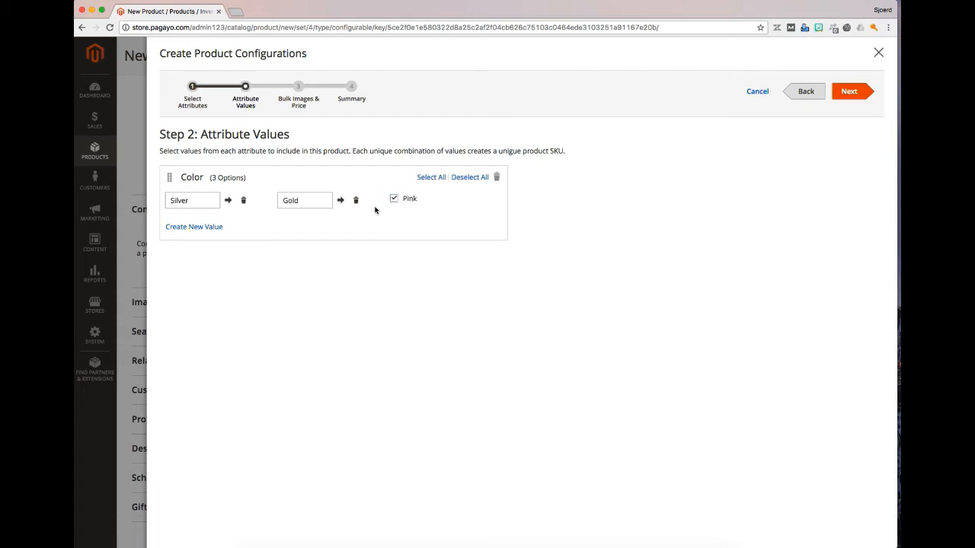
left_click(228, 201)
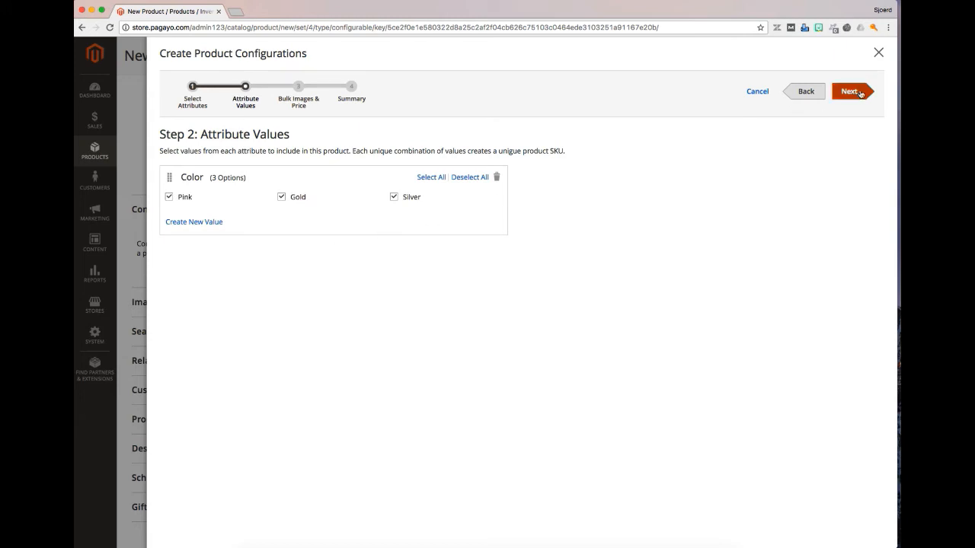
Step: Step through images, price, quantity and summary to generate the three colour variations
left_click(849, 92)
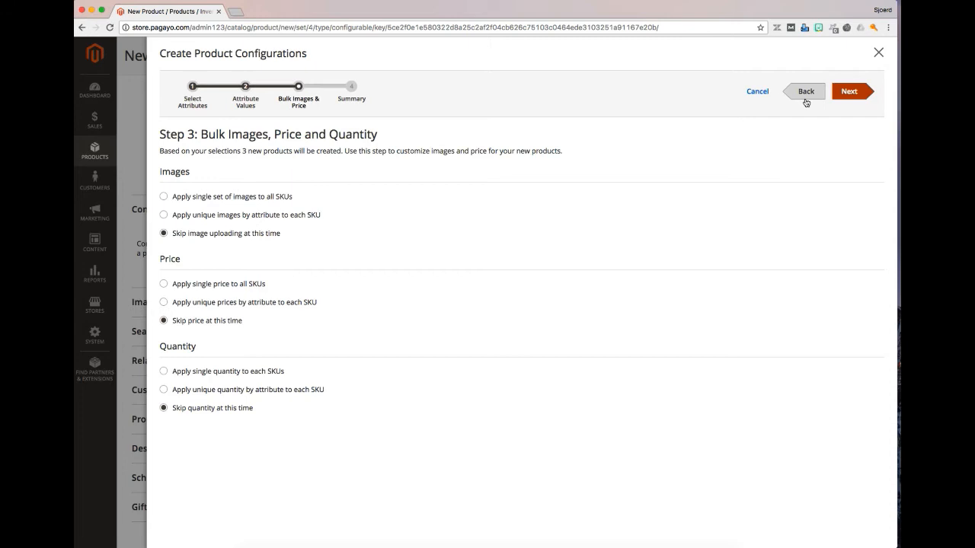
left_click(804, 92)
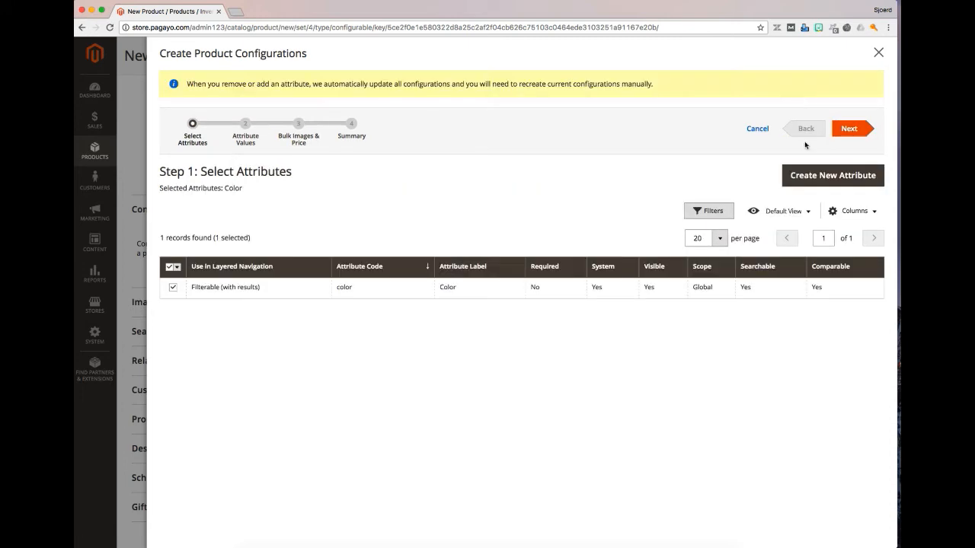
mouse_move(470, 292)
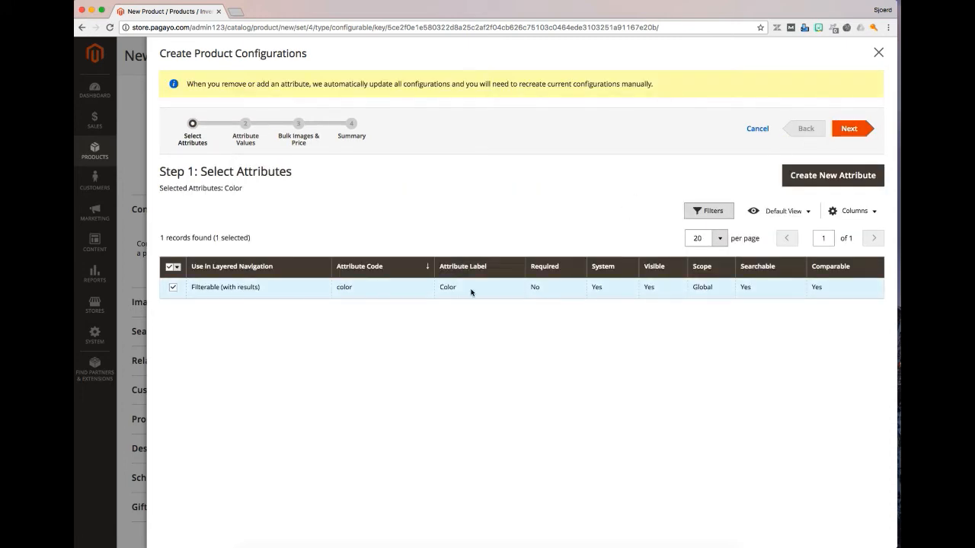
mouse_move(792, 282)
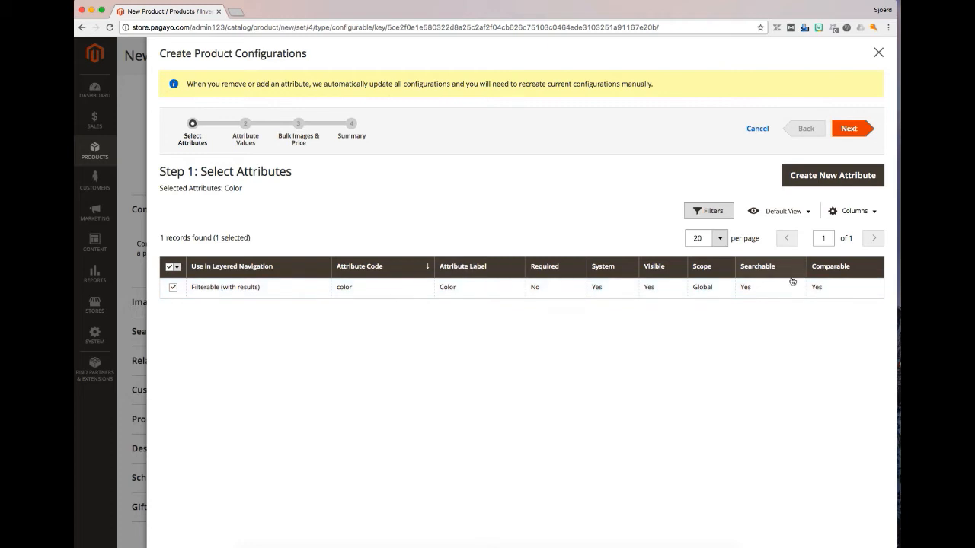
left_click(848, 128)
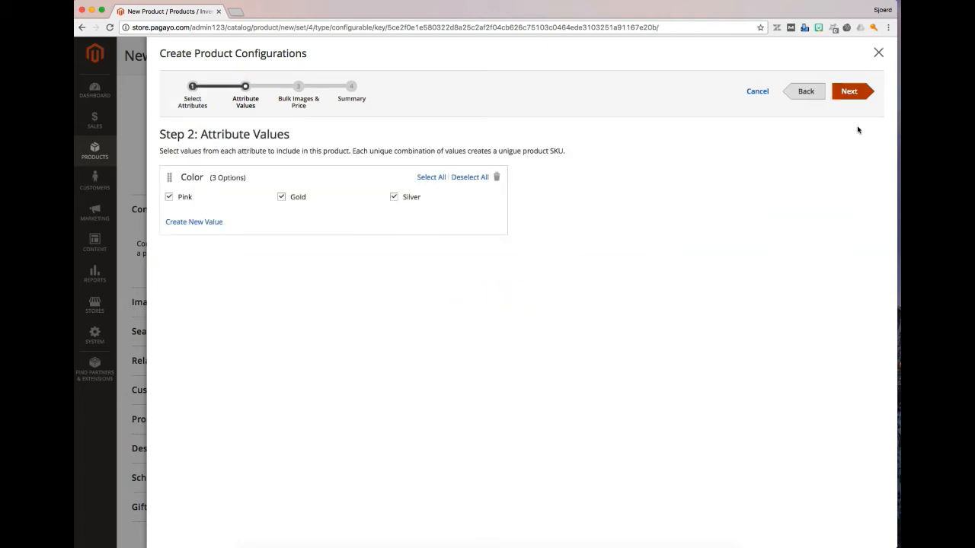
mouse_move(654, 175)
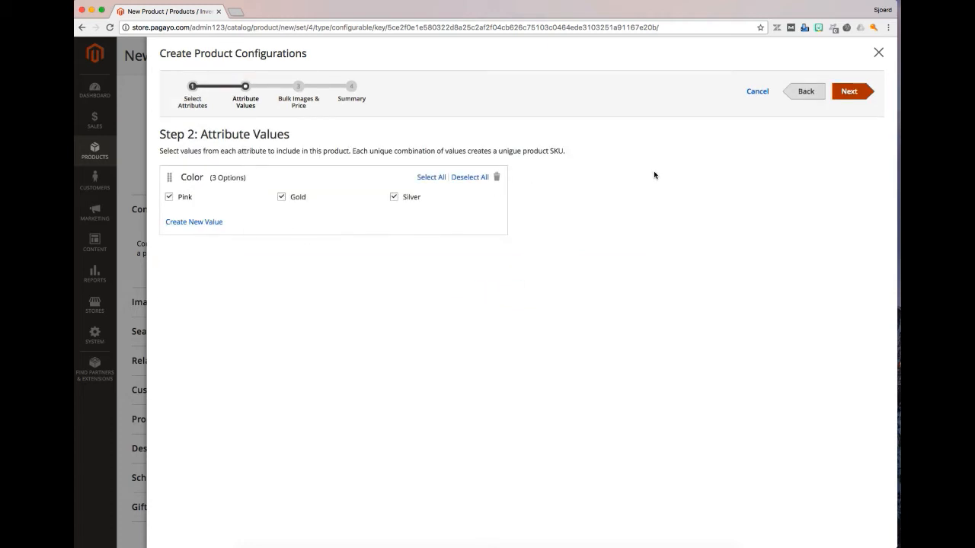
mouse_move(798, 110)
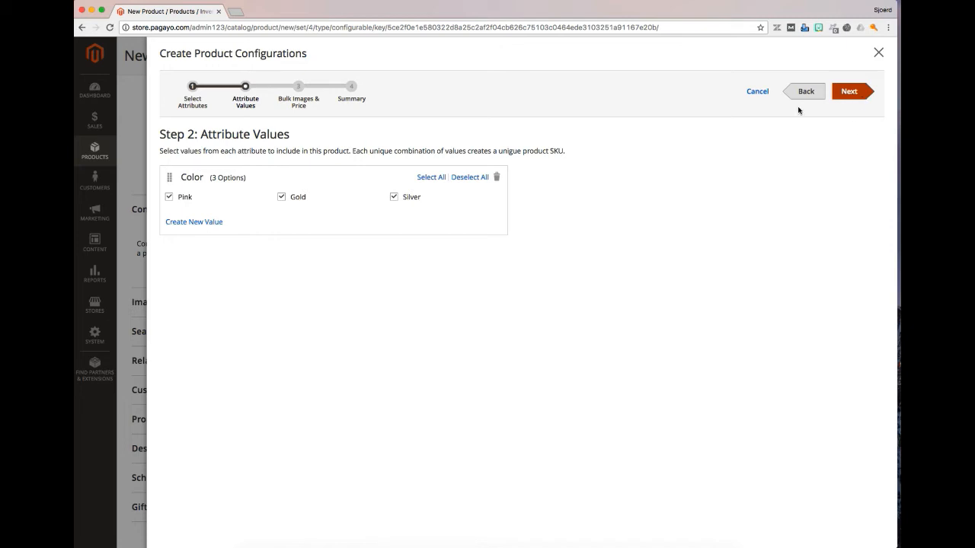
left_click(848, 92)
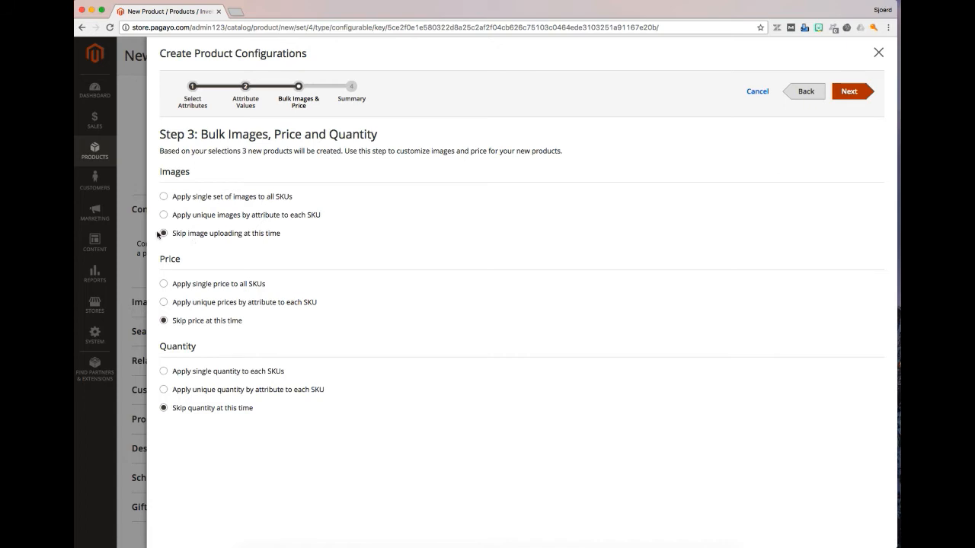
left_click(849, 91)
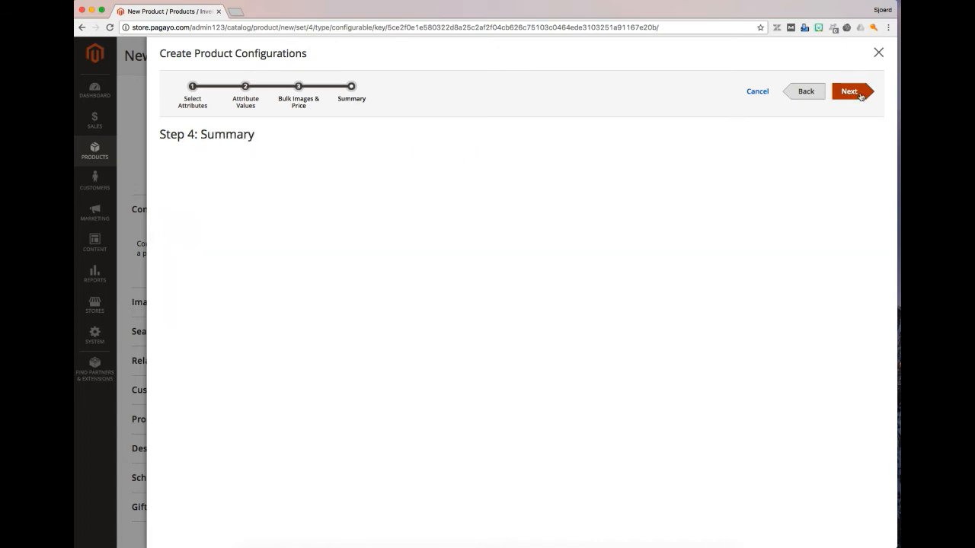
left_click(848, 92)
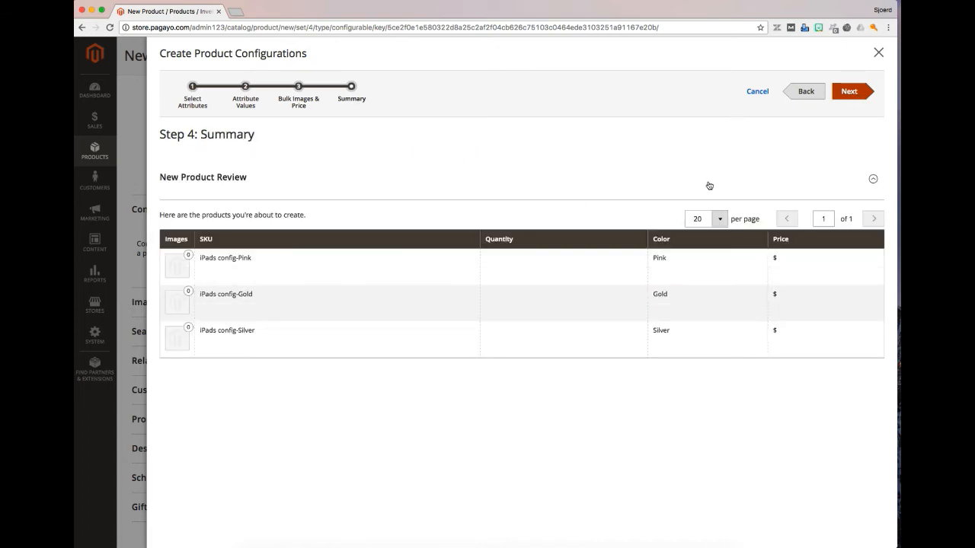
left_click(848, 92)
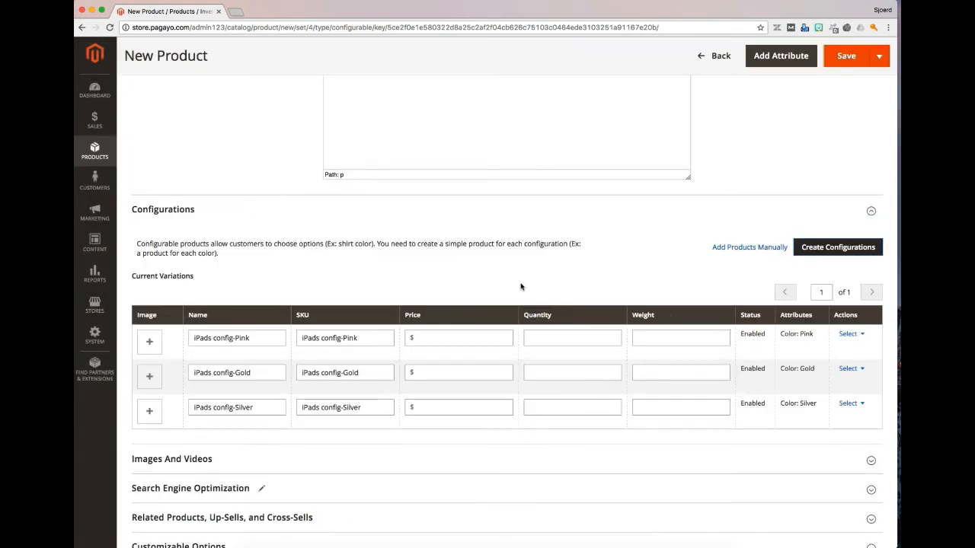
Step: Upload the gold and silver iPad photos from Desktop to the matching variation rows
scroll("down", 3)
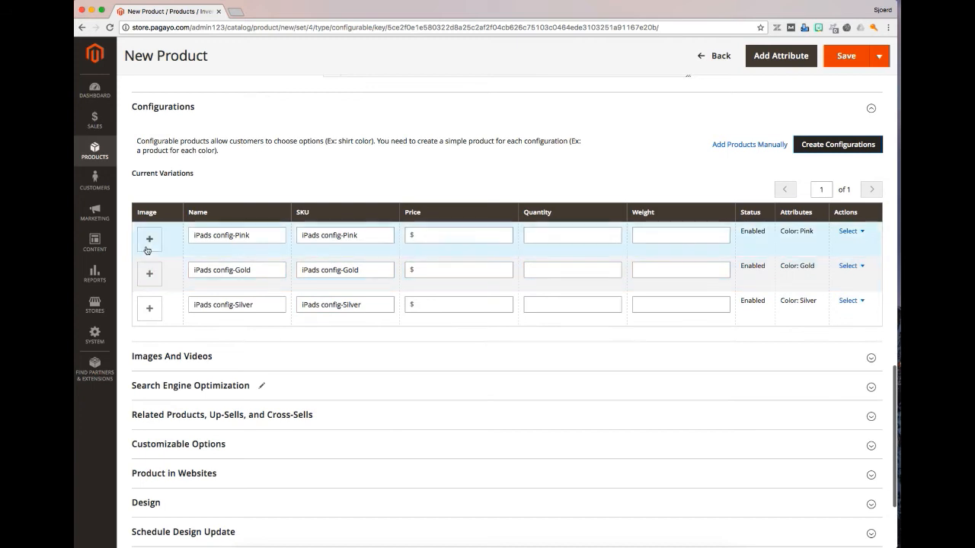
left_click(149, 239)
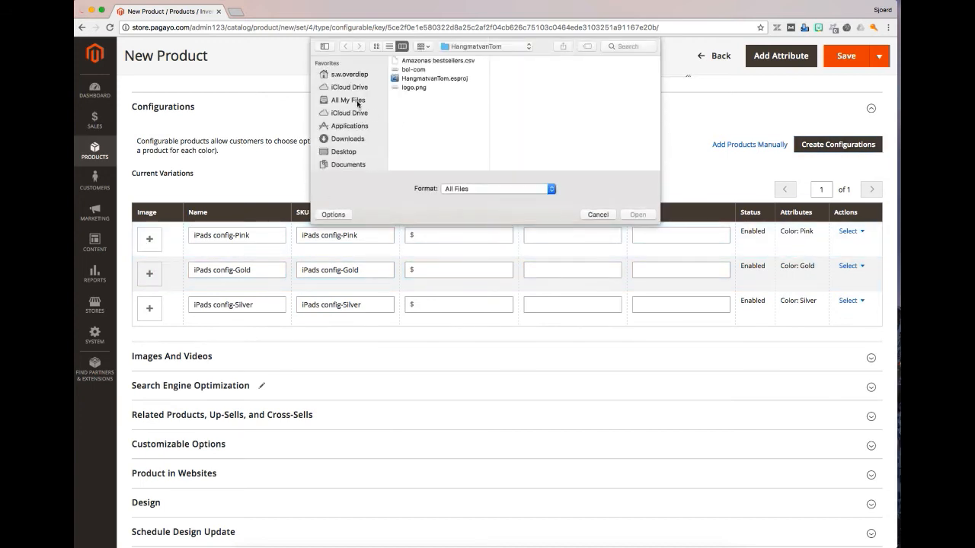
left_click(344, 152)
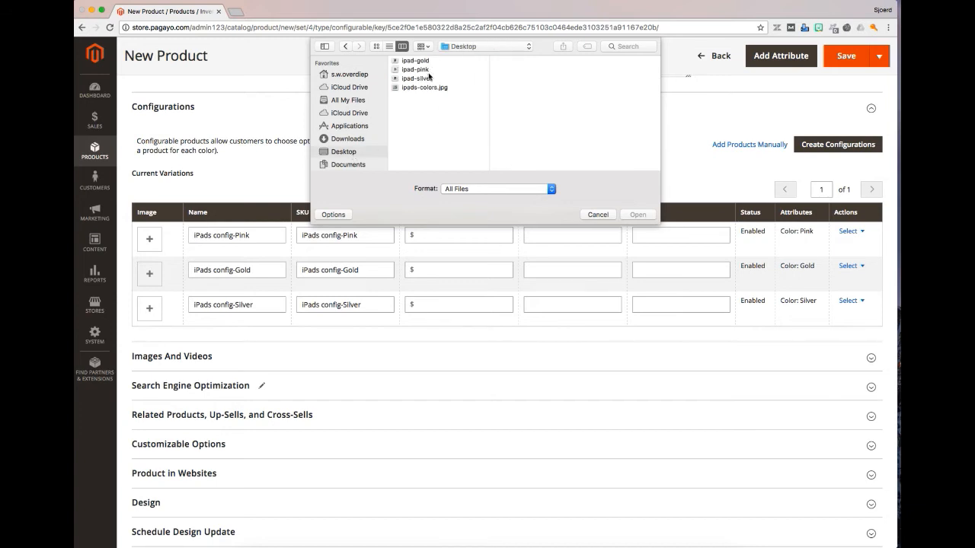
mouse_move(426, 73)
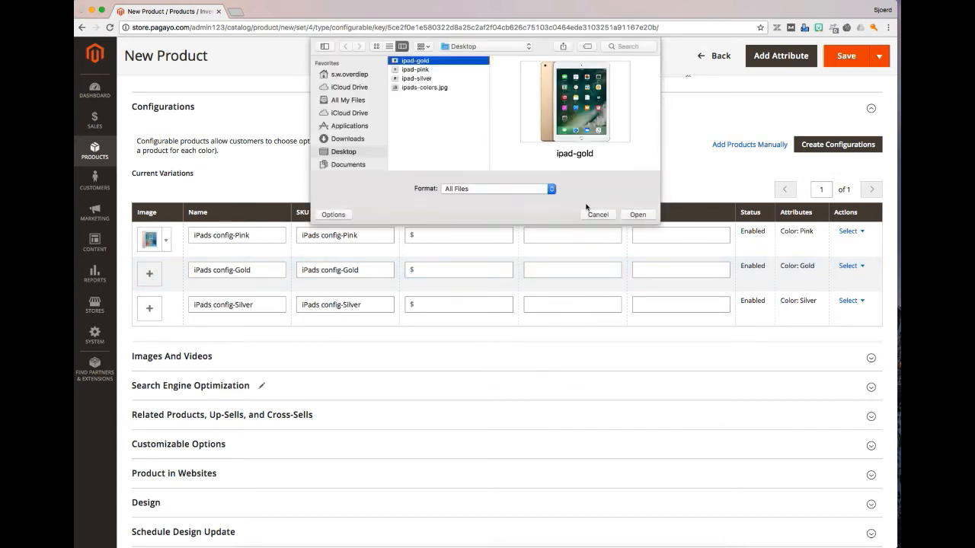
left_click(636, 213)
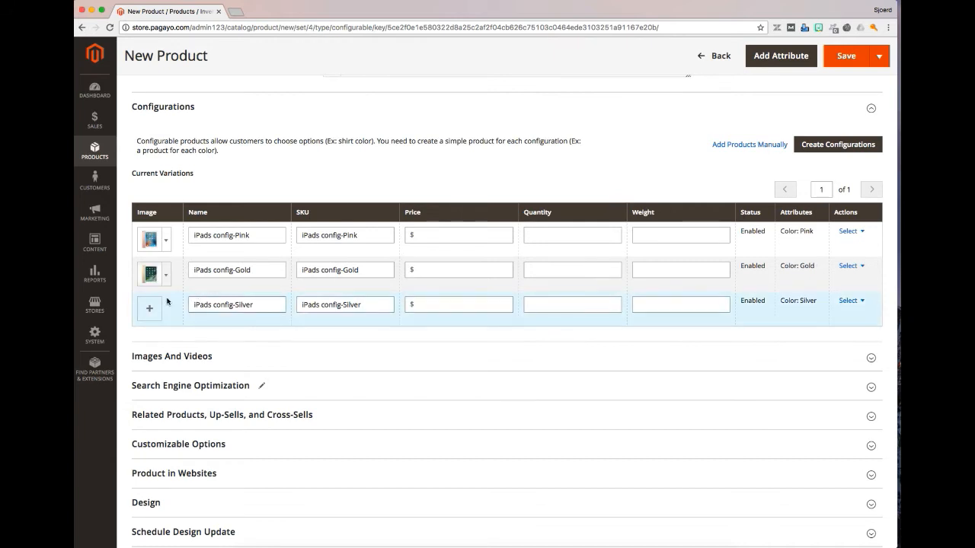
left_click(149, 308)
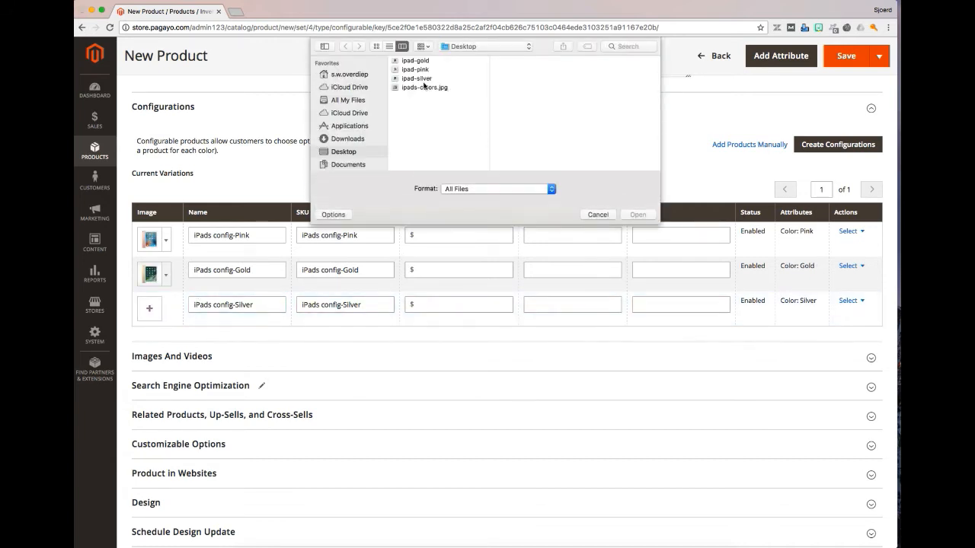
left_click(418, 73)
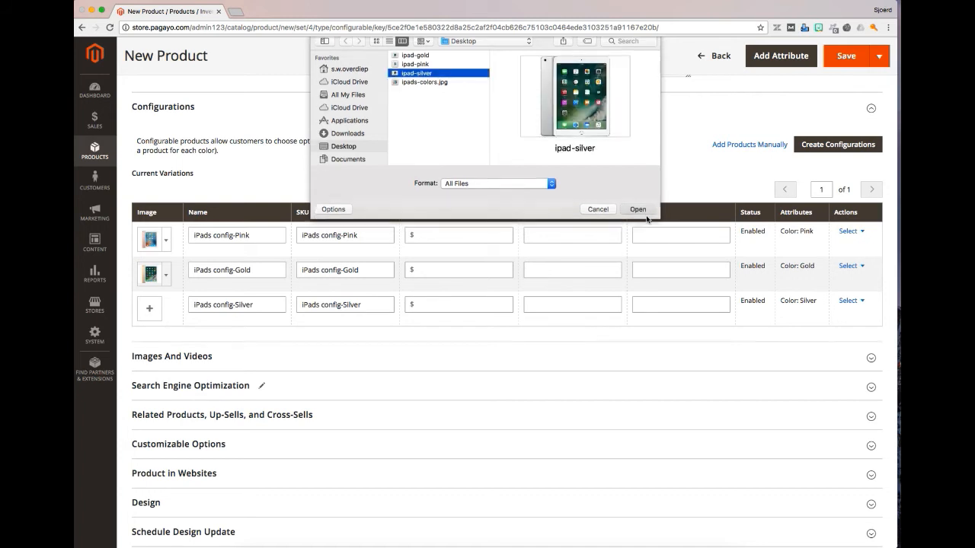
left_click(637, 208)
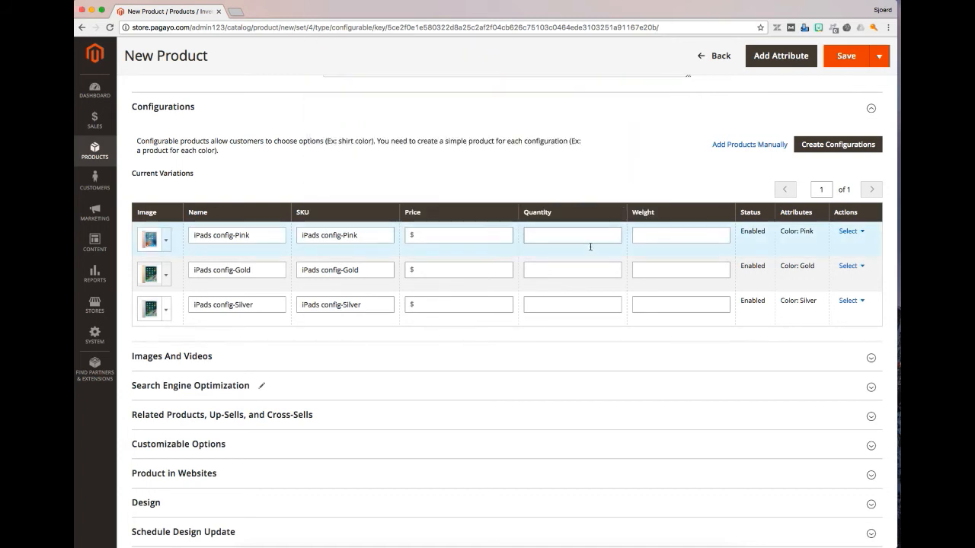
Step: Enter price 25 and quantity 10 across the variation rows
left_click(572, 235)
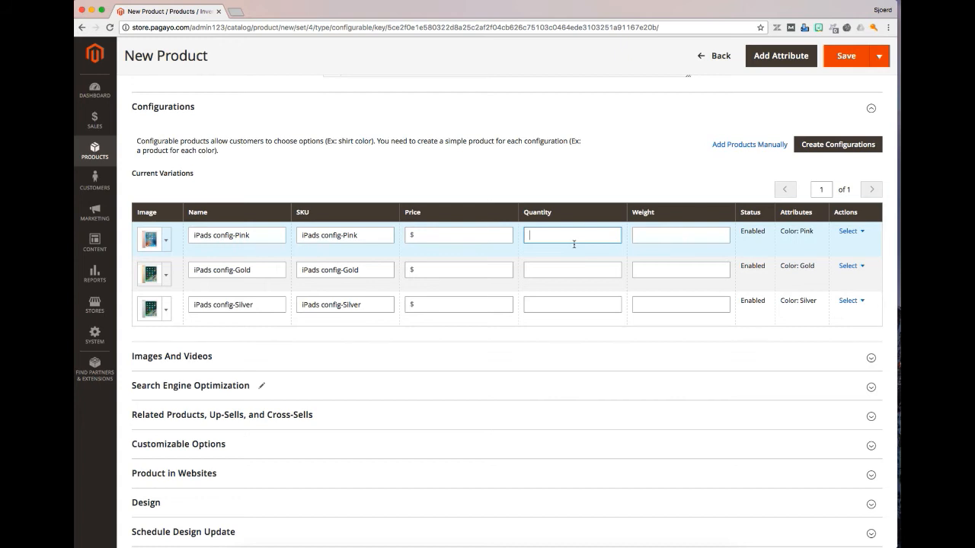
type("25")
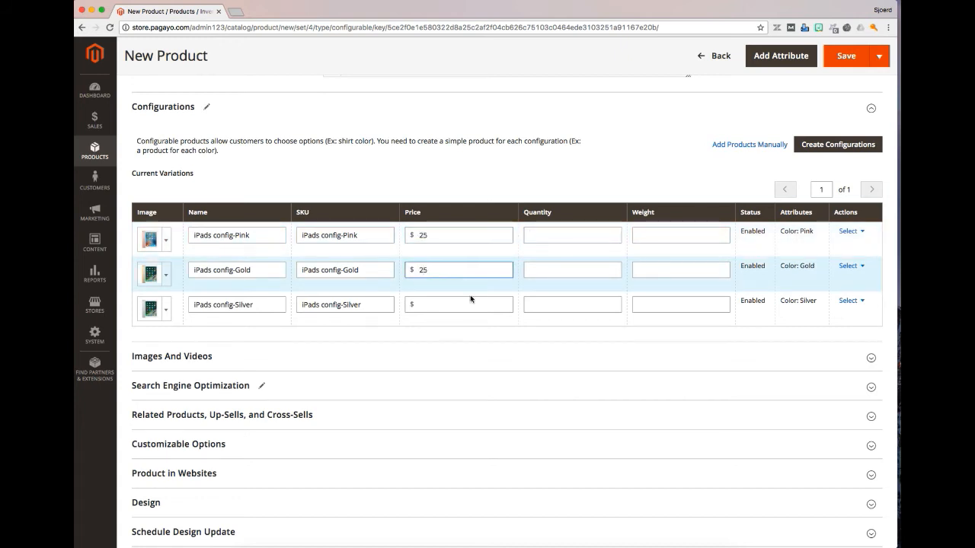
type("25")
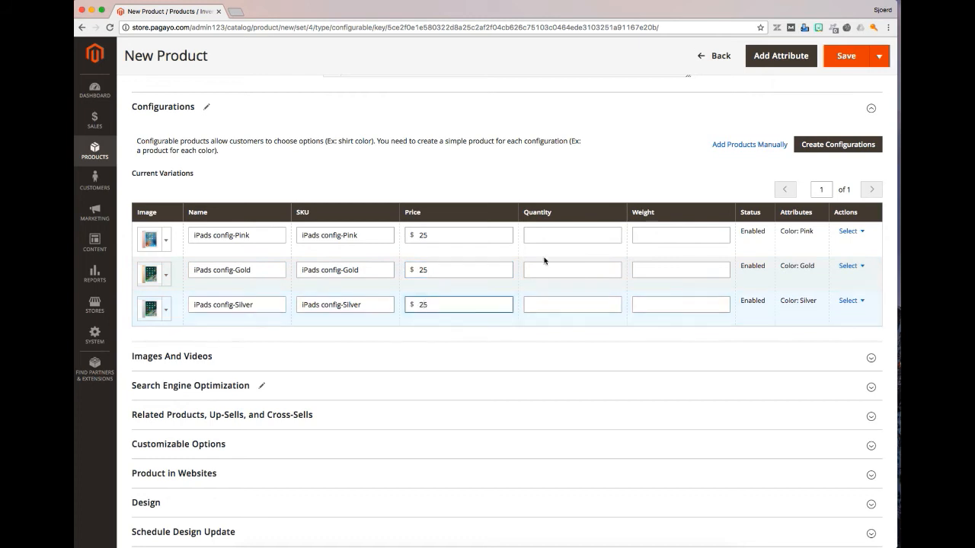
type("10")
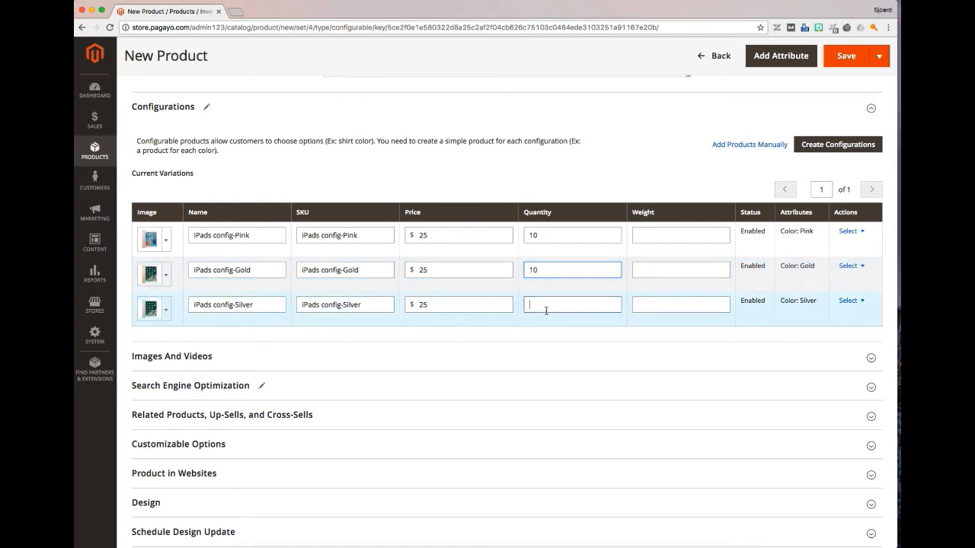
type("10")
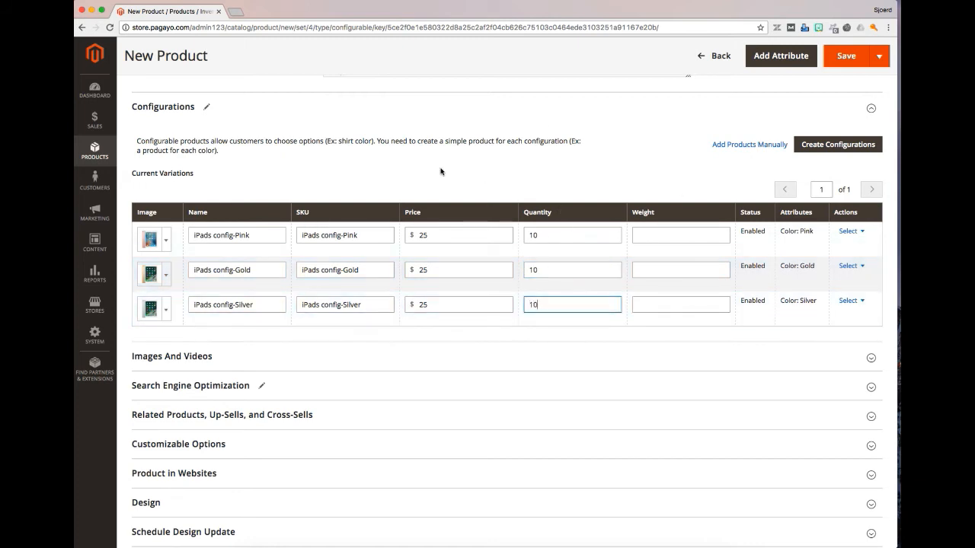
mouse_move(511, 370)
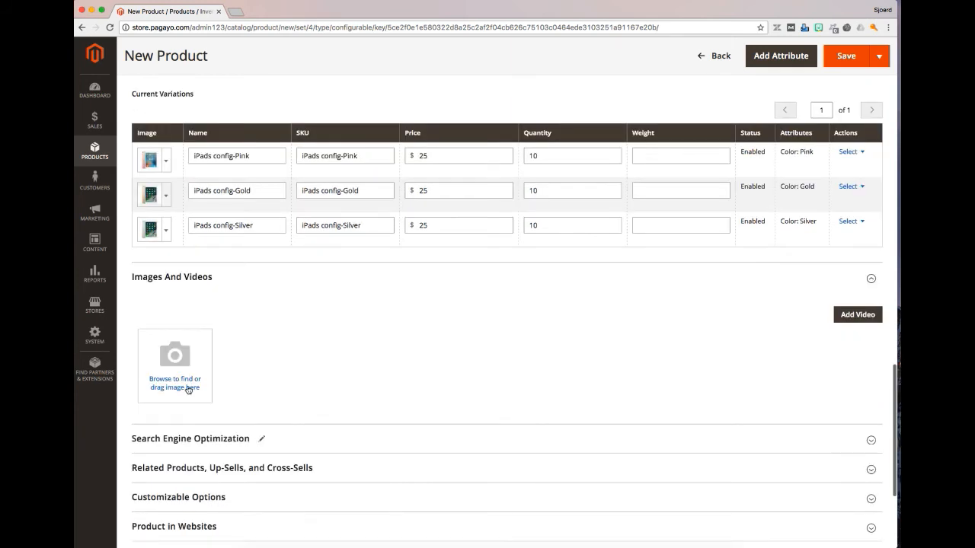
Step: Upload the iPad colours photo as the product image, tagged base, small and thumbnail
left_click(174, 382)
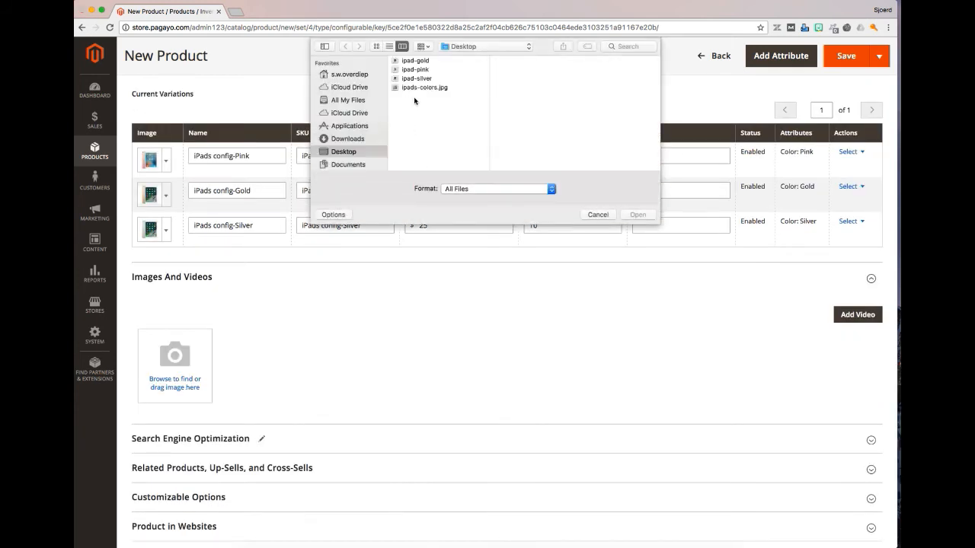
left_click(597, 213)
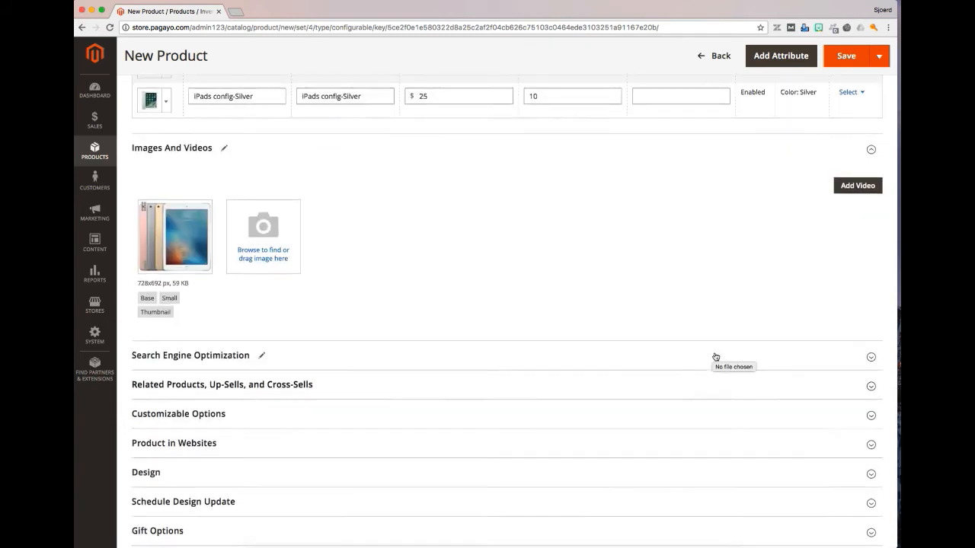
scroll("down", 3)
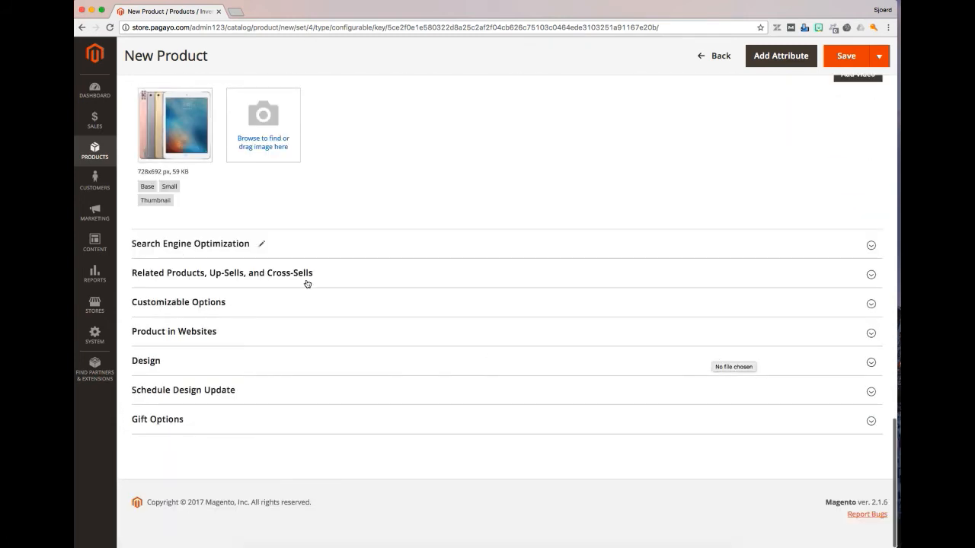
scroll("up", 3)
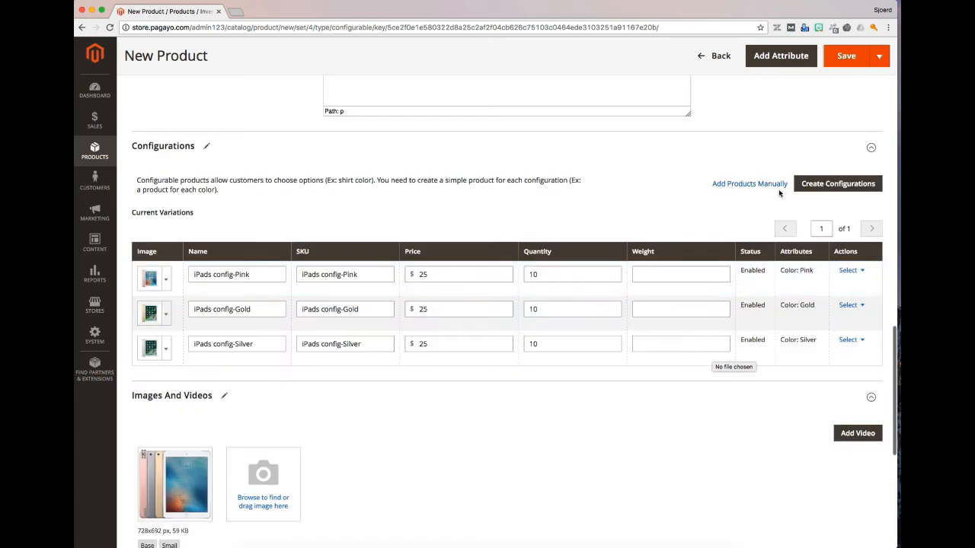
scroll("up", 3)
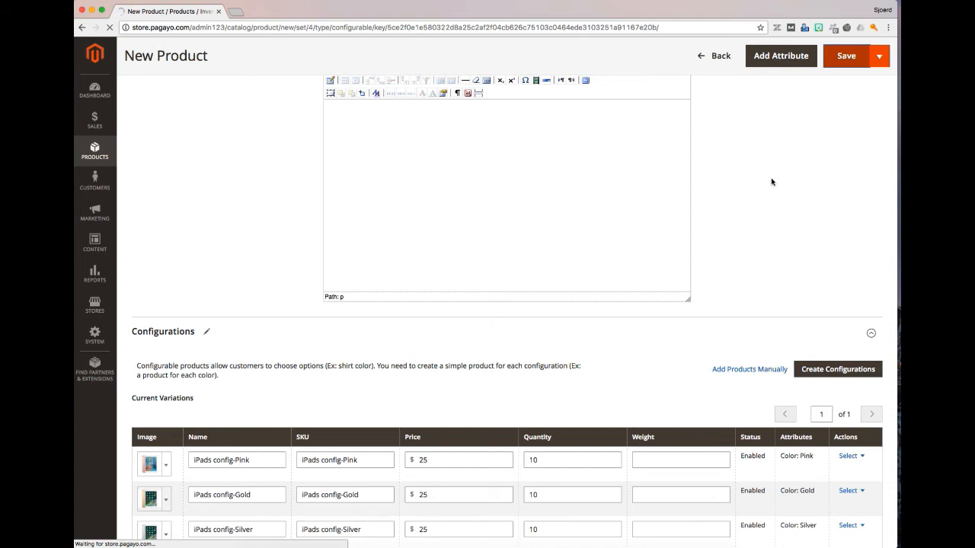
Step: Save the iPads config product and go to Cache Management from the system message
left_click(847, 55)
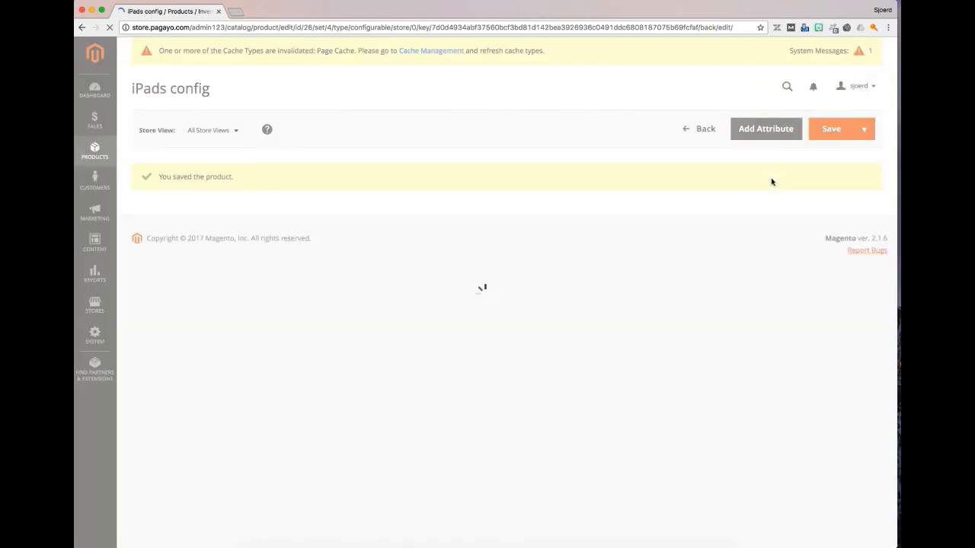
mouse_move(448, 91)
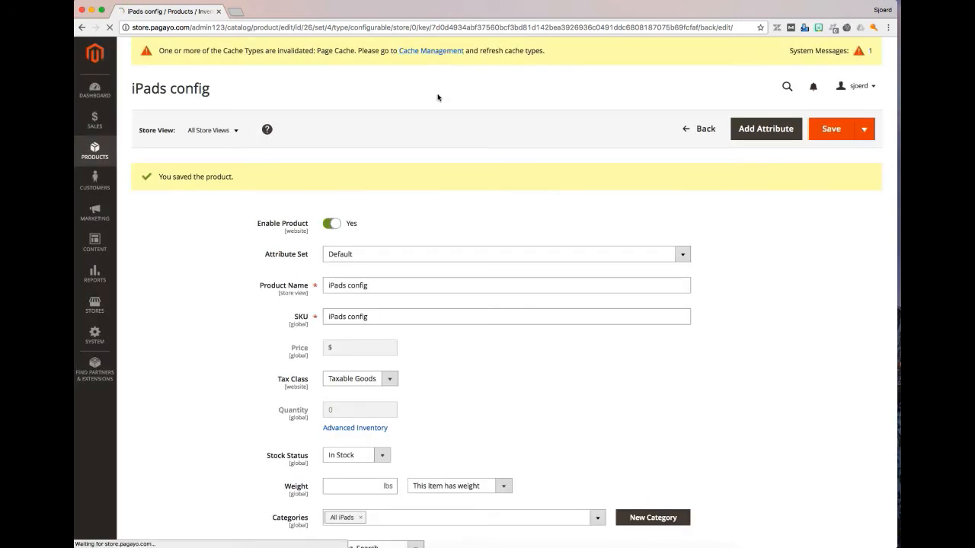
left_click(430, 50)
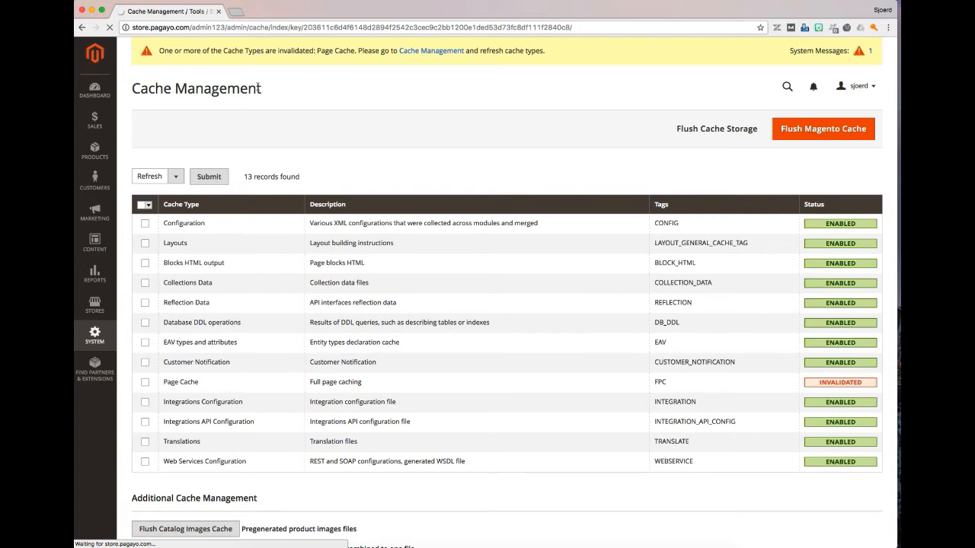
Step: Flush the Magento cache storage and switch to the storefront tab
left_click(822, 128)
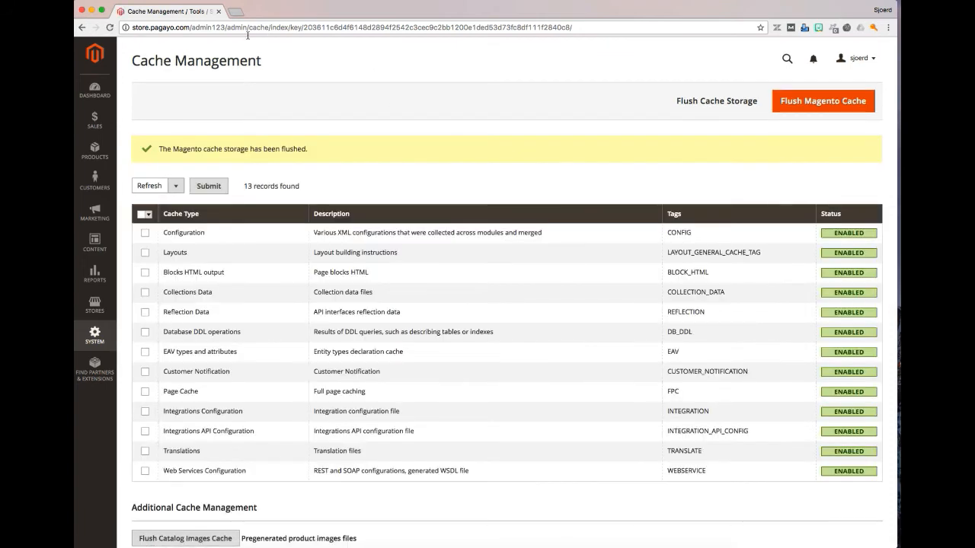
left_click(282, 11)
type("store.pagayo.com")
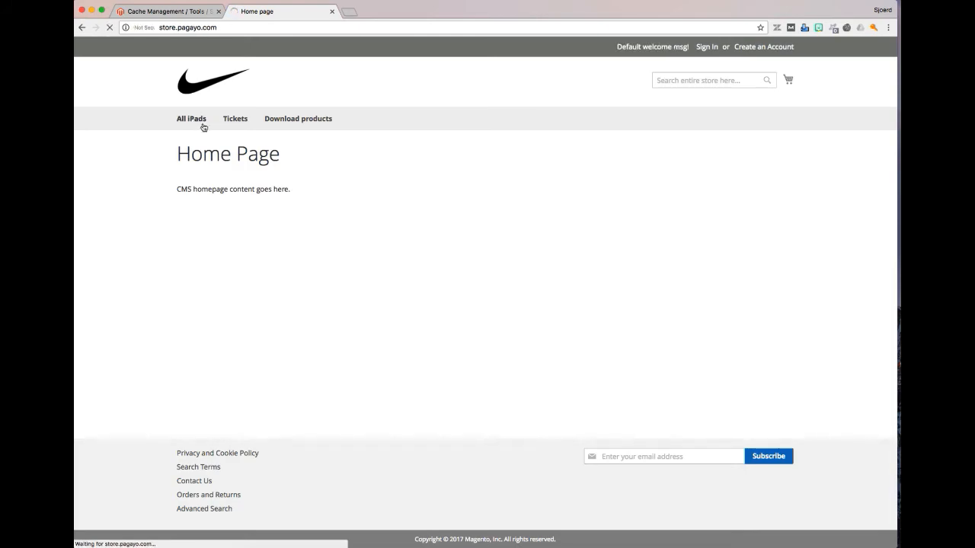
Step: View the All iPads category, which still lists four items, and return to the admin
left_click(191, 119)
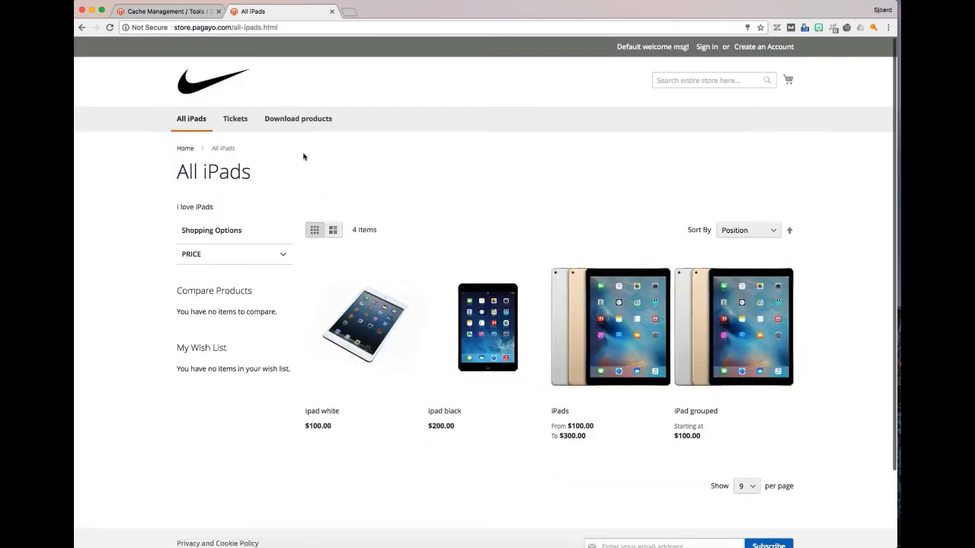
left_click(159, 10)
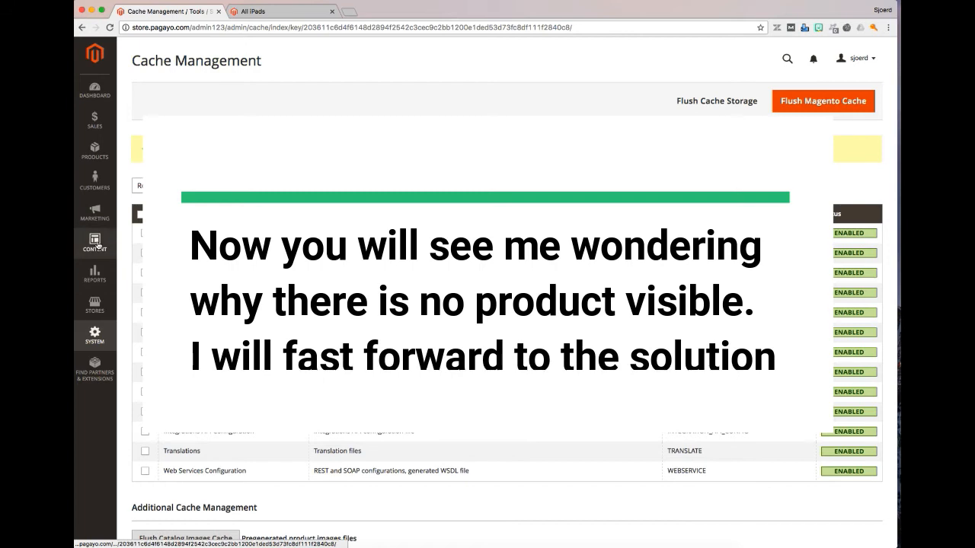
Step: Go to System > Index Management to check why iPads config is missing
left_click(94, 150)
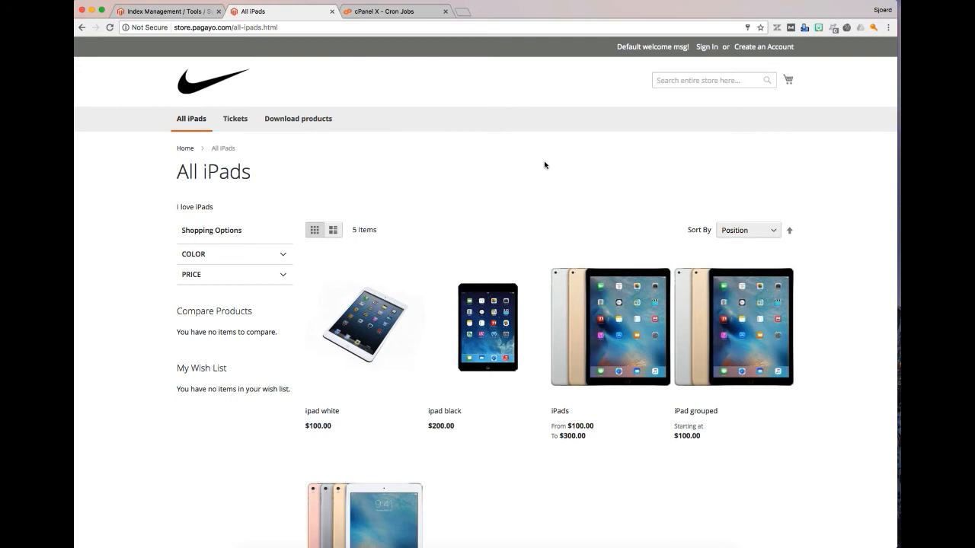
Step: Open the iPads config product at $25.00 from the All iPads category listing
scroll("down", 3)
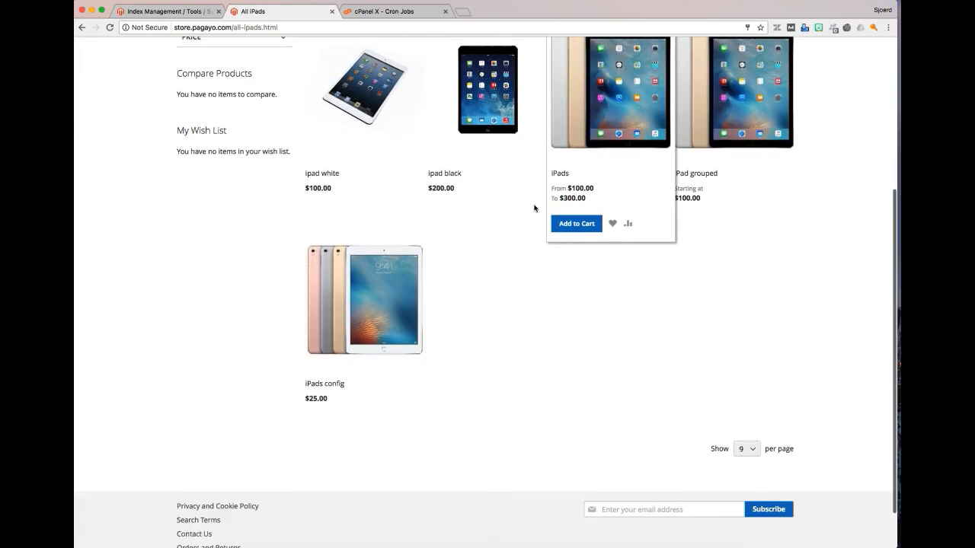
mouse_move(477, 293)
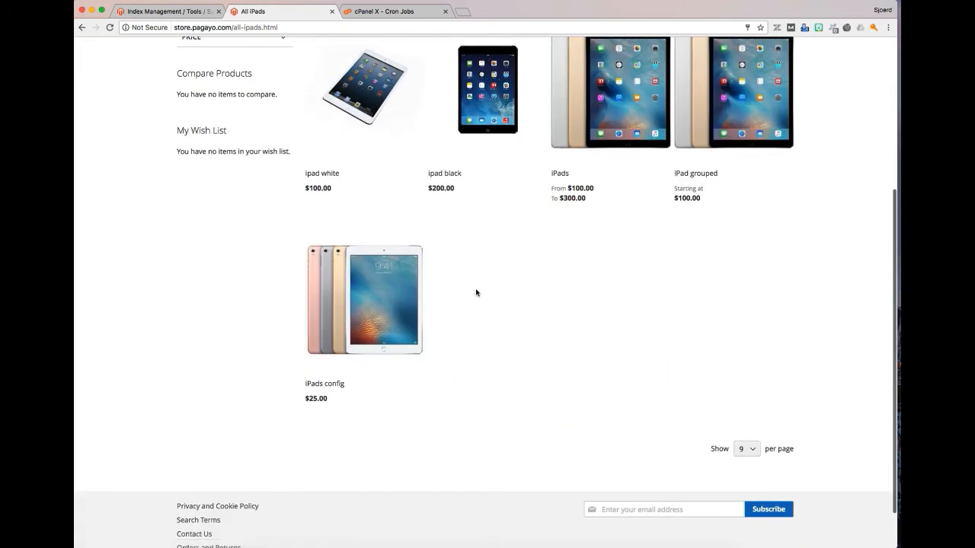
mouse_move(487, 91)
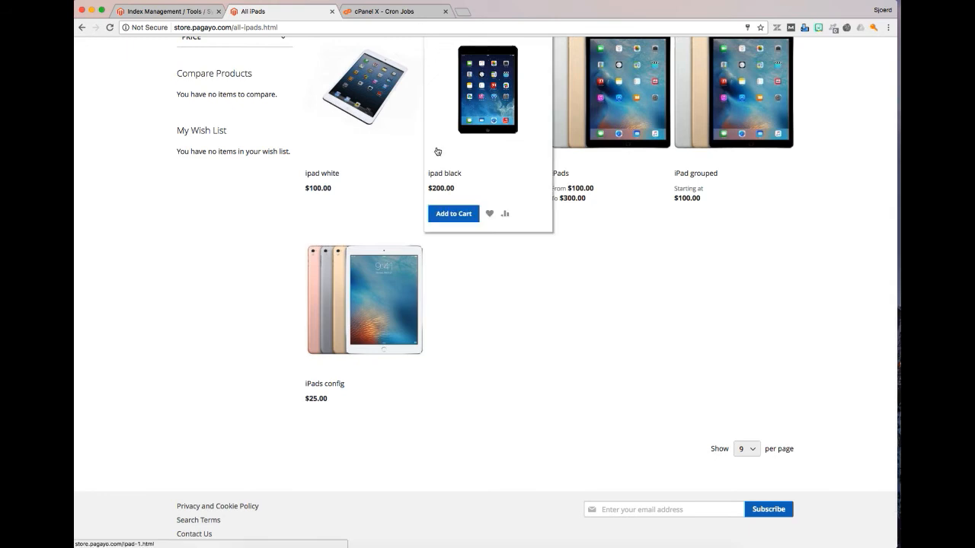
mouse_move(451, 314)
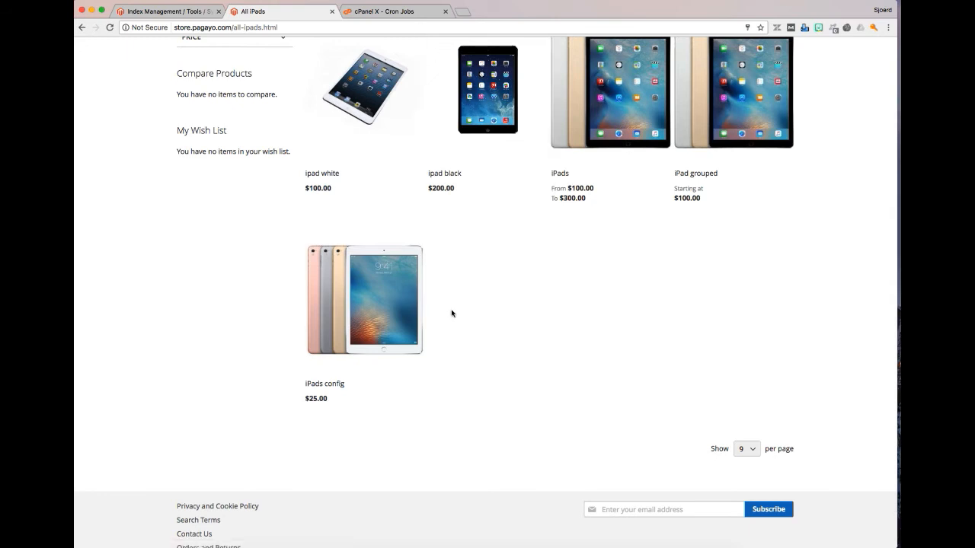
mouse_move(494, 308)
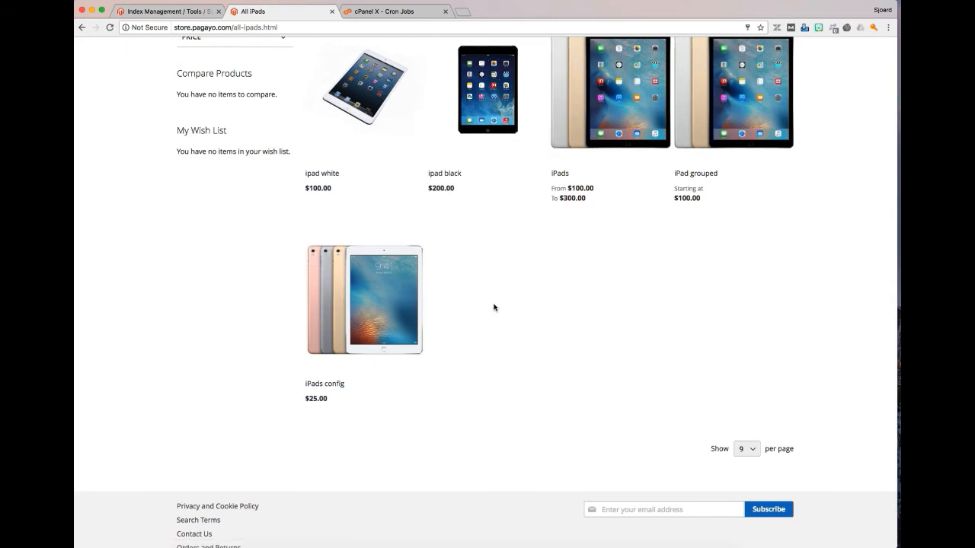
mouse_move(363, 293)
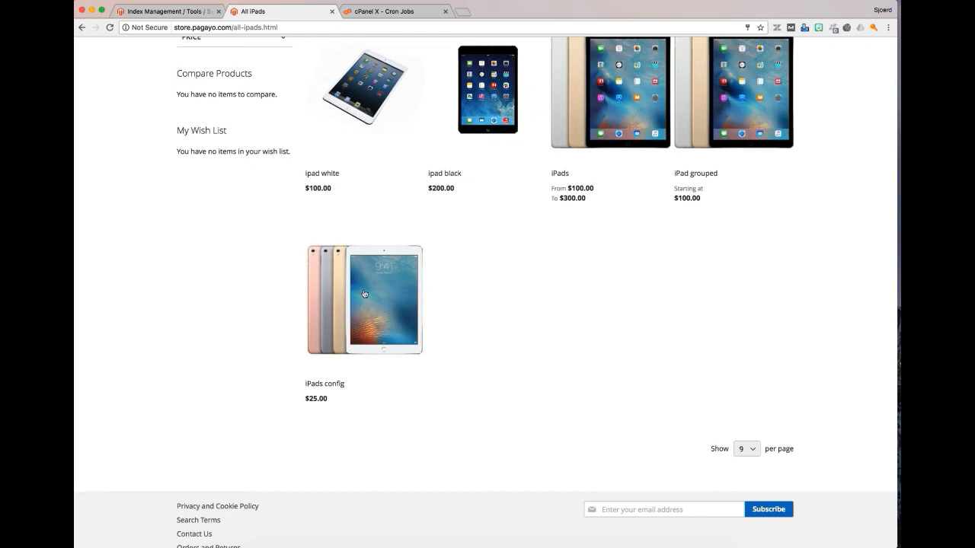
left_click(364, 299)
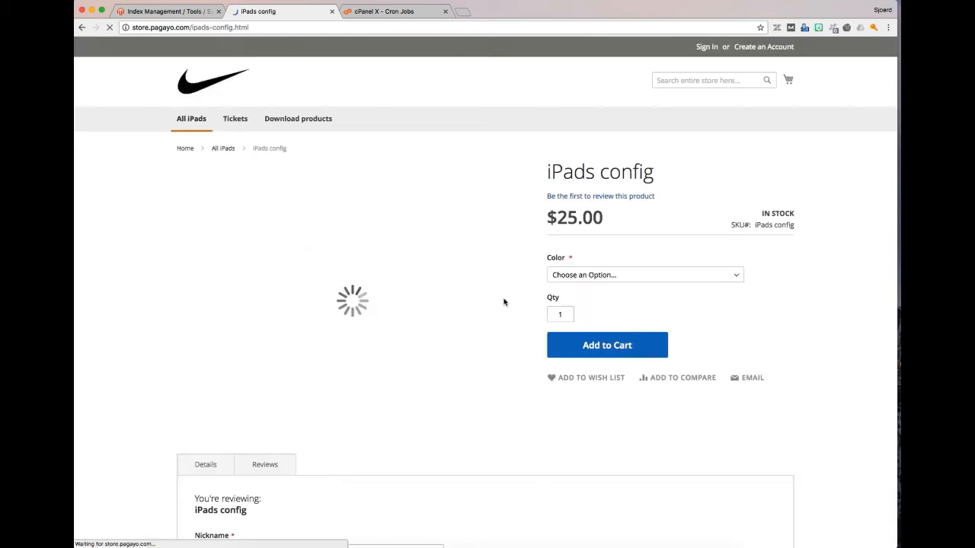
left_click(204, 464)
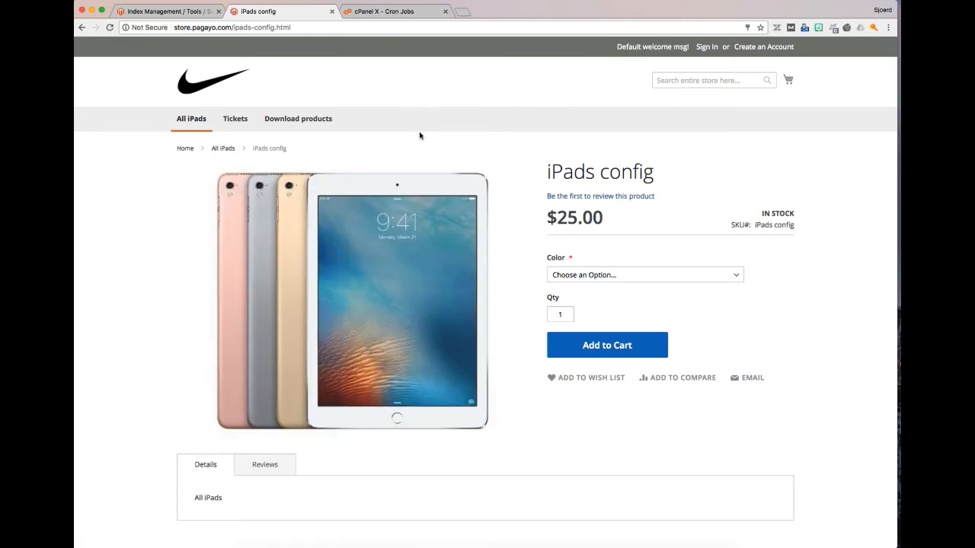
mouse_move(432, 123)
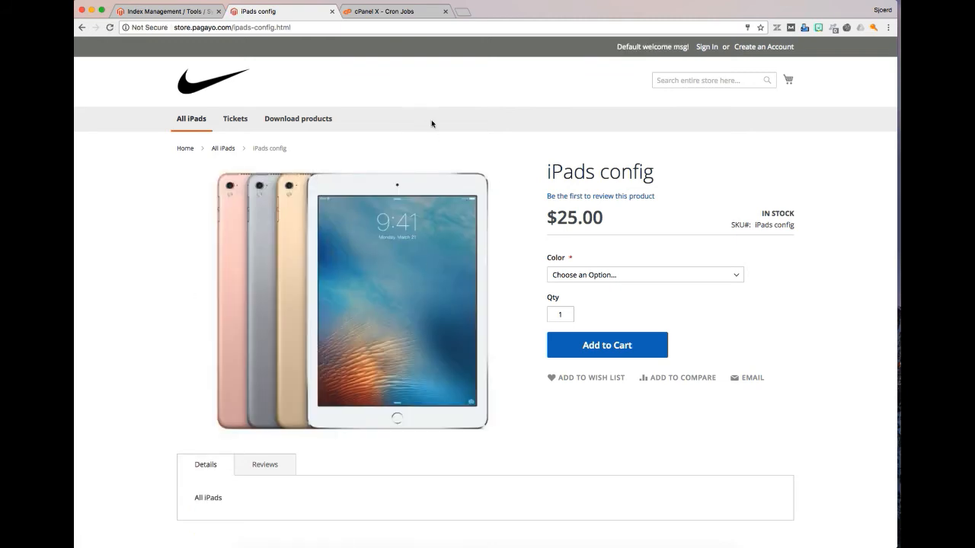
Step: Edit the Magento indexer reindex cron job's timing in cPanel and save the line
left_click(393, 11)
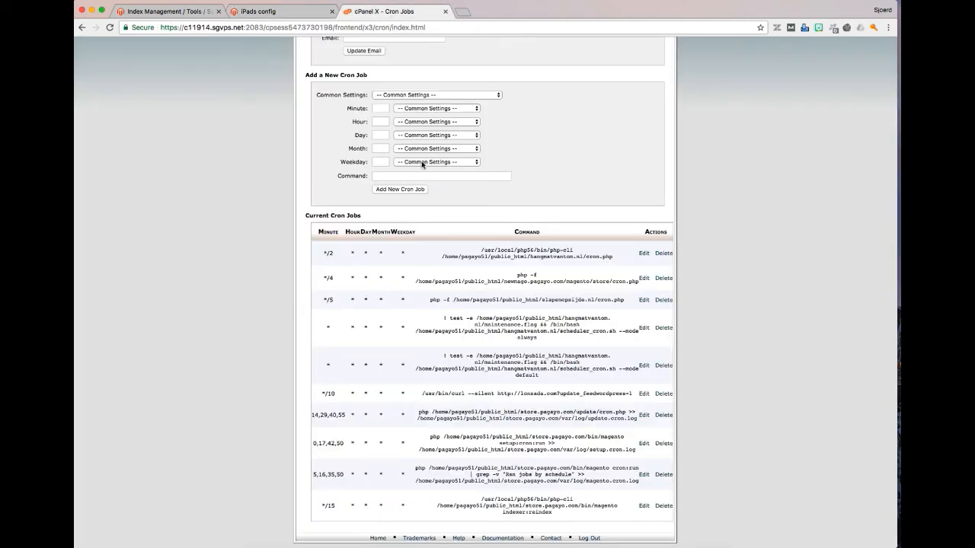
mouse_move(542, 527)
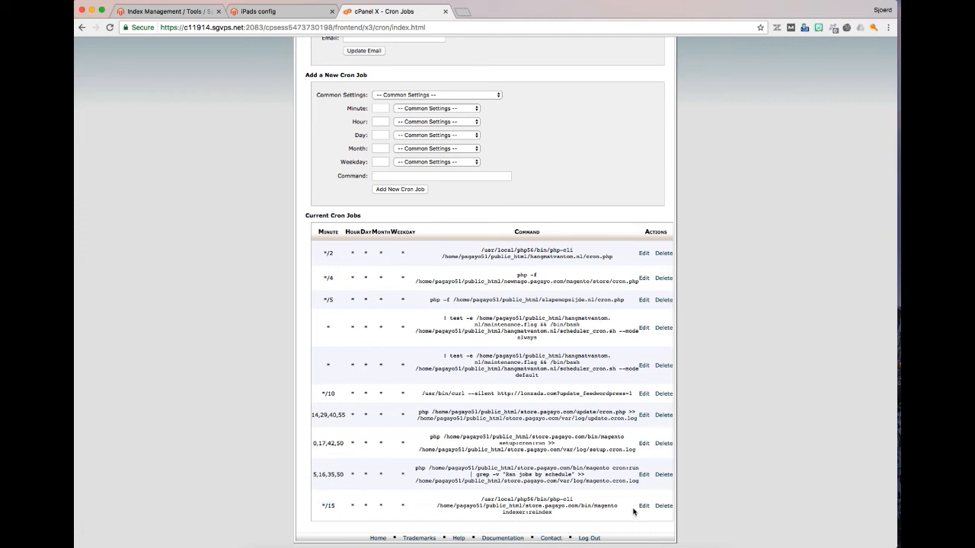
left_click(643, 505)
type("*/3")
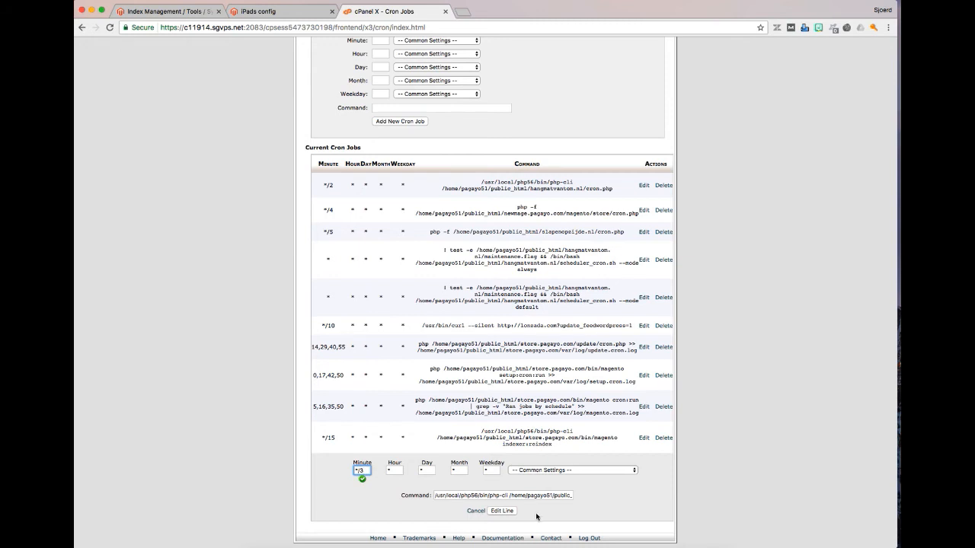
left_click(501, 512)
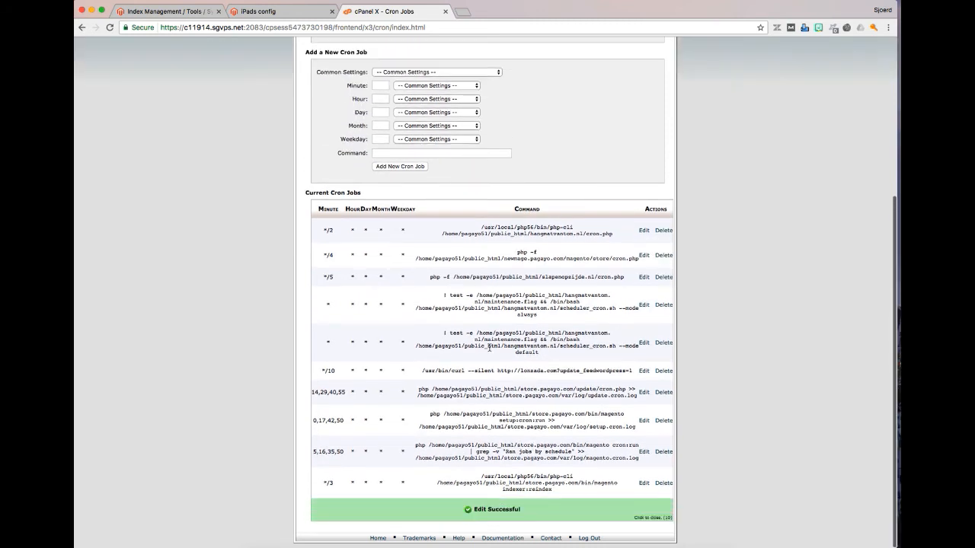
scroll("up", 3)
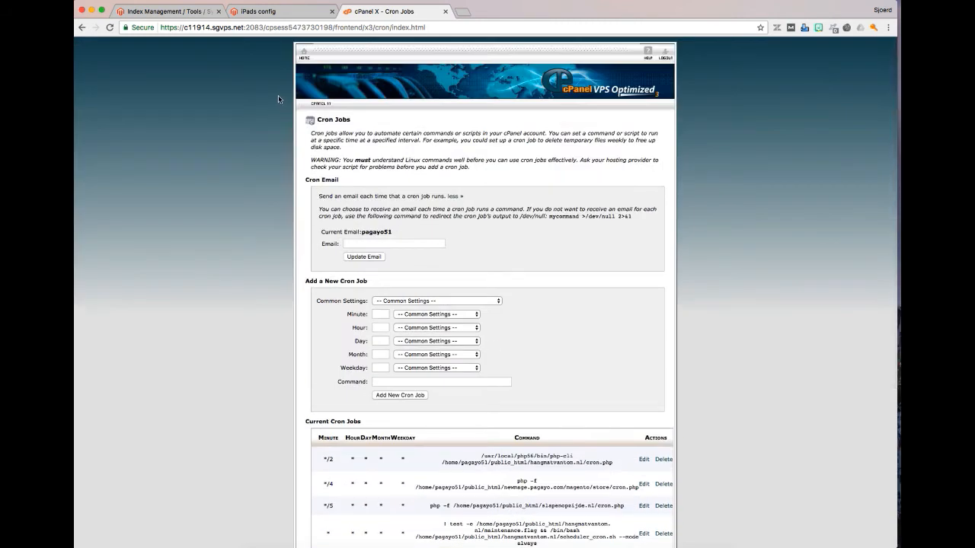
Step: Return to Index Management and close the cache invalidated notice
left_click(167, 12)
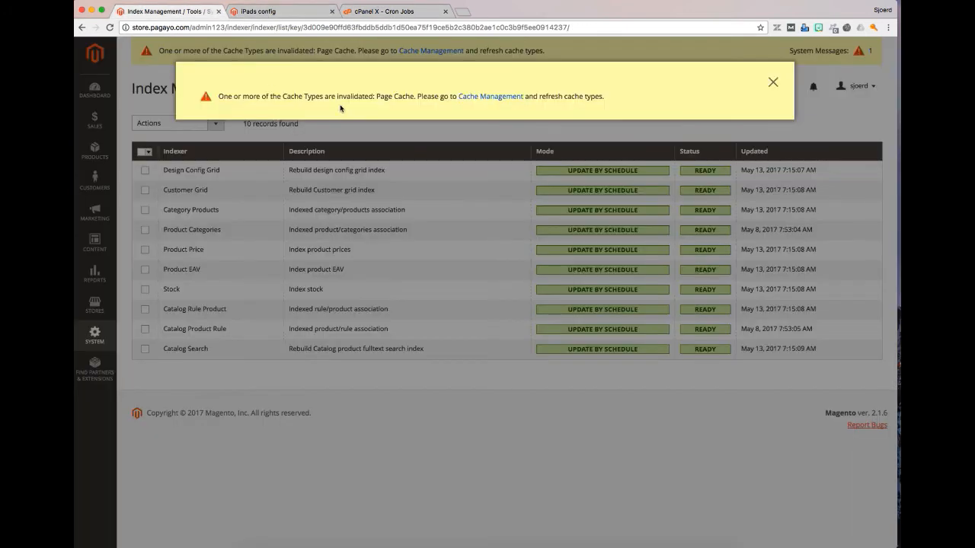
mouse_move(341, 109)
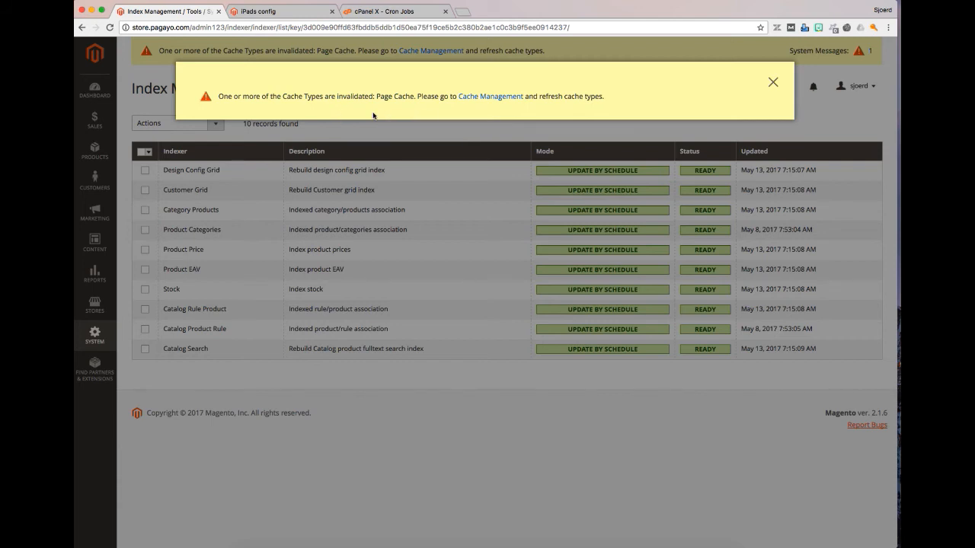
mouse_move(485, 123)
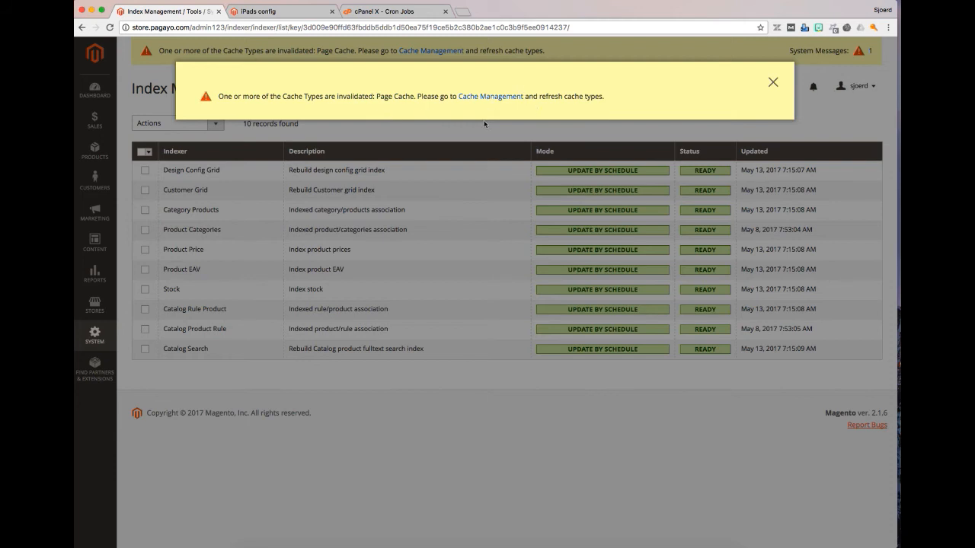
left_click(772, 82)
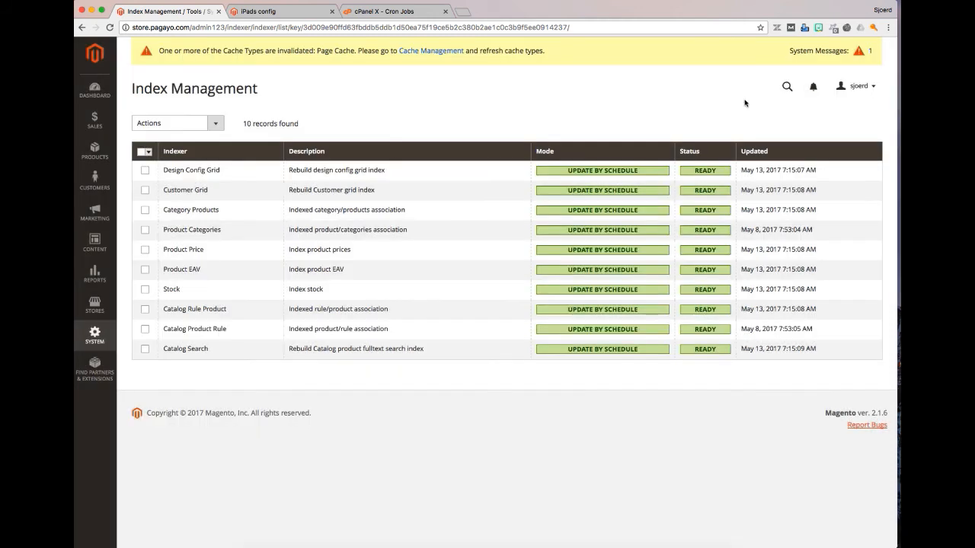
mouse_move(399, 125)
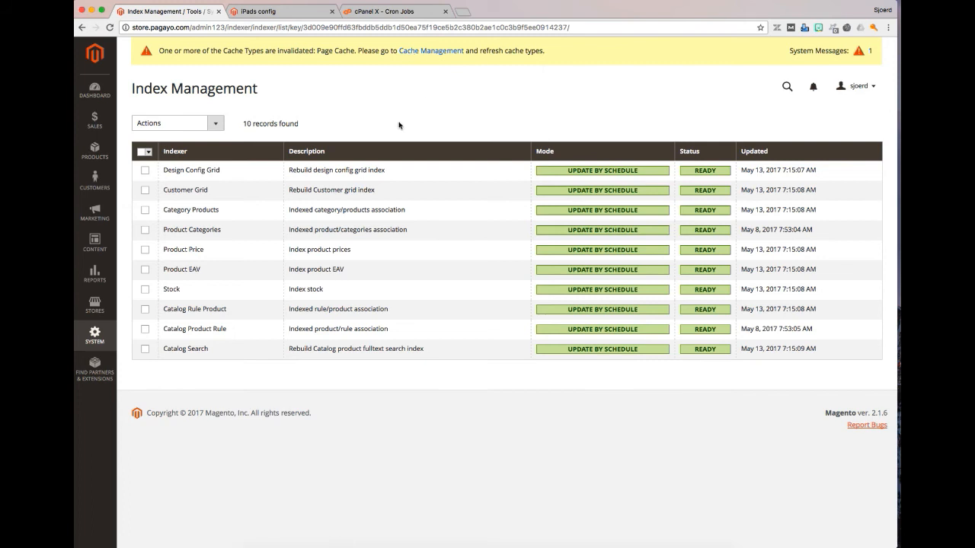
mouse_move(472, 84)
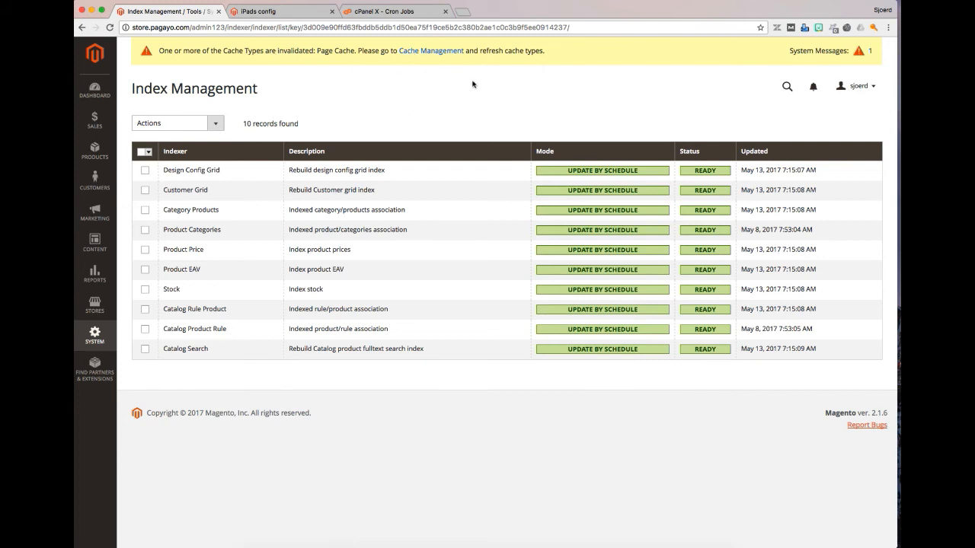
mouse_move(219, 139)
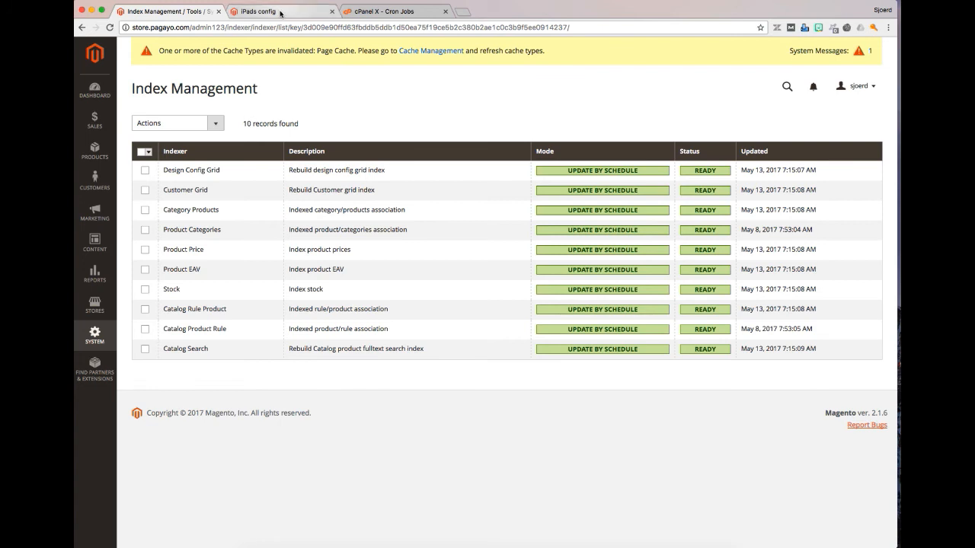
Step: Pick Pink, Silver and Pink again from the Color dropdown, watching the iPad photo change
left_click(282, 11)
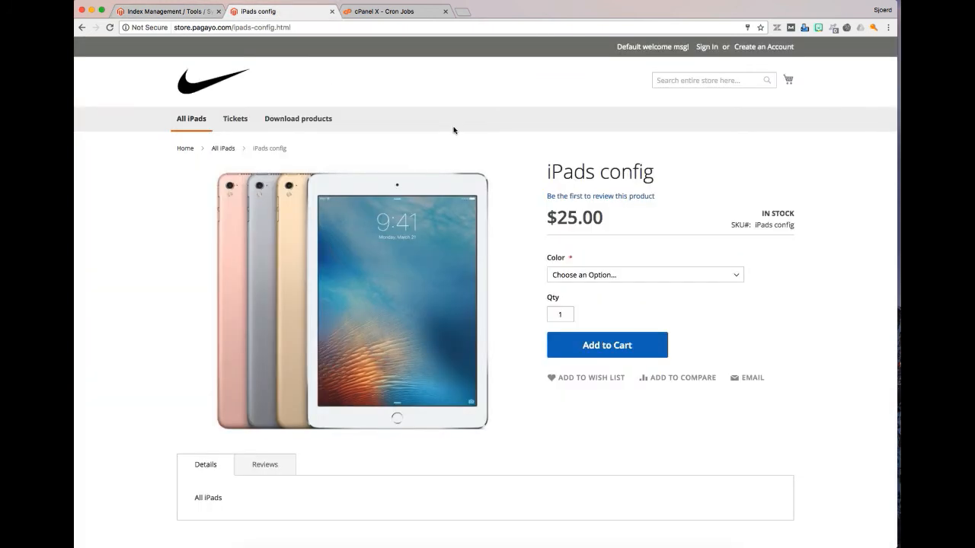
mouse_move(524, 245)
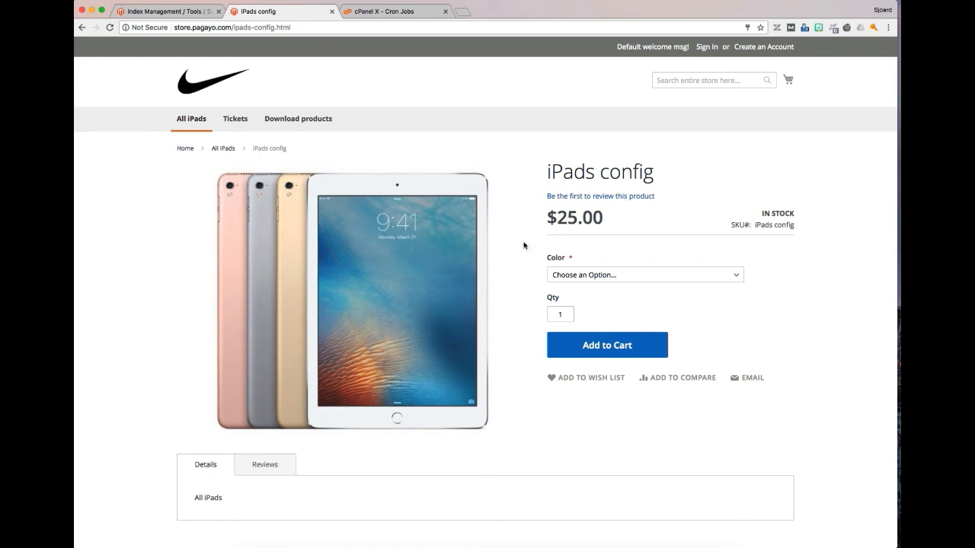
left_click(643, 274)
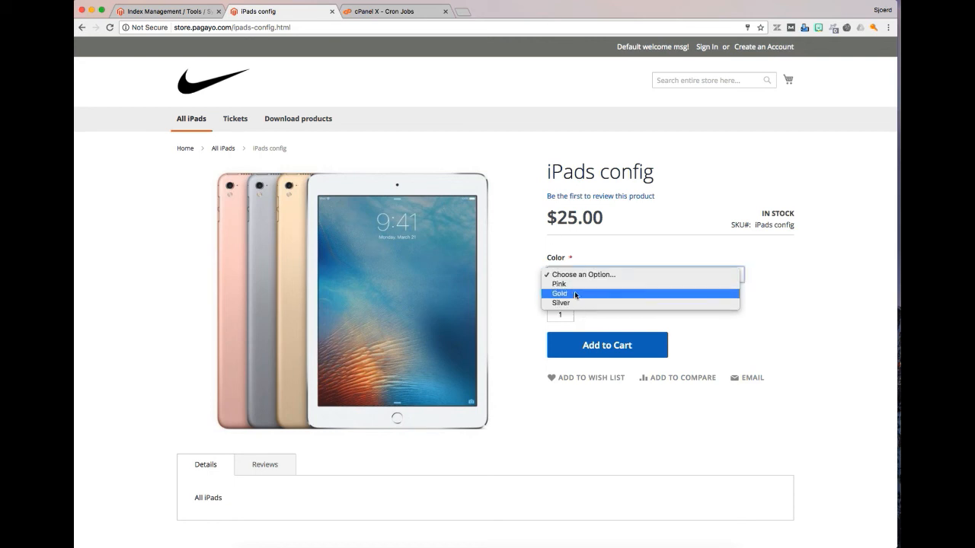
left_click(559, 283)
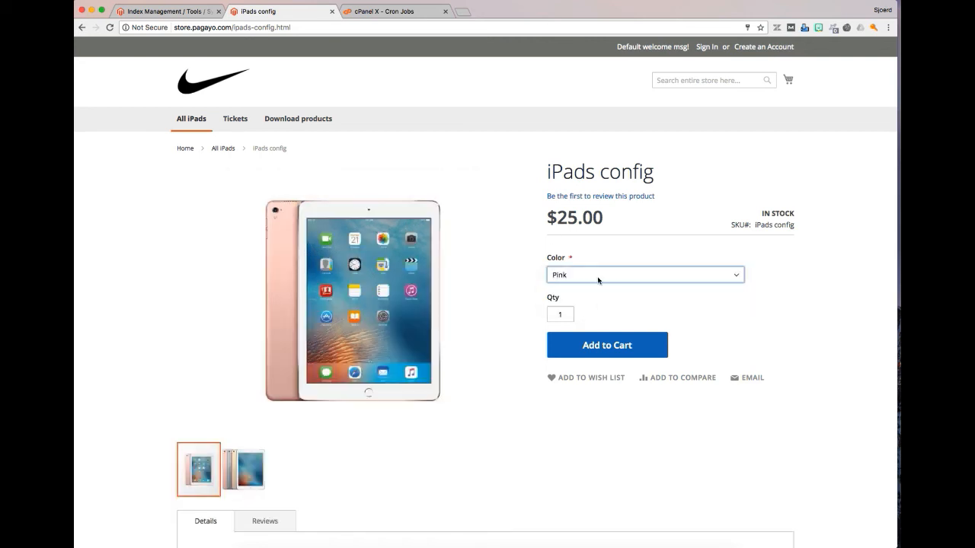
left_click(644, 274)
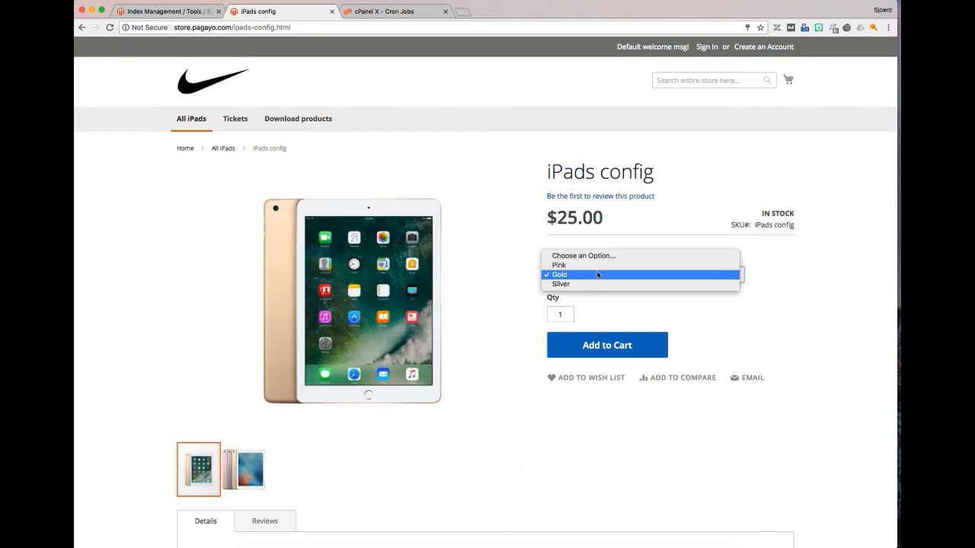
left_click(560, 283)
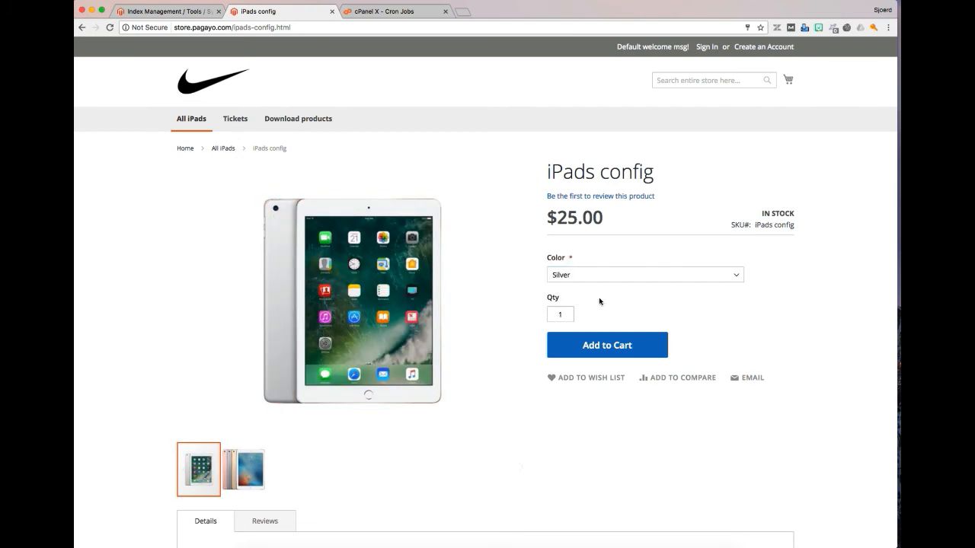
left_click(643, 274)
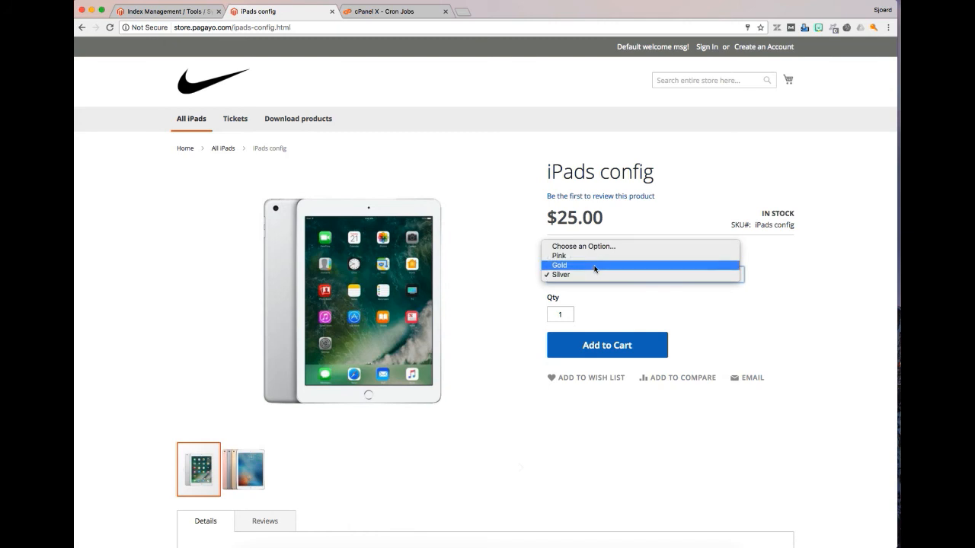
left_click(558, 265)
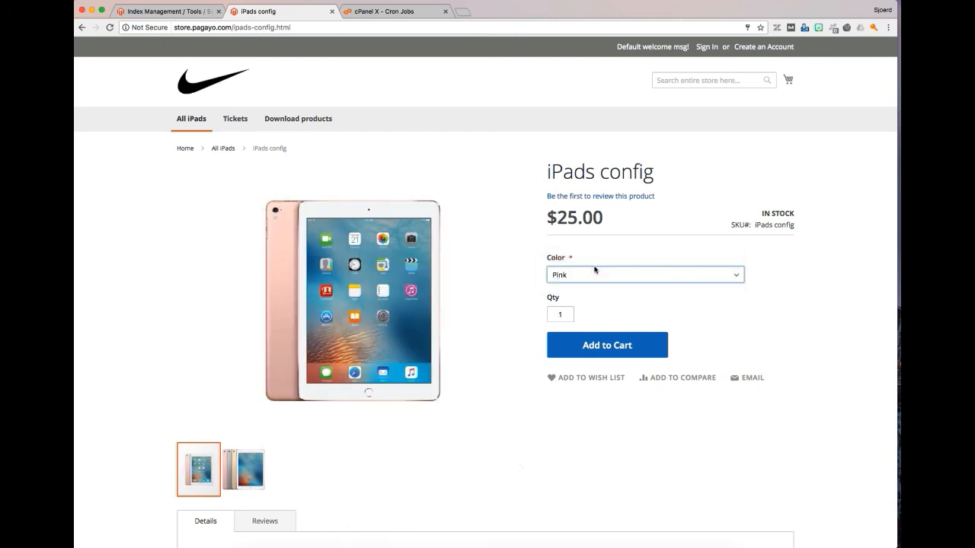
left_click(643, 275)
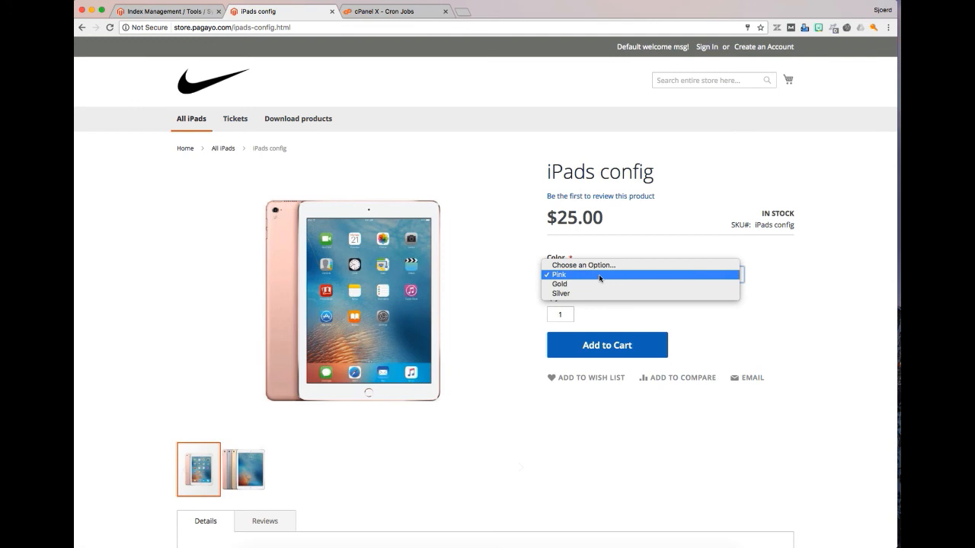
mouse_move(600, 278)
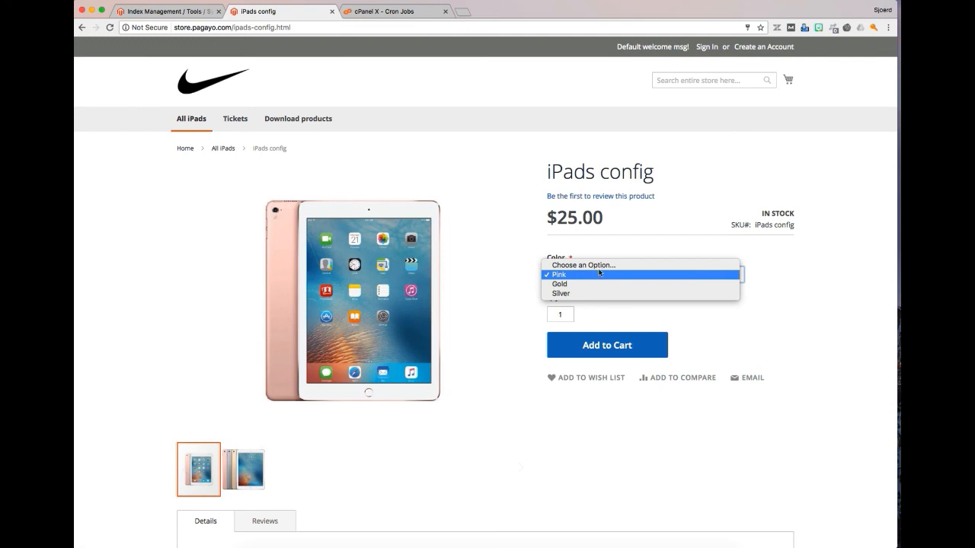
mouse_move(560, 283)
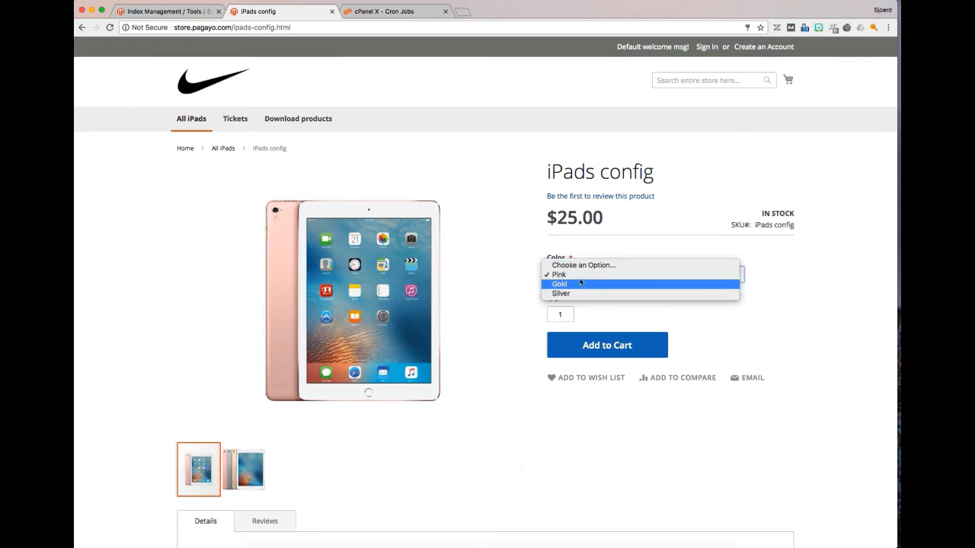
left_click(559, 274)
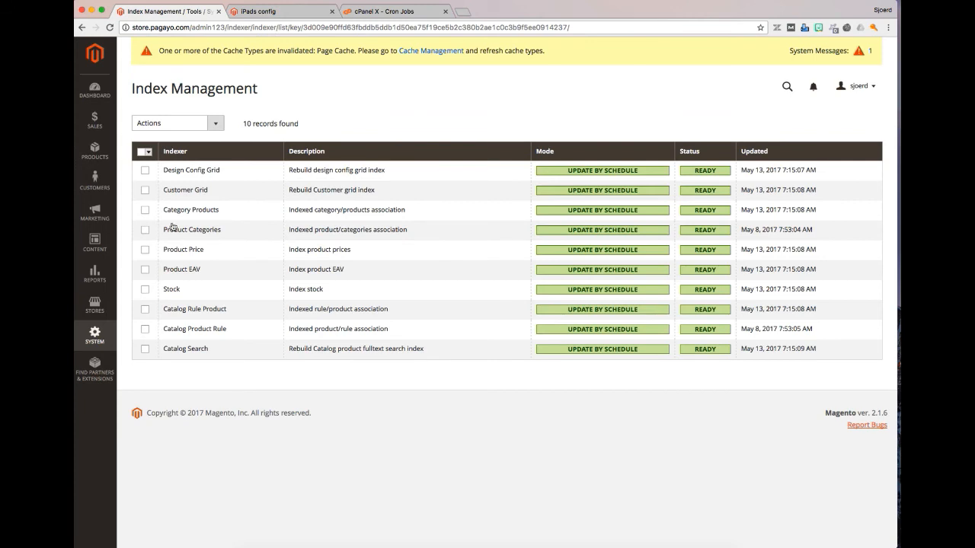
Step: Filter product attributes by code 'color' and open the color attribute for editing
left_click(95, 242)
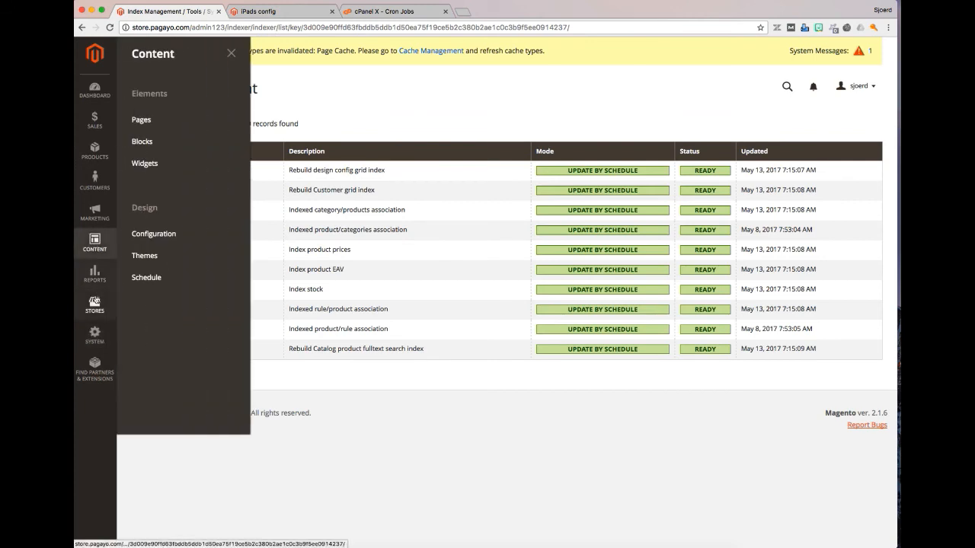
left_click(94, 305)
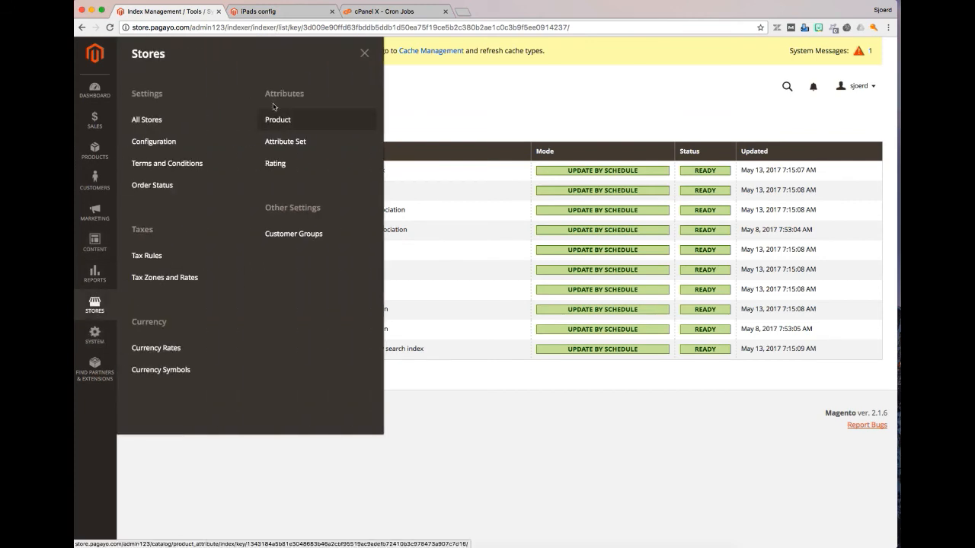
left_click(277, 119)
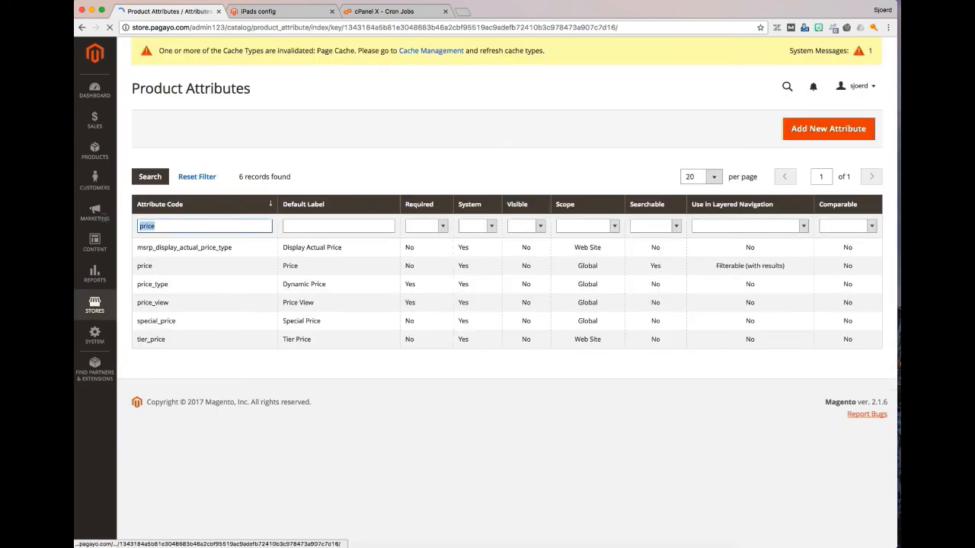
type("color")
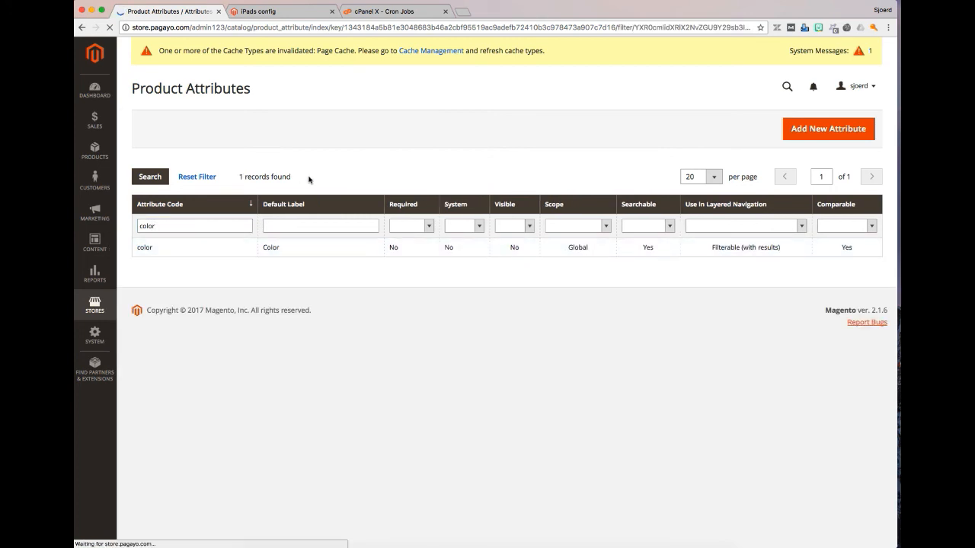
left_click(143, 247)
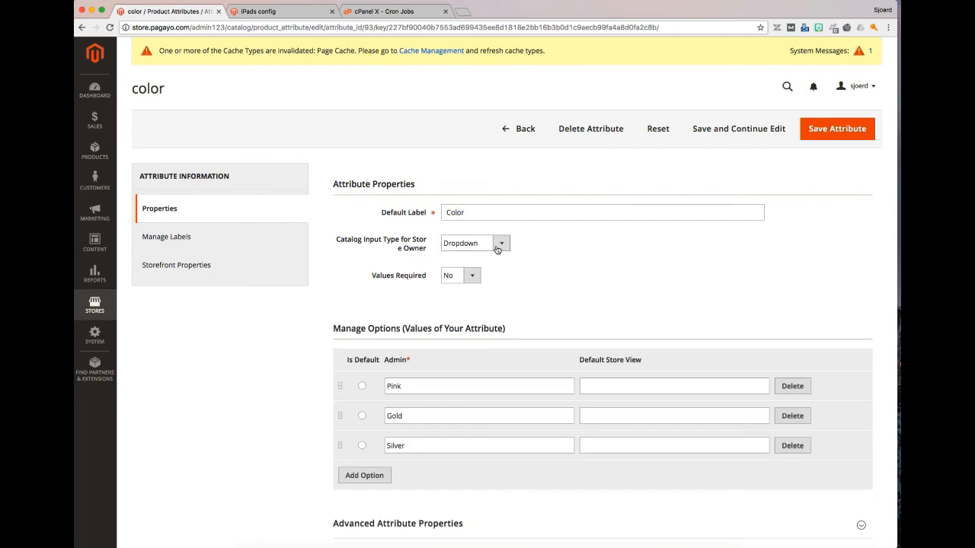
Step: Set Catalog Input Type for Store Owner to Visual Swatch and reach the Pink row's swatch menu
left_click(475, 244)
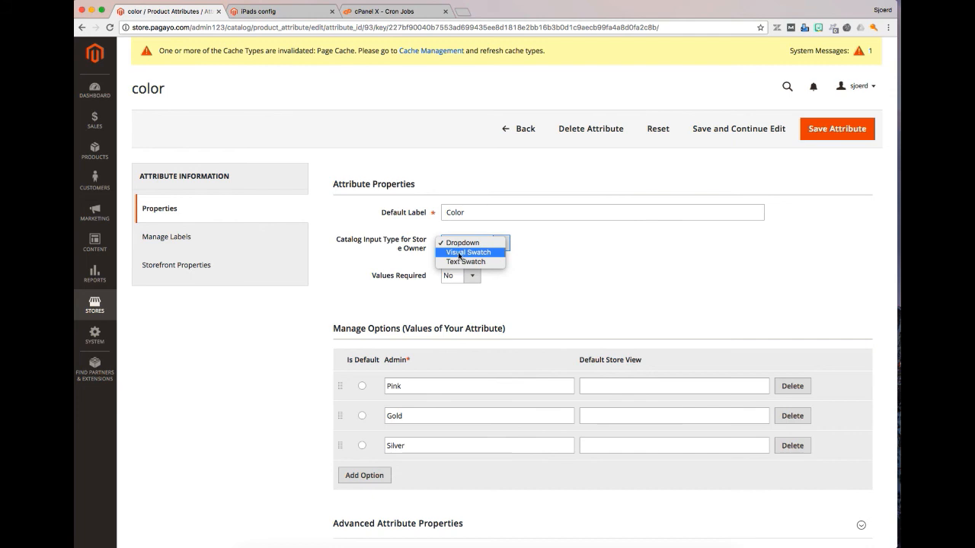
left_click(468, 253)
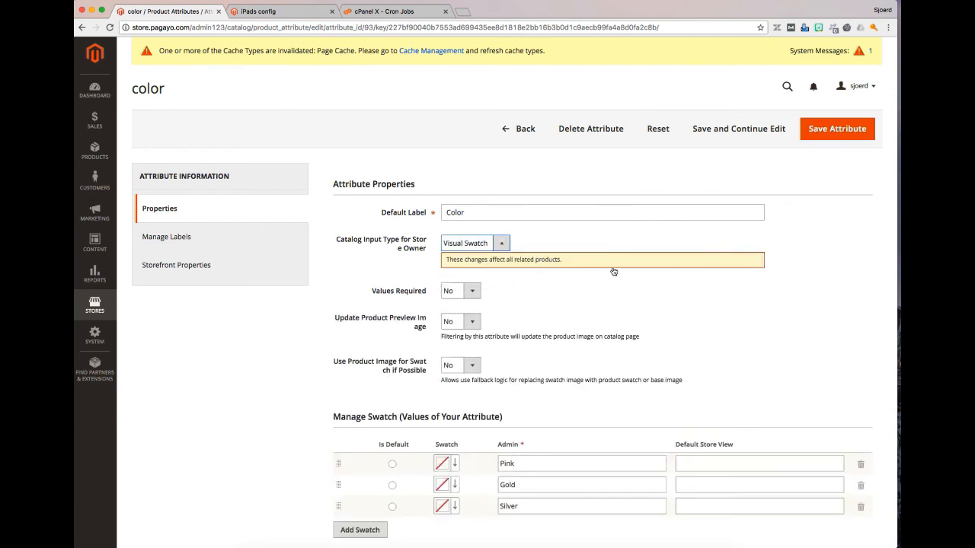
scroll("down", 3)
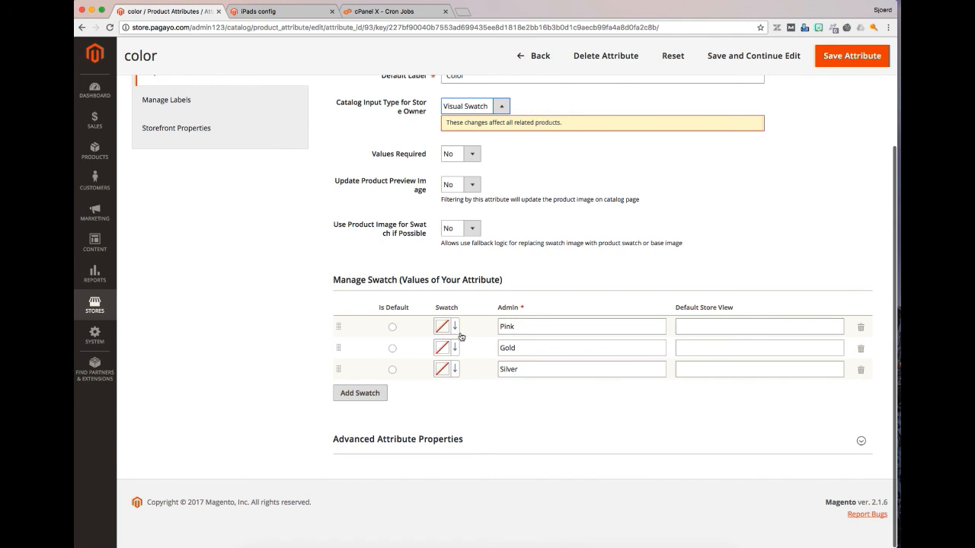
left_click(454, 326)
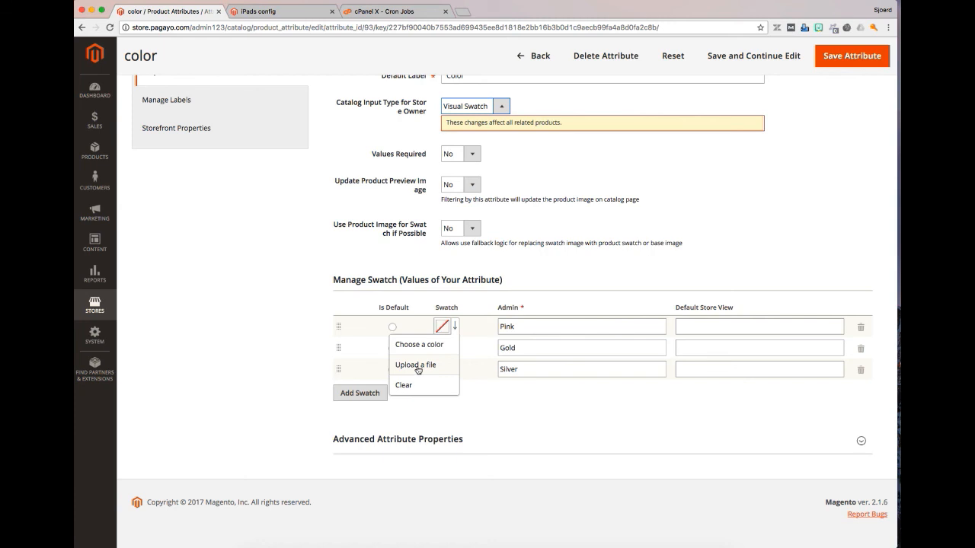
Step: Upload ipad-pink as the Pink swatch image
left_click(415, 365)
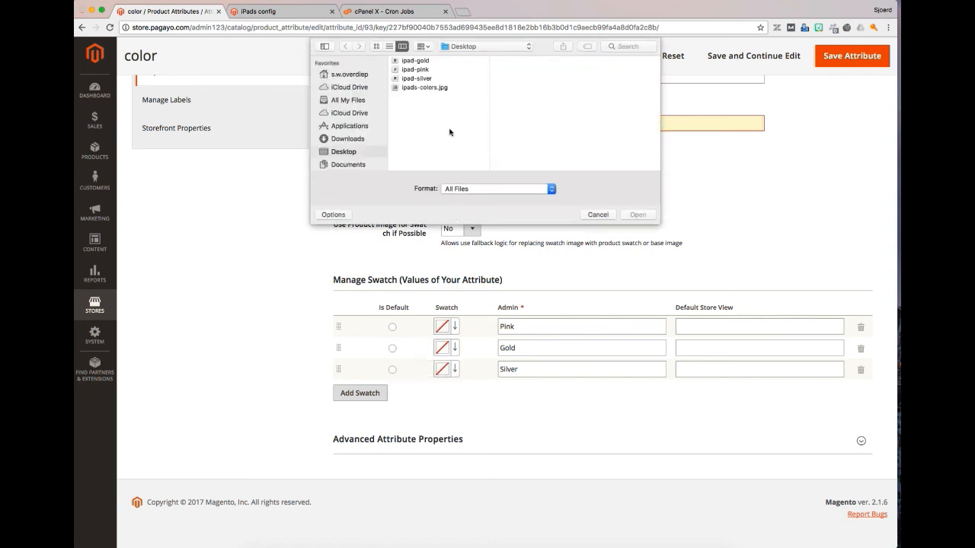
left_click(416, 70)
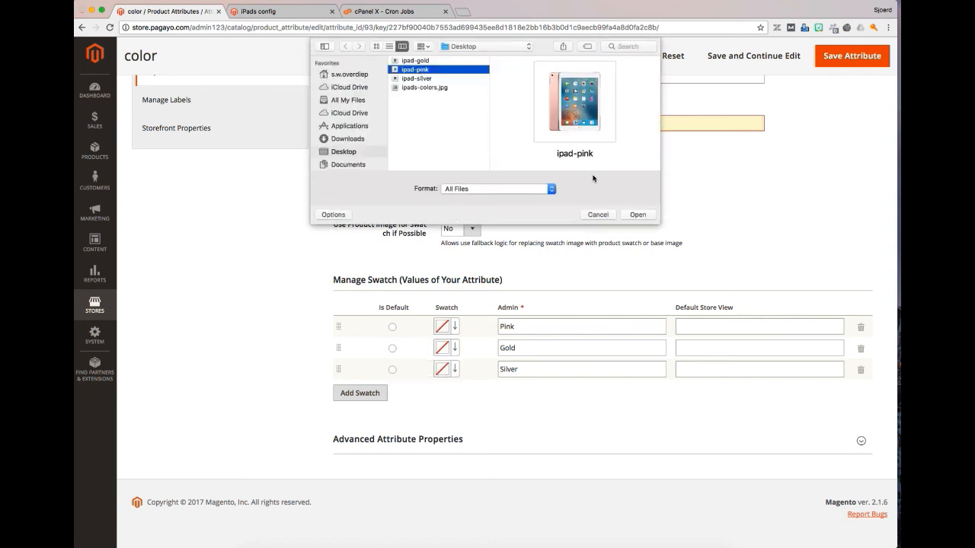
left_click(597, 213)
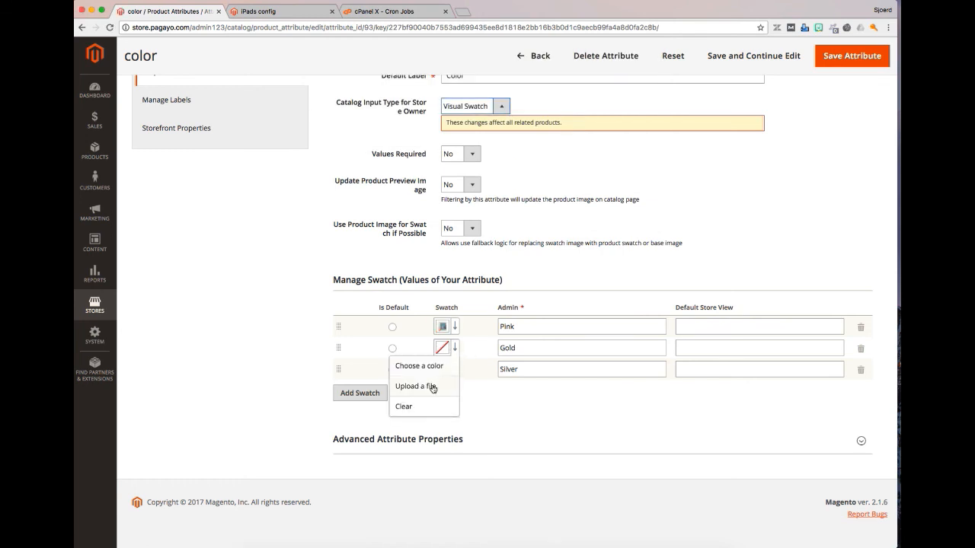
Step: Upload ipad-gold and ipad-silver as the Gold and Silver swatch images
left_click(414, 387)
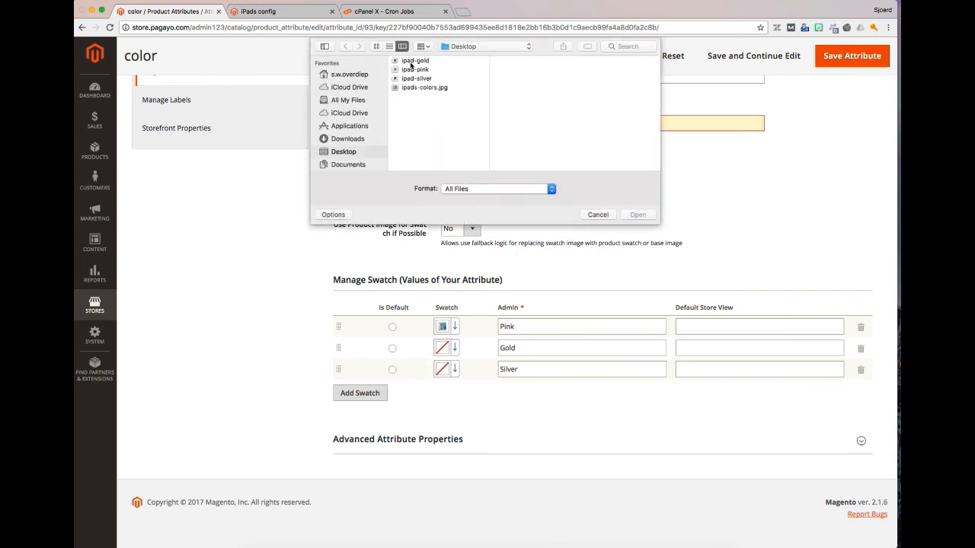
left_click(597, 213)
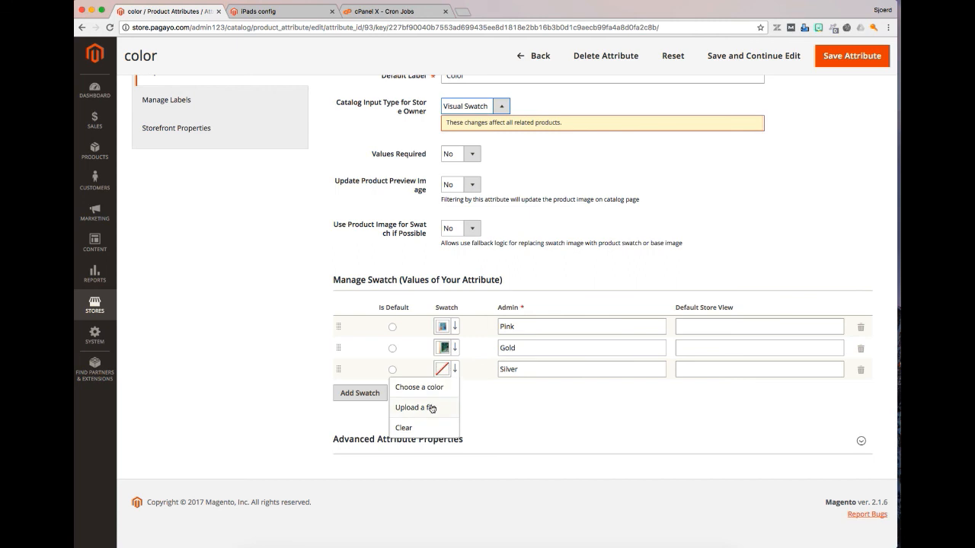
left_click(414, 408)
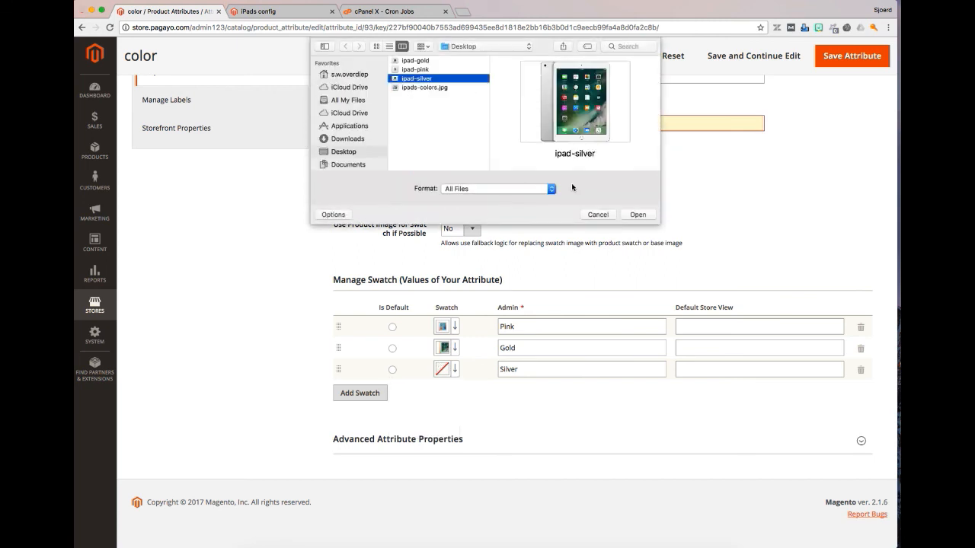
left_click(636, 213)
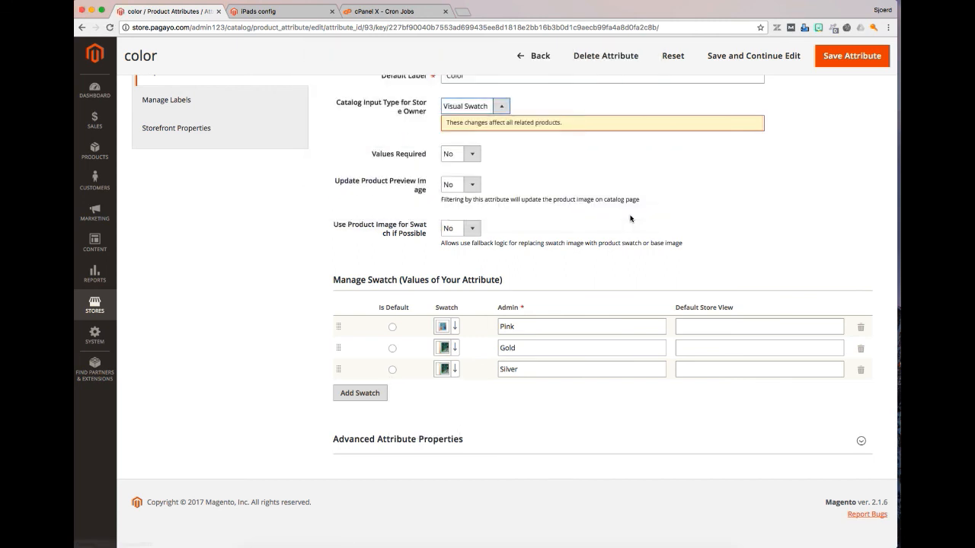
scroll("up", 3)
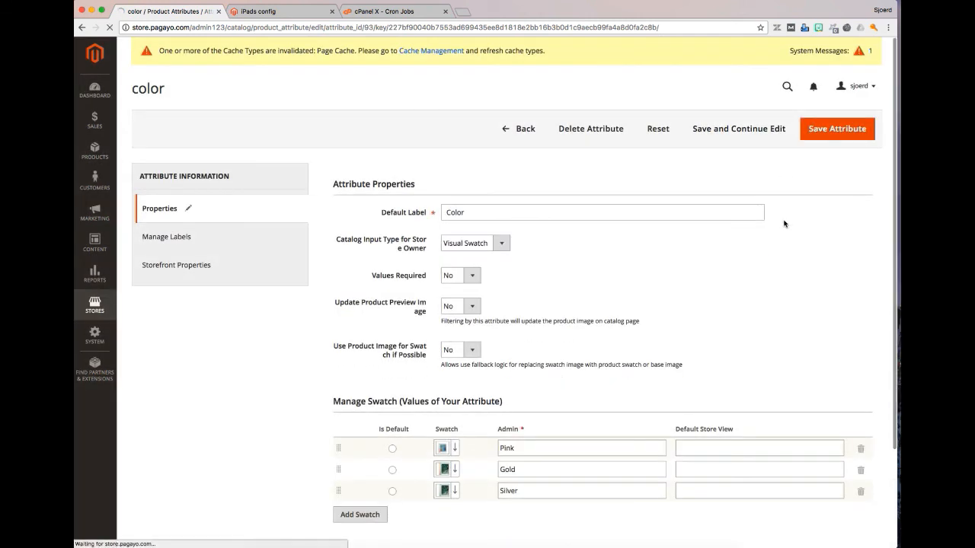
Step: Save the color attribute, then select all cache types in Cache Management for refresh
left_click(836, 128)
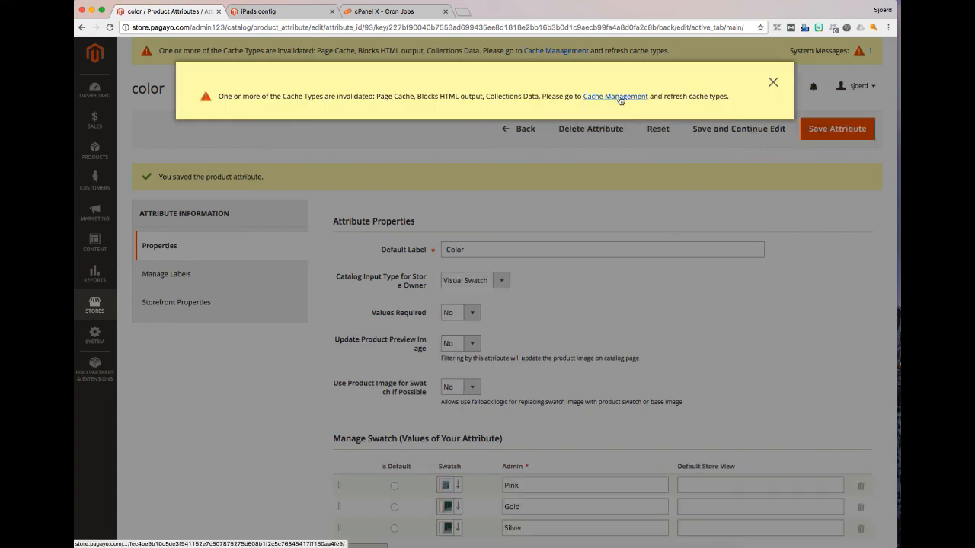
left_click(615, 96)
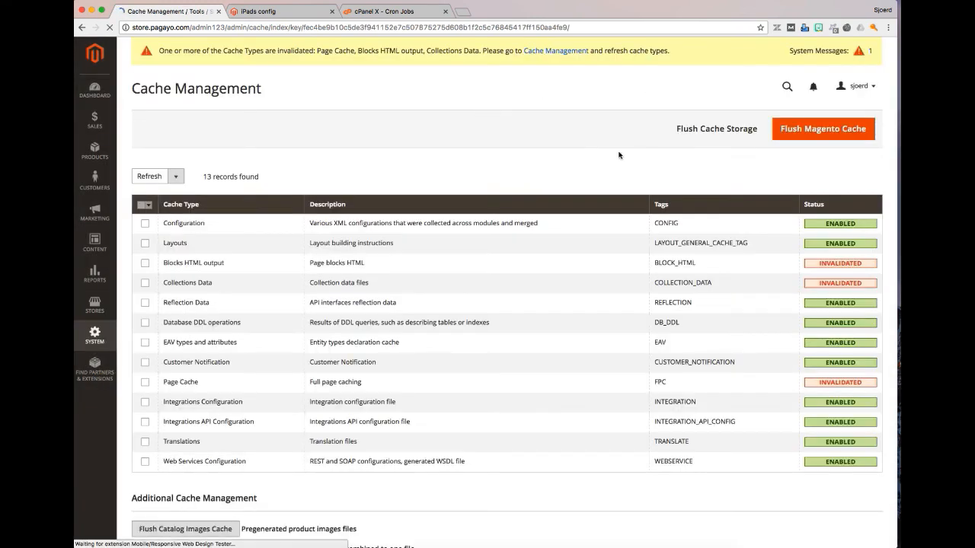
left_click(177, 177)
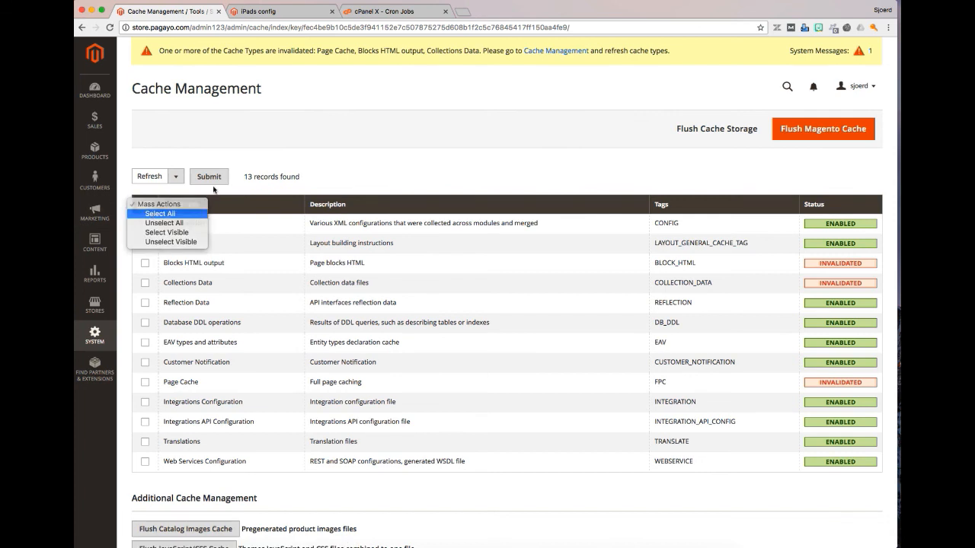
left_click(160, 213)
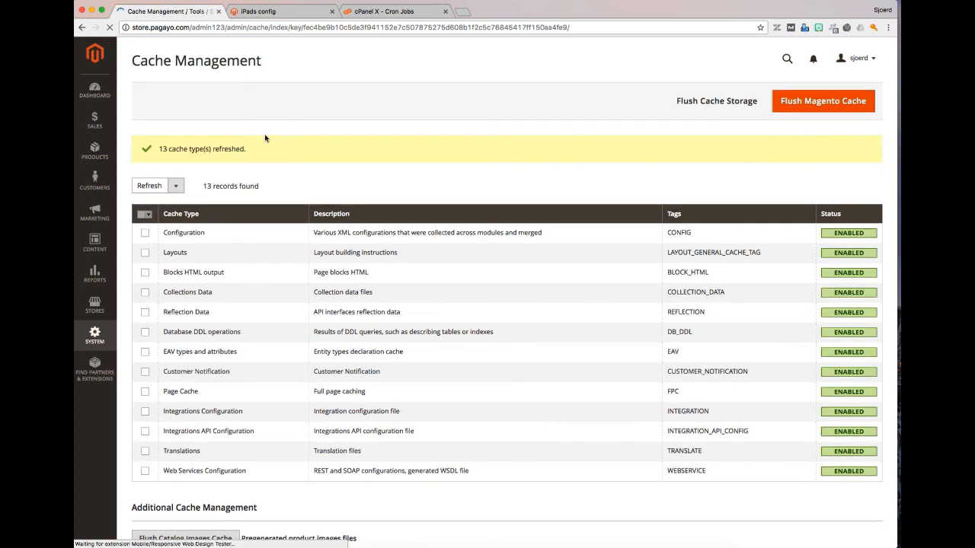
Step: Reload the iPads config storefront page and try the Pink and Gold image swatches
left_click(267, 10)
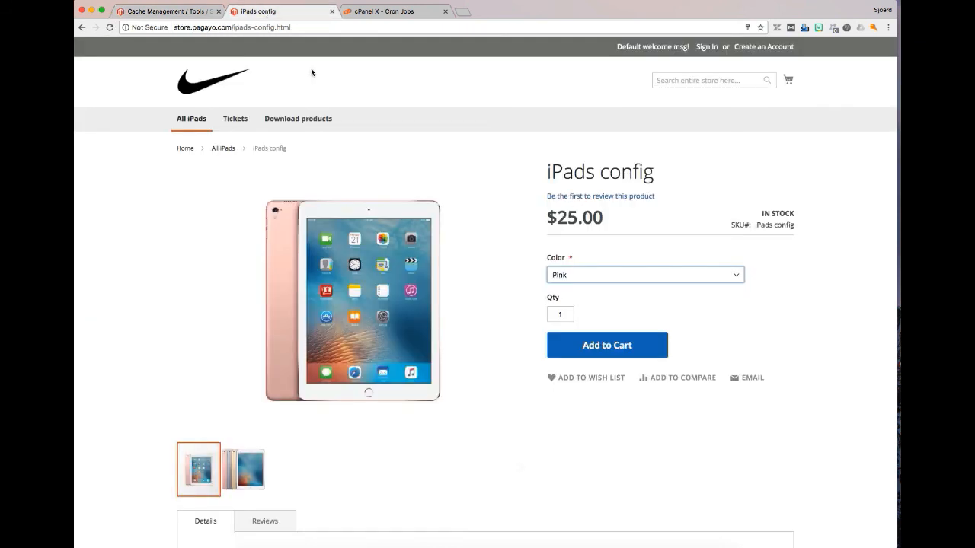
left_click(109, 28)
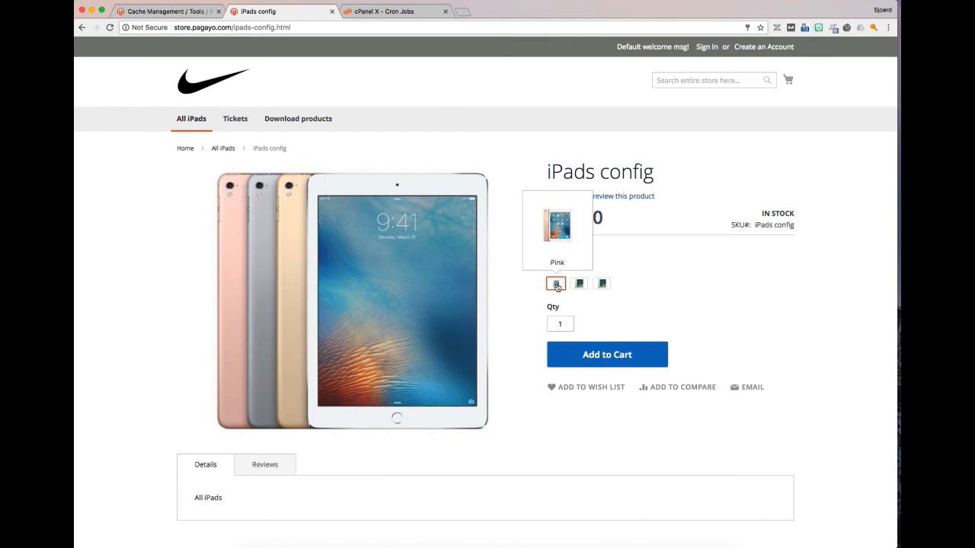
left_click(579, 283)
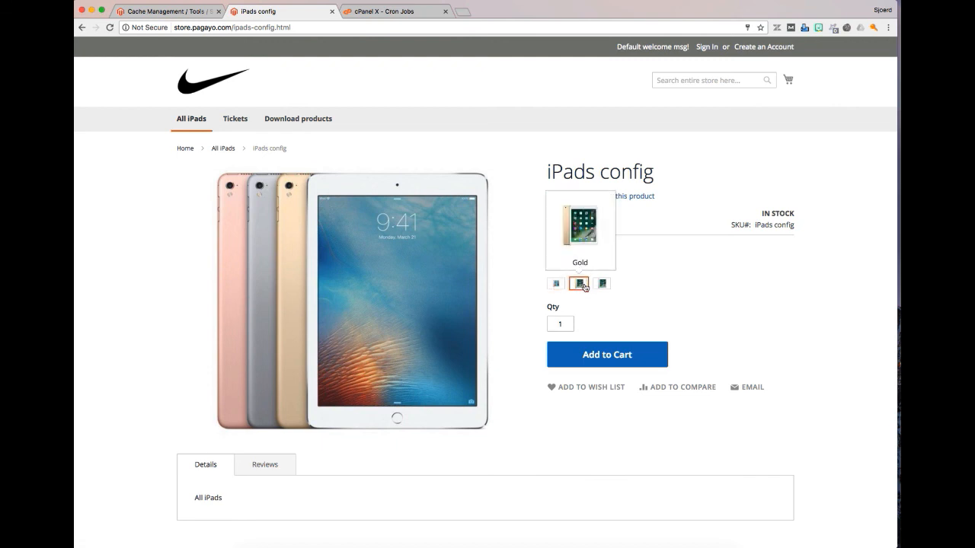
left_click(603, 284)
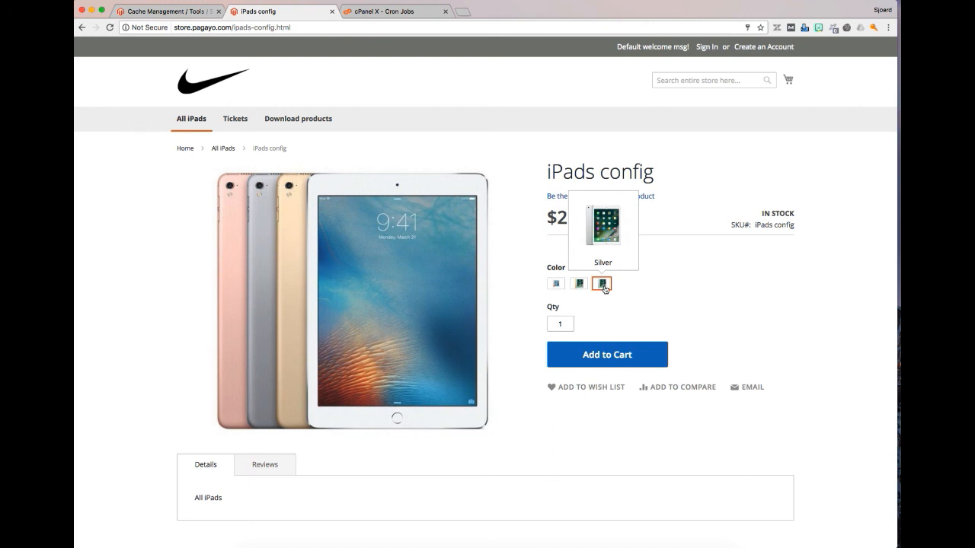
mouse_move(748, 237)
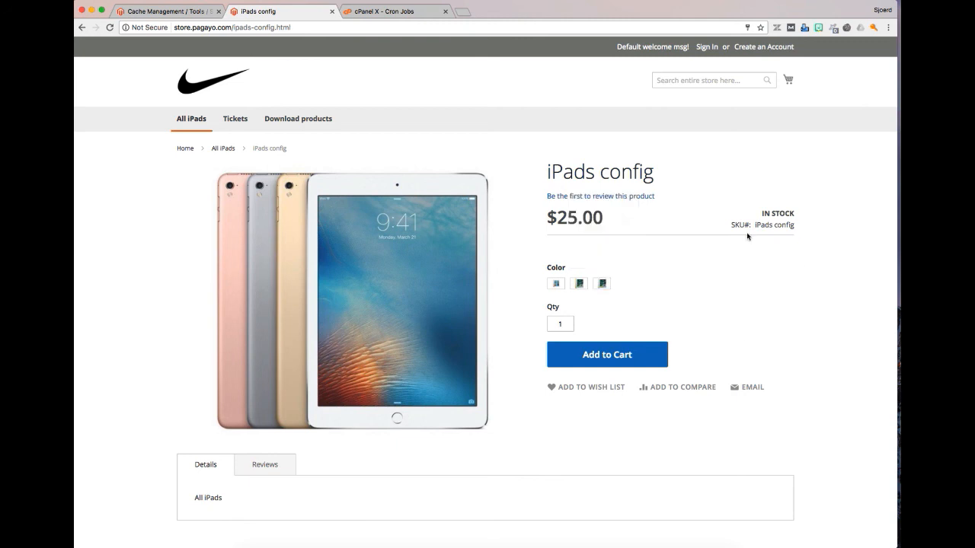
mouse_move(475, 244)
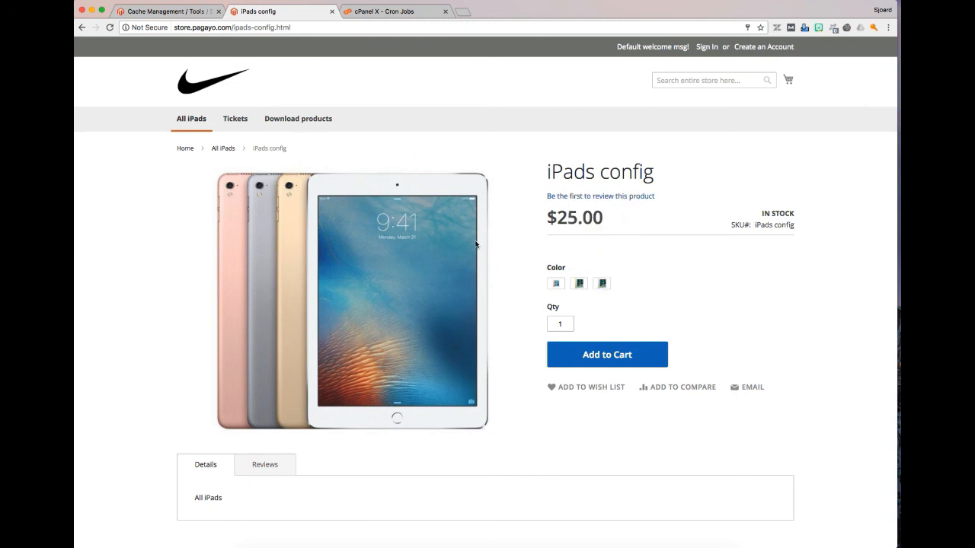
mouse_move(186, 328)
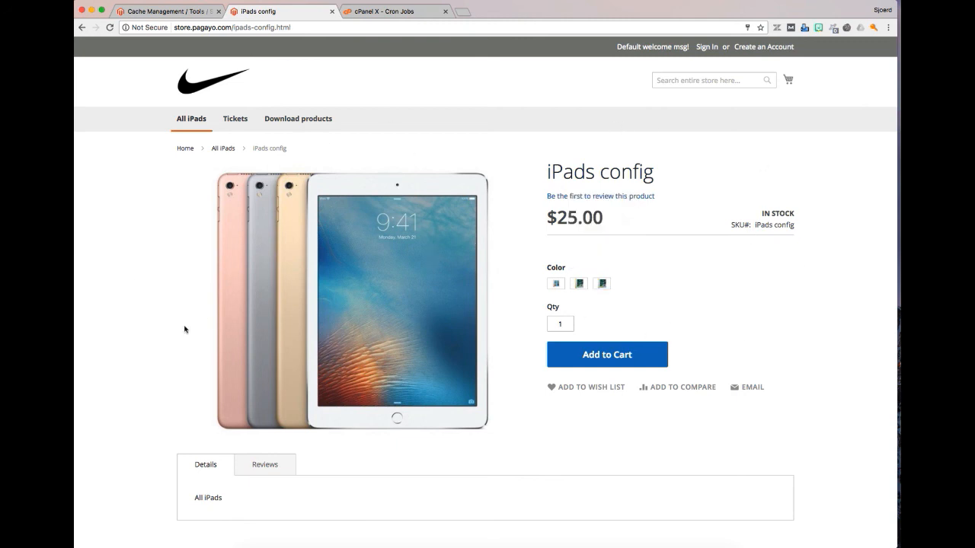
scroll("down", 3)
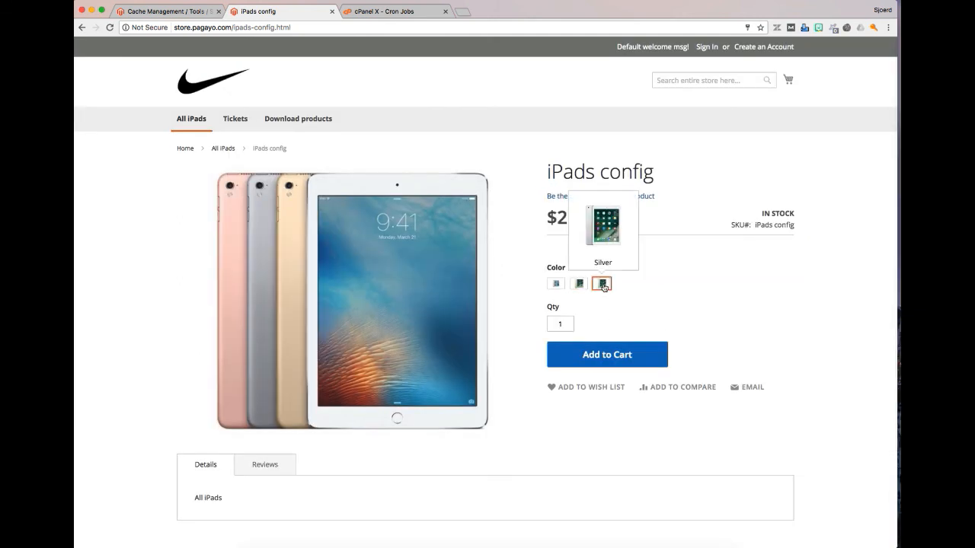
mouse_move(755, 131)
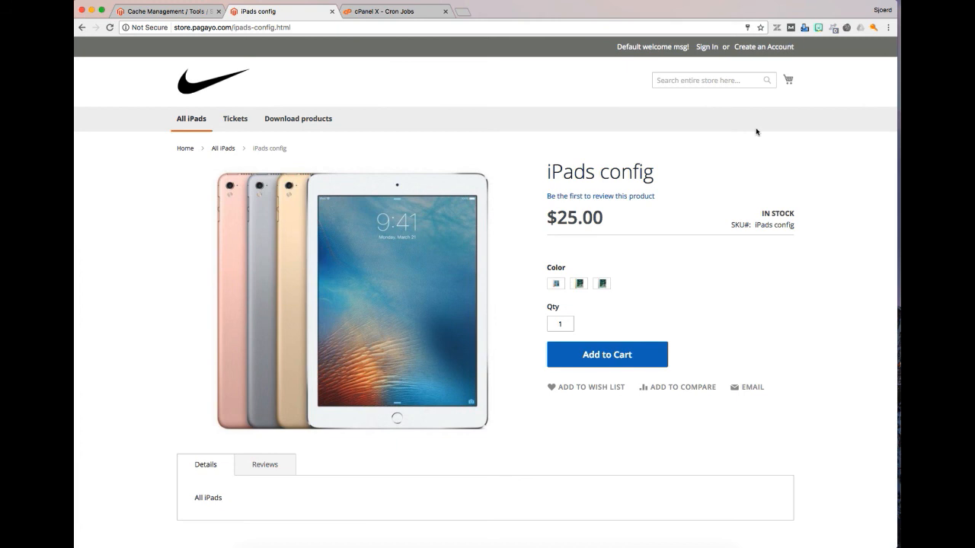
mouse_move(579, 281)
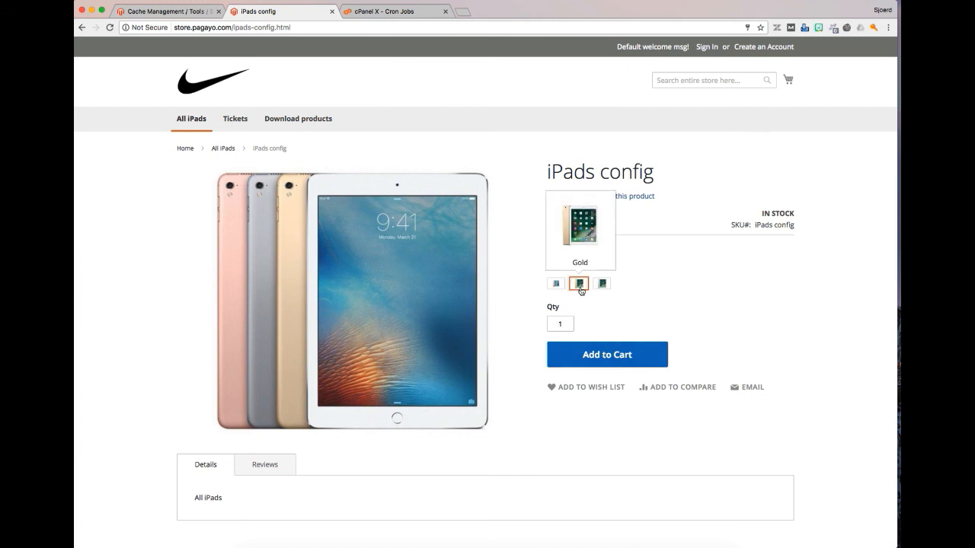